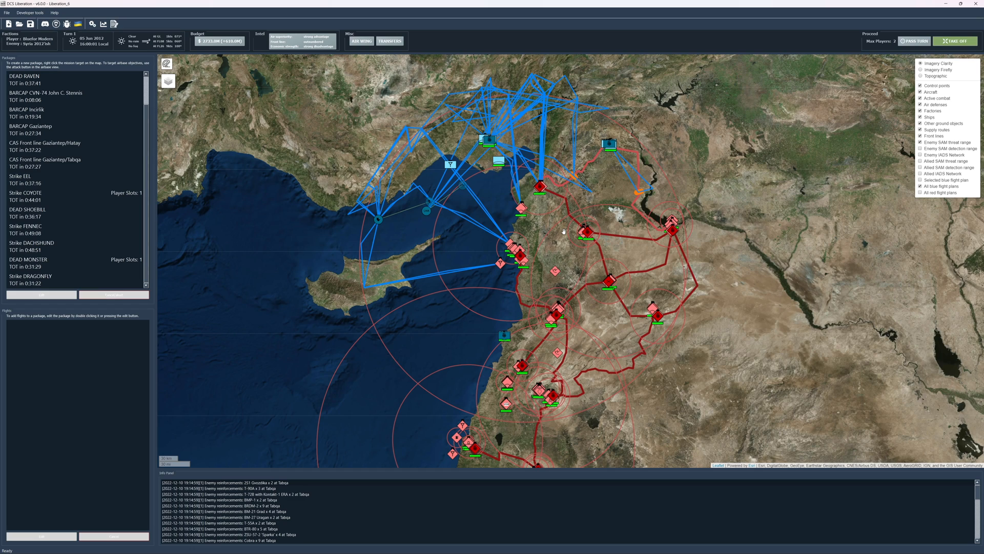
mouse_move(534, 234)
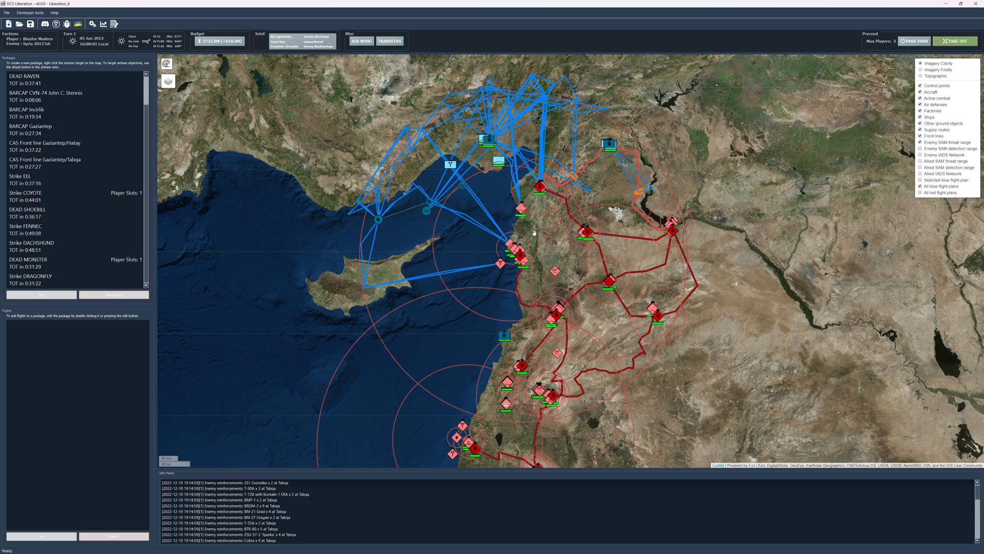
mouse_move(186, 218)
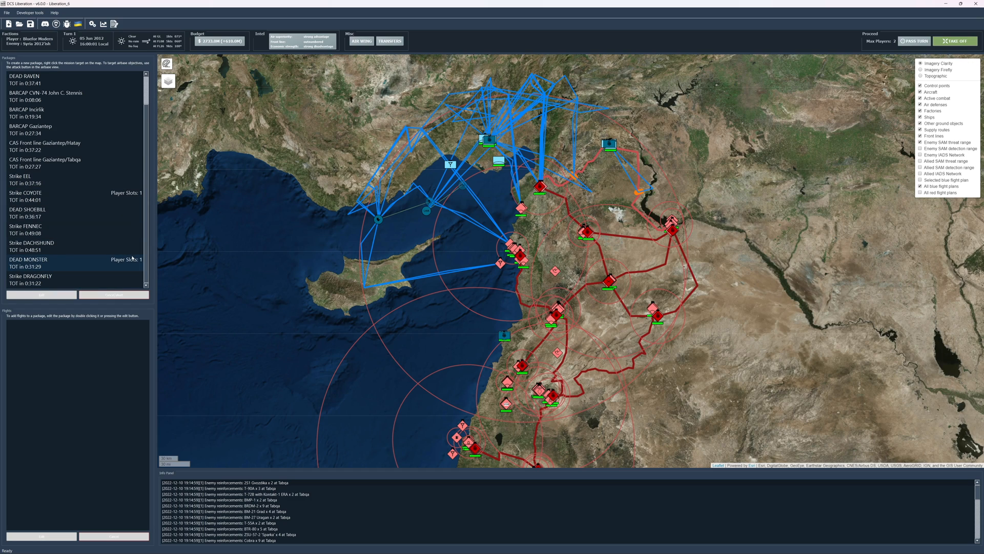
Generate this turn's mission with TAKE OFF, bringing up the waiting-for-mission-completion notice
left_click(73, 193)
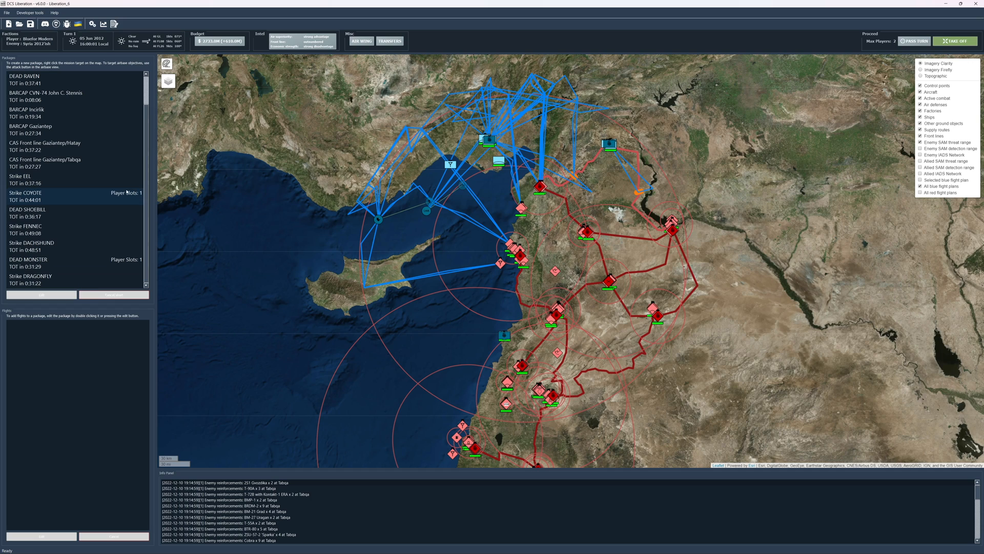
mouse_move(126, 193)
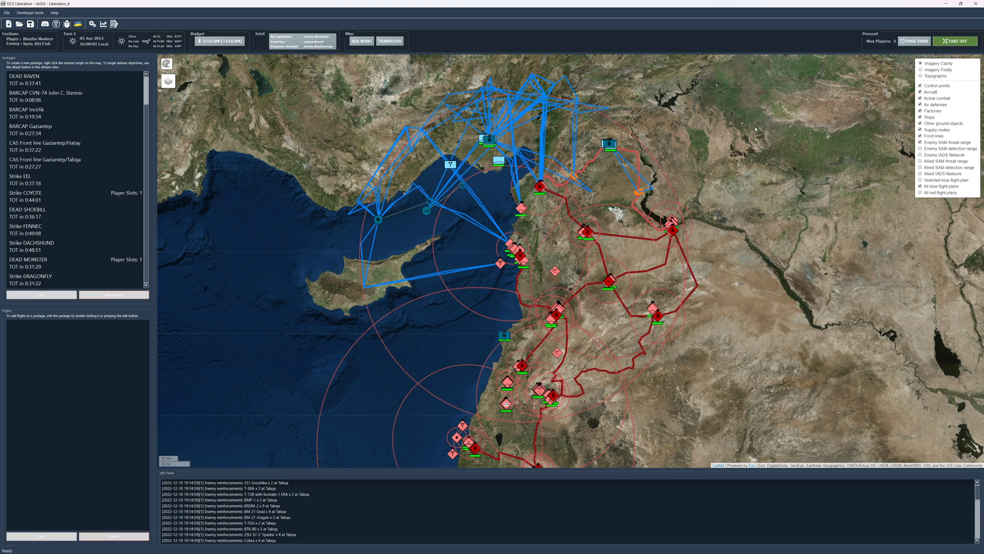
left_click(955, 41)
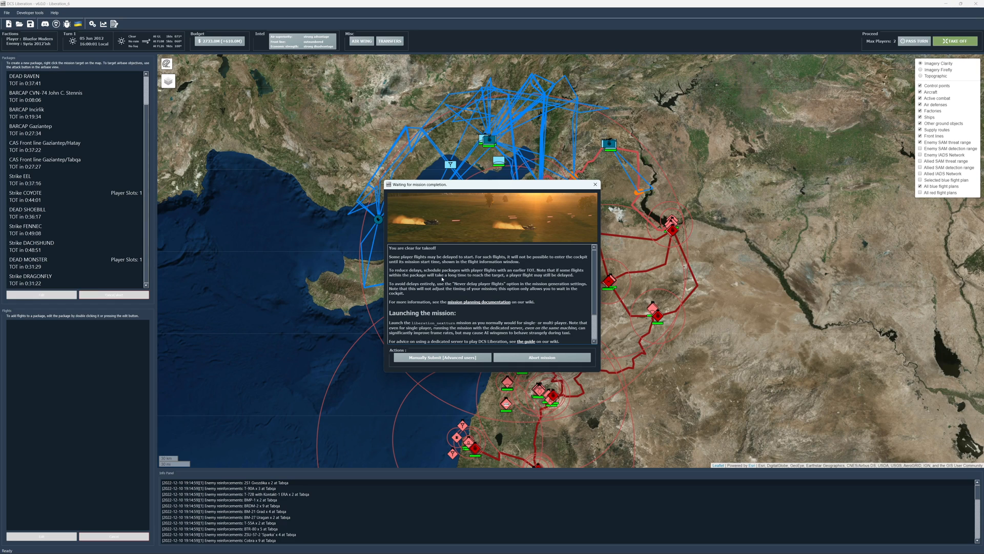
scroll("down", 3)
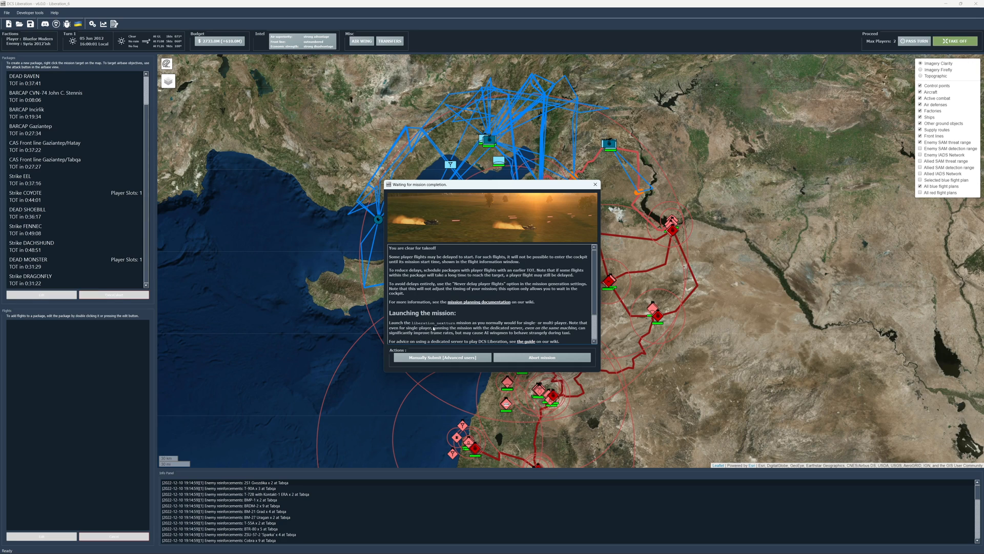
mouse_move(519, 338)
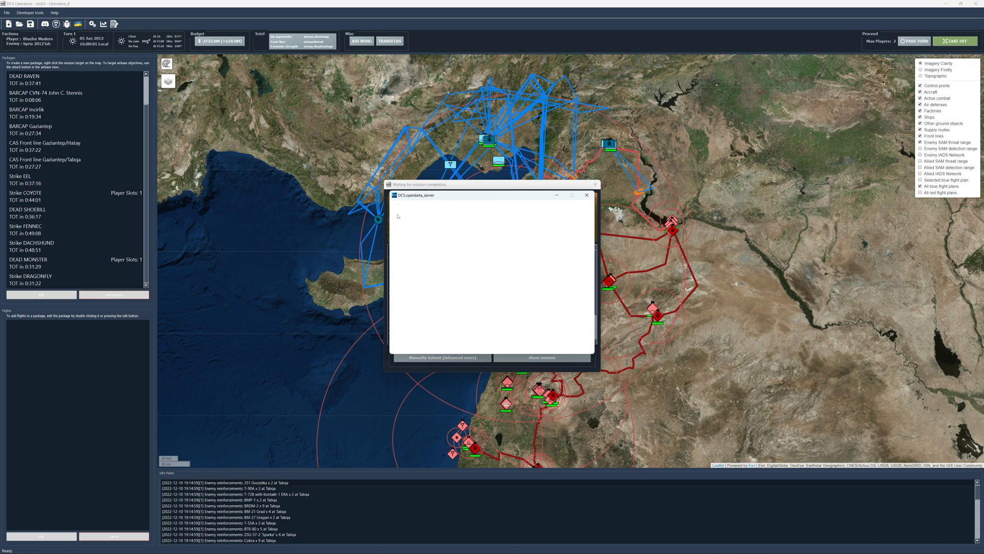
mouse_move(490, 226)
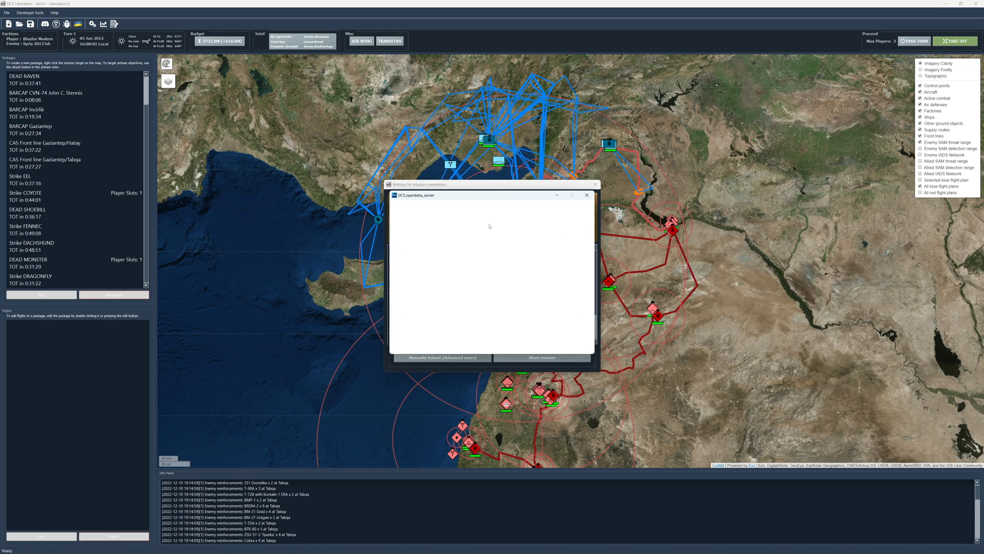
mouse_move(495, 226)
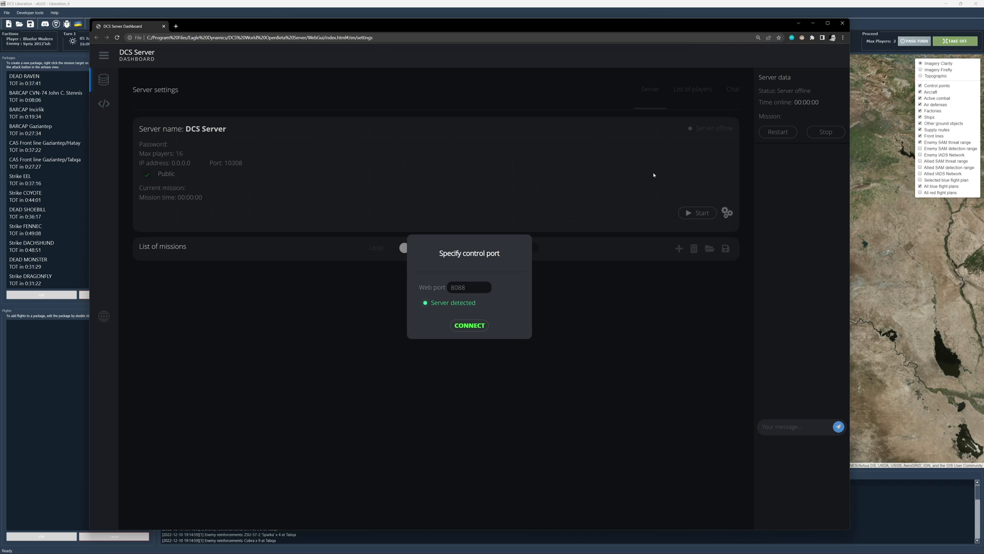
mouse_move(487, 344)
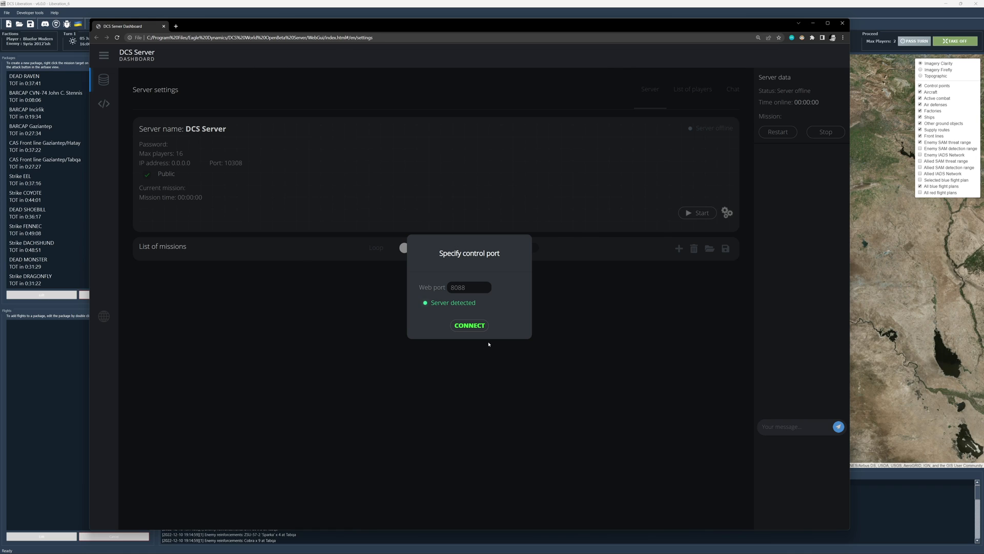
mouse_move(503, 337)
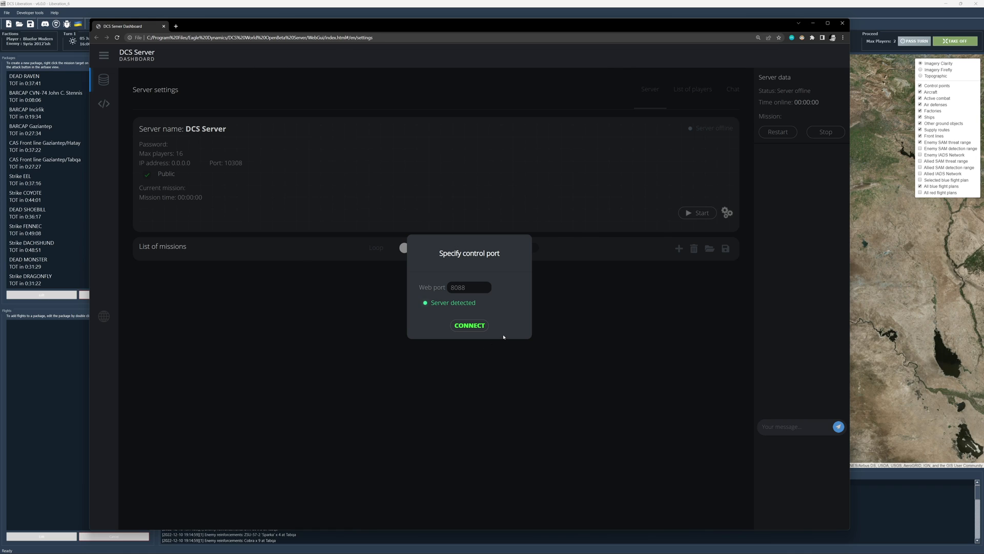
mouse_move(520, 337)
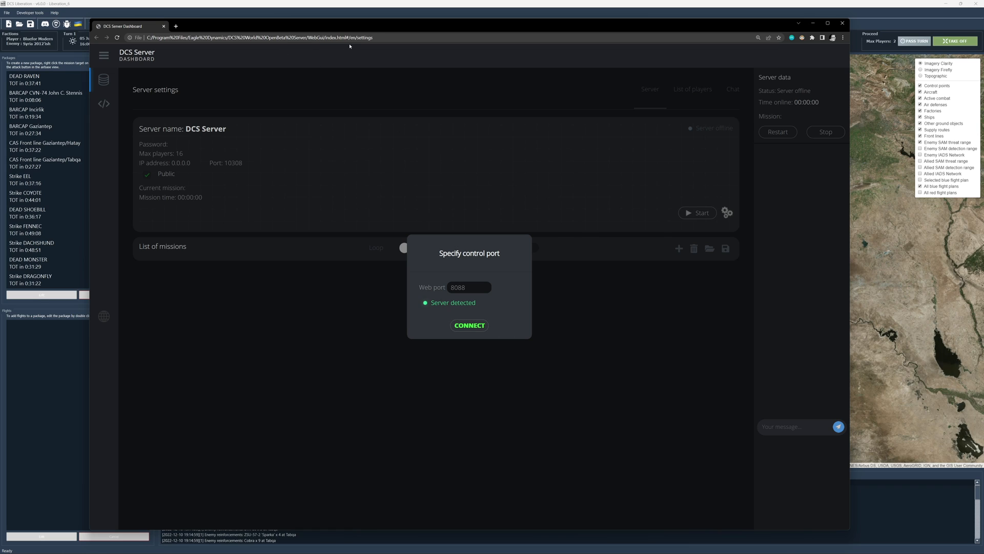
mouse_move(291, 306)
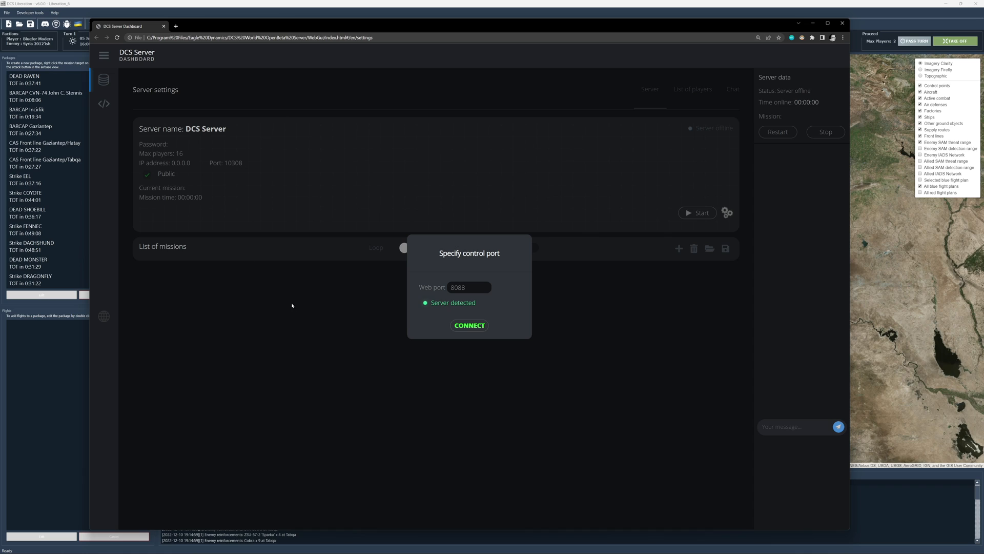
mouse_move(448, 309)
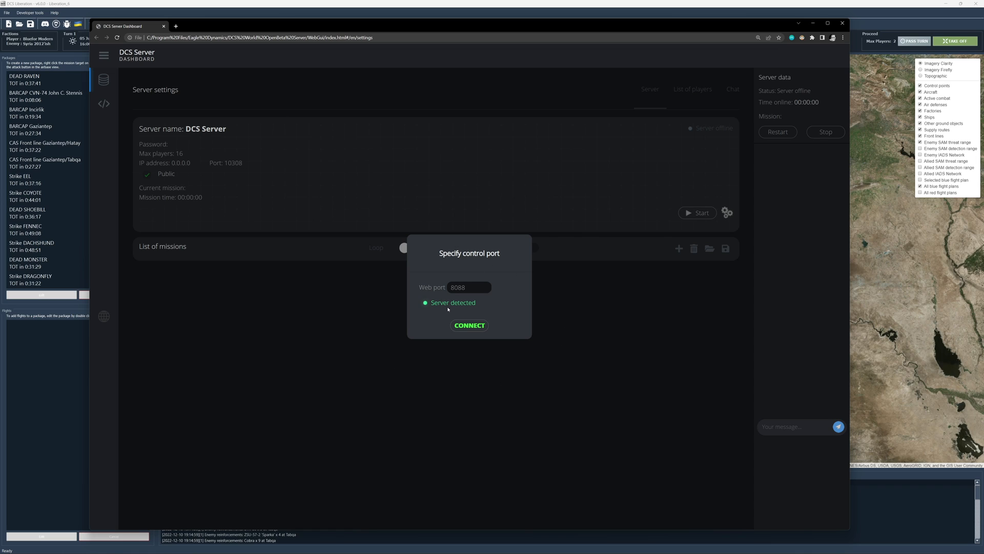
mouse_move(489, 314)
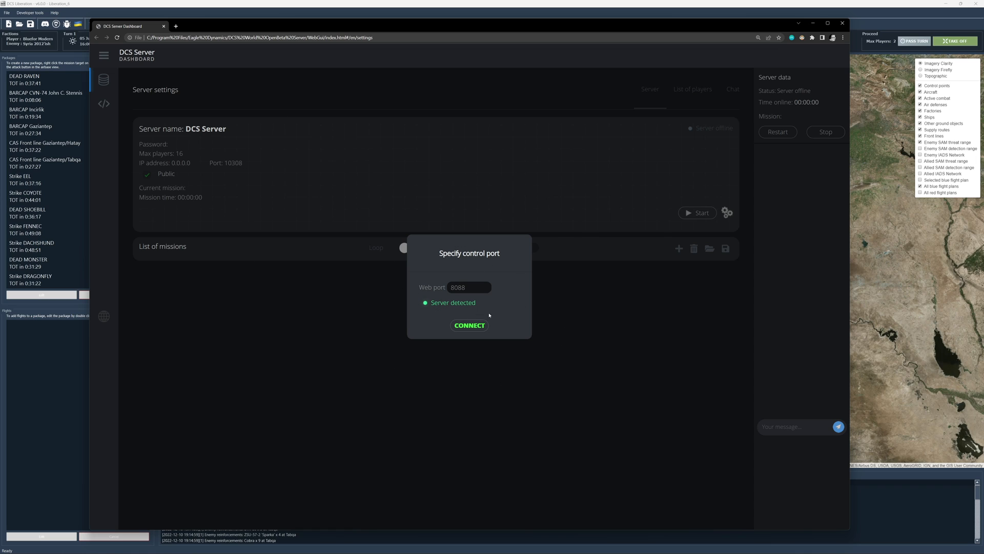
mouse_move(412, 280)
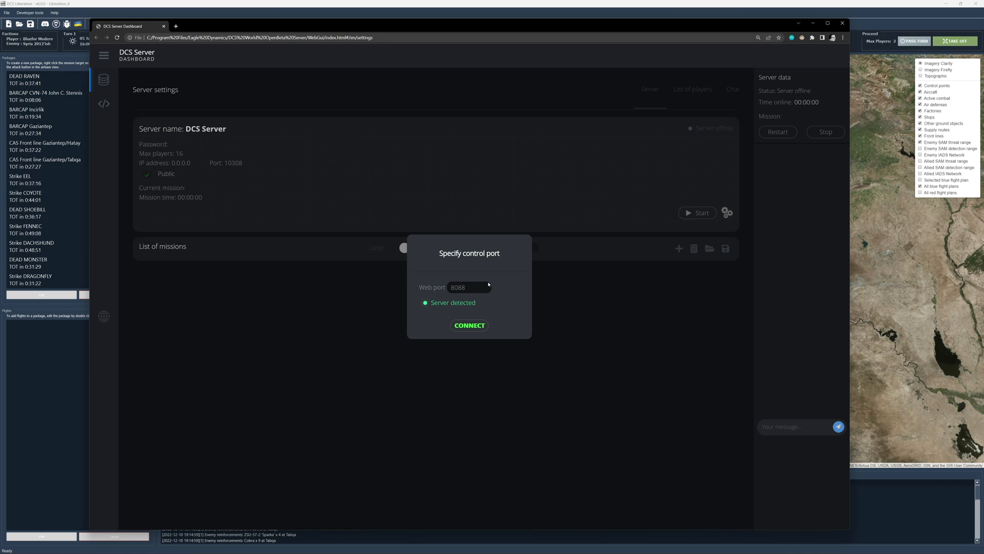
mouse_move(385, 301)
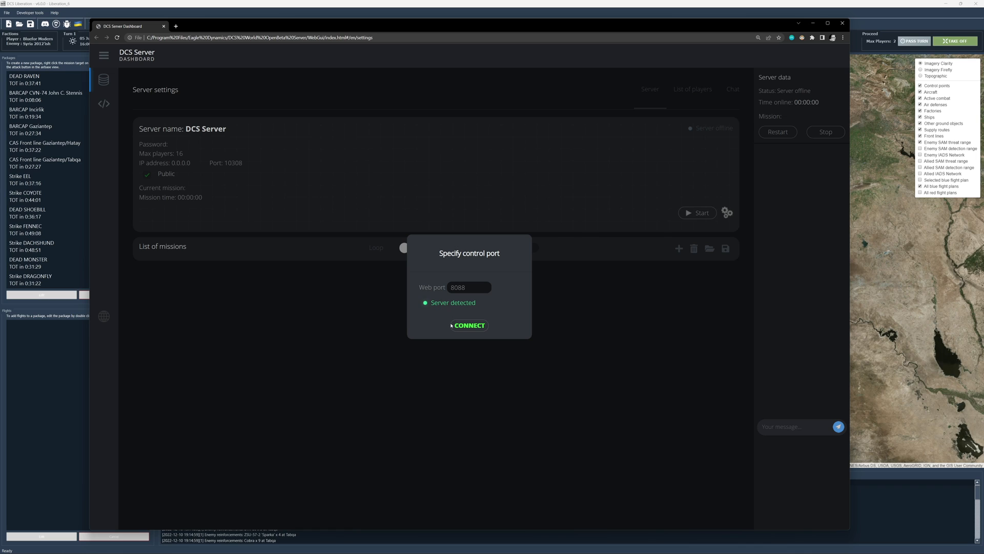
mouse_move(452, 427)
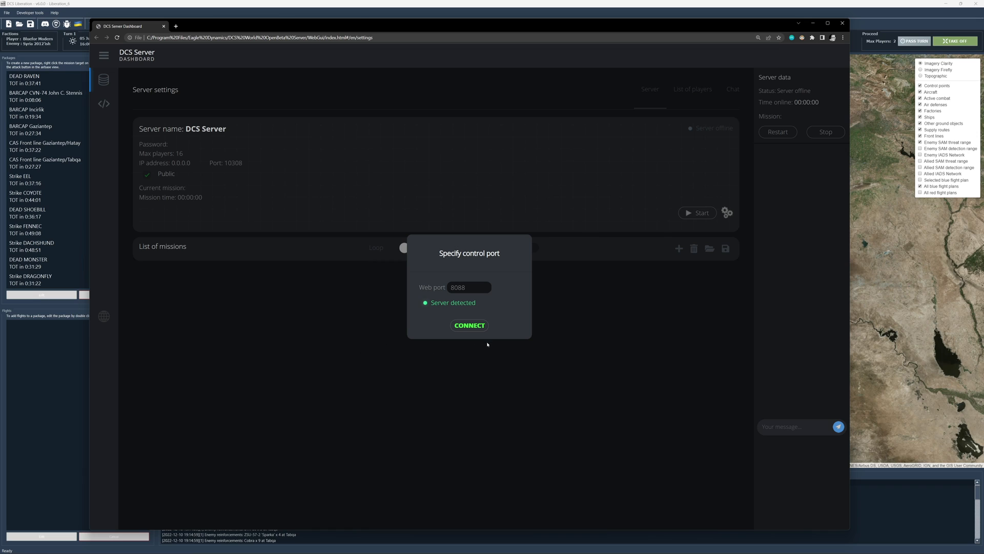
Connect the DCS Server Dashboard to the detected server through the control port dialog
left_click(469, 325)
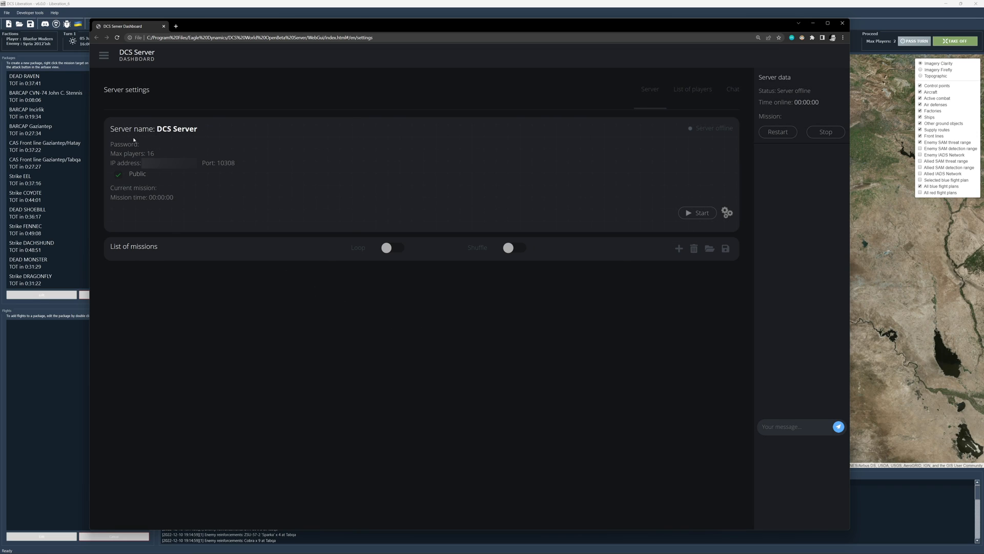
mouse_move(209, 155)
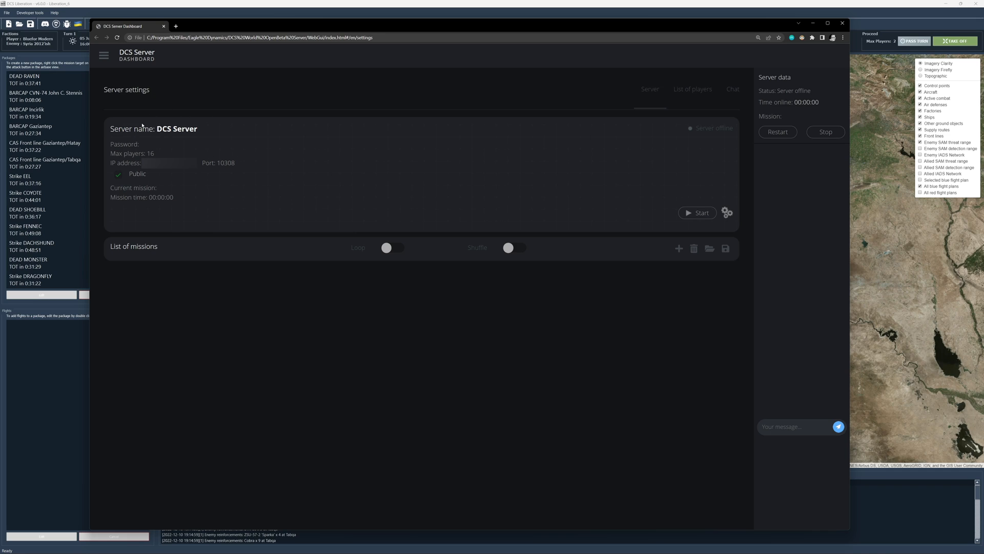
mouse_move(222, 136)
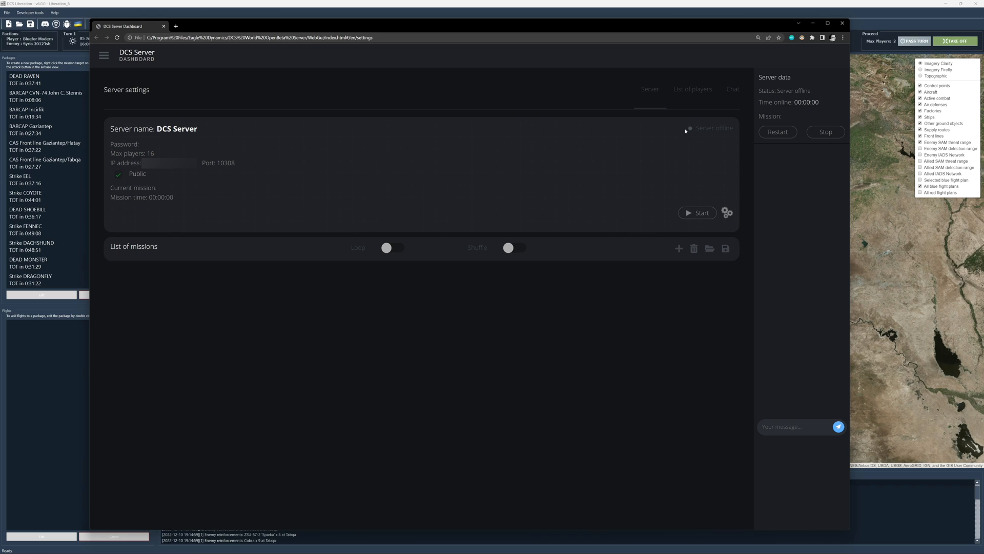
mouse_move(741, 128)
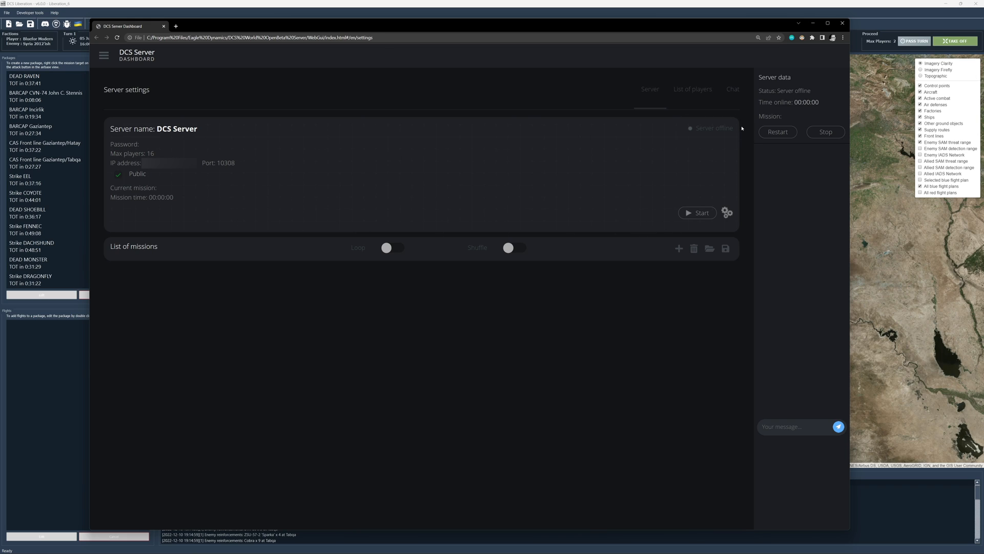
mouse_move(388, 148)
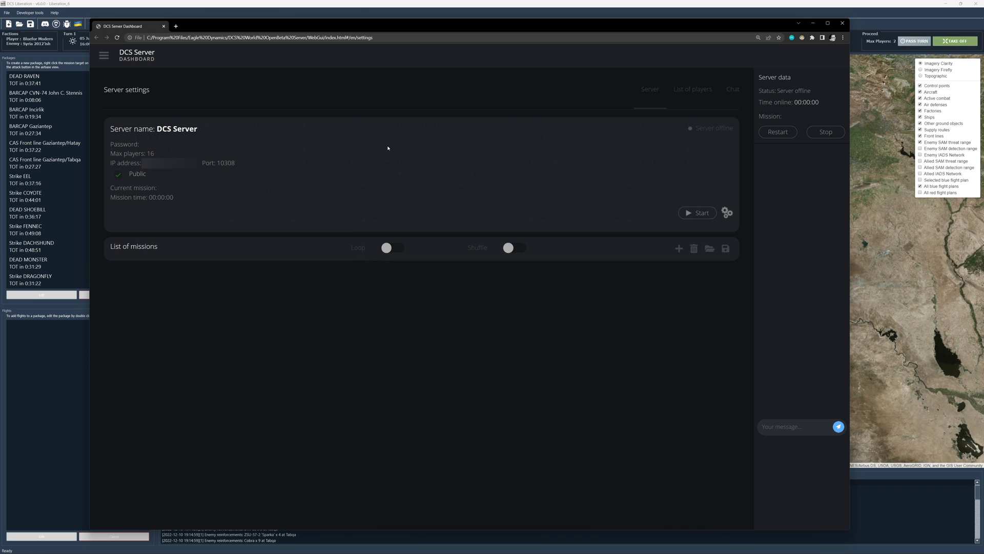
left_click(727, 212)
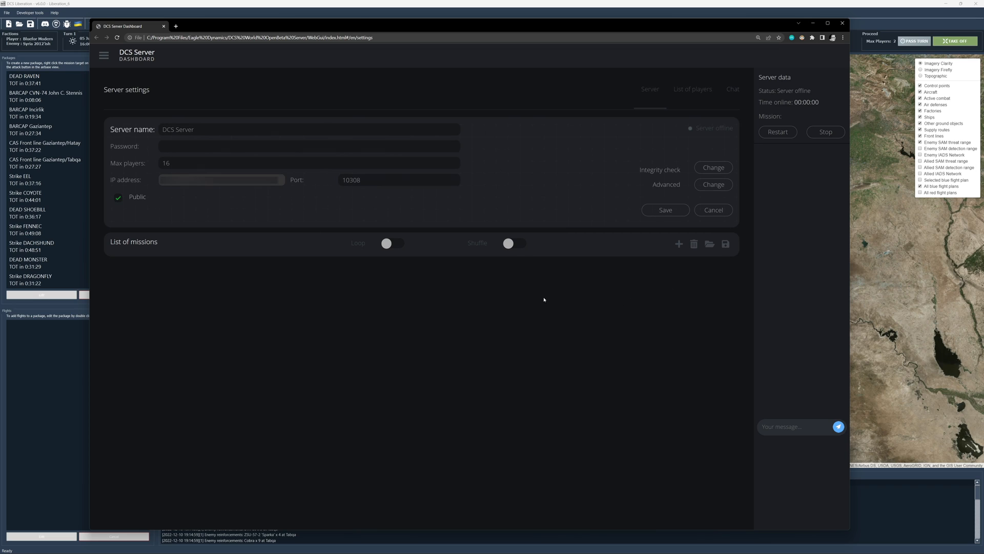
double_click(178, 129)
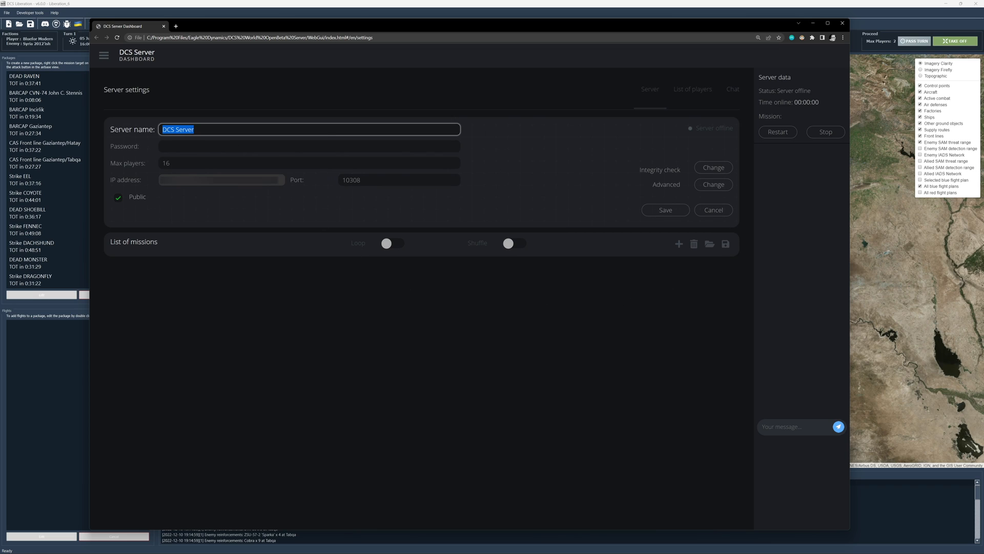
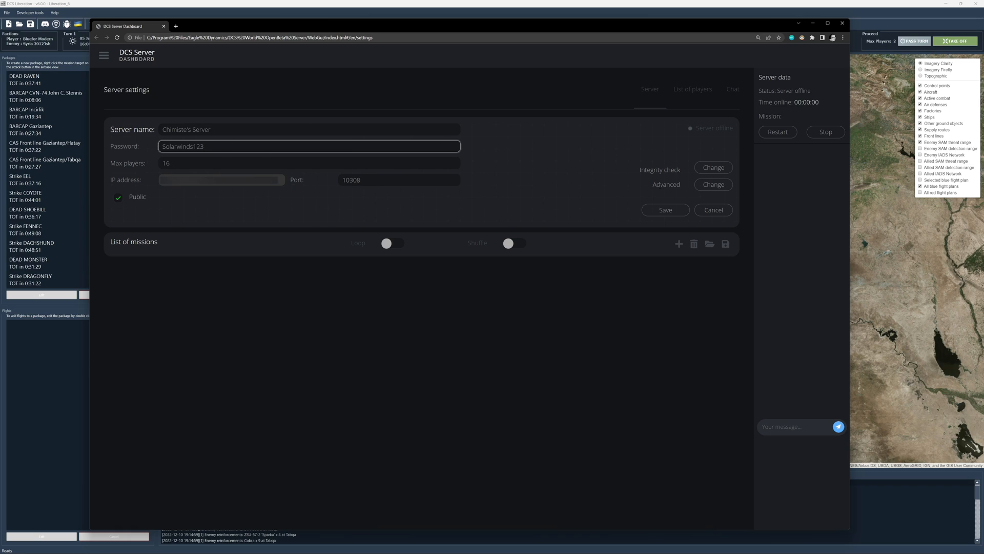
Set the integrity check to require pure clients, models and textures
left_click(713, 168)
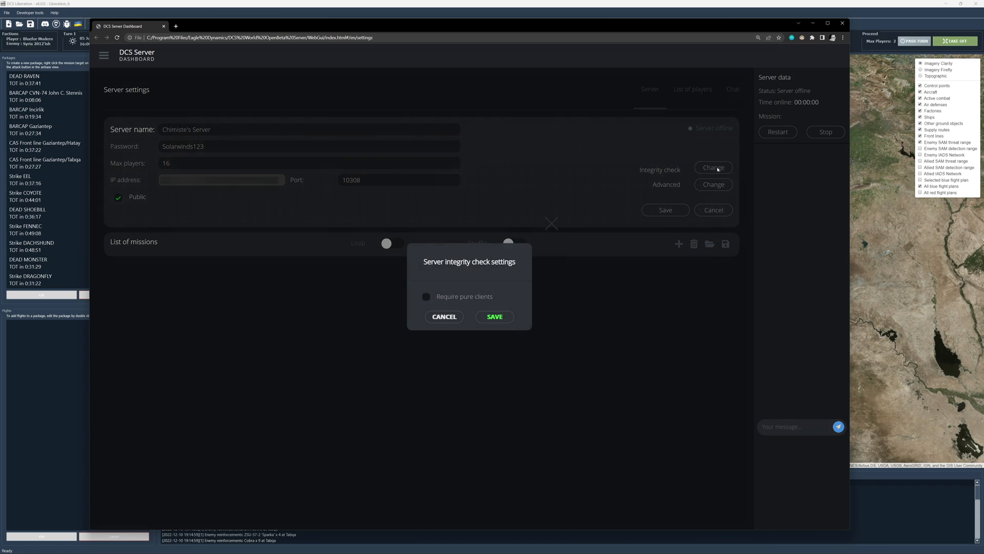
left_click(426, 297)
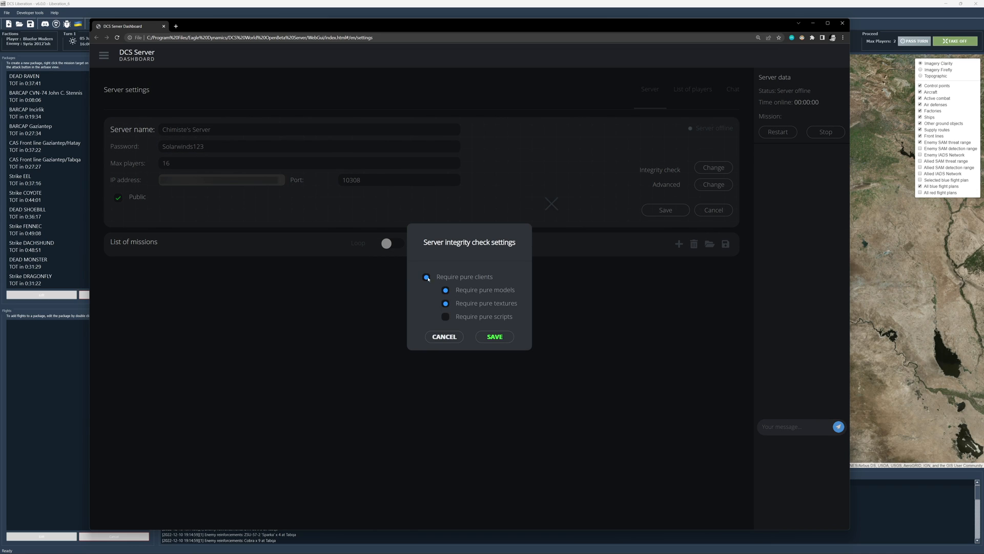
left_click(427, 277)
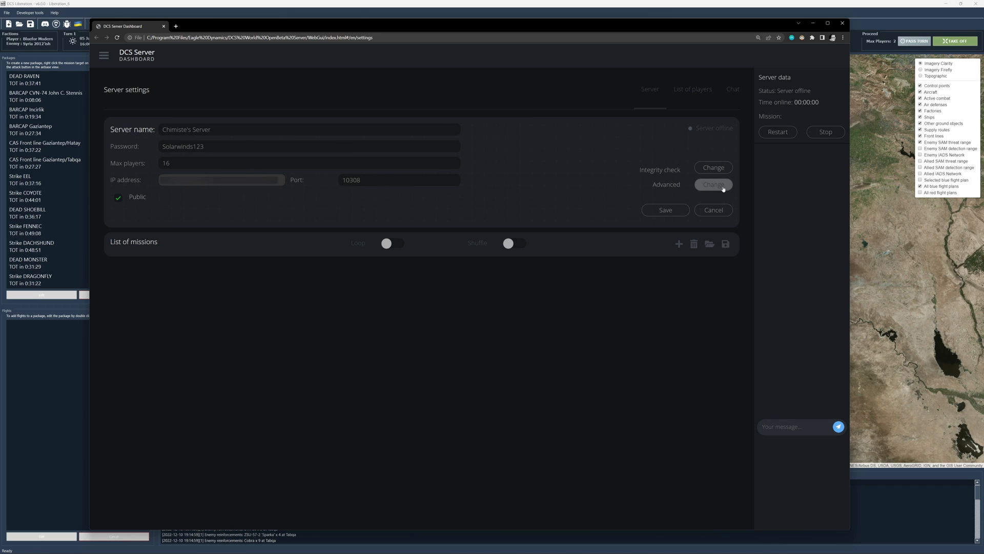
Change the advanced resume mode from Resume manual to Resume with clients
left_click(713, 185)
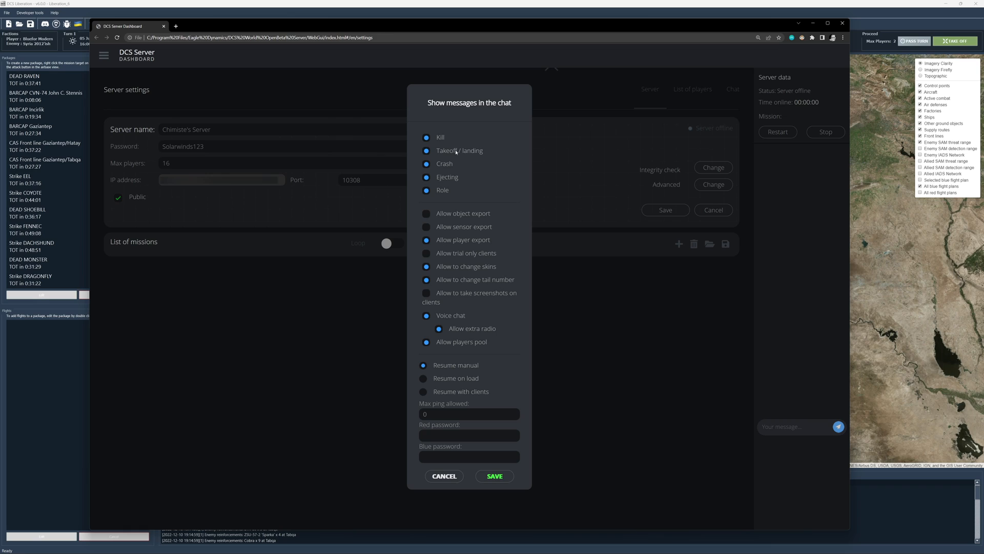
mouse_move(448, 377)
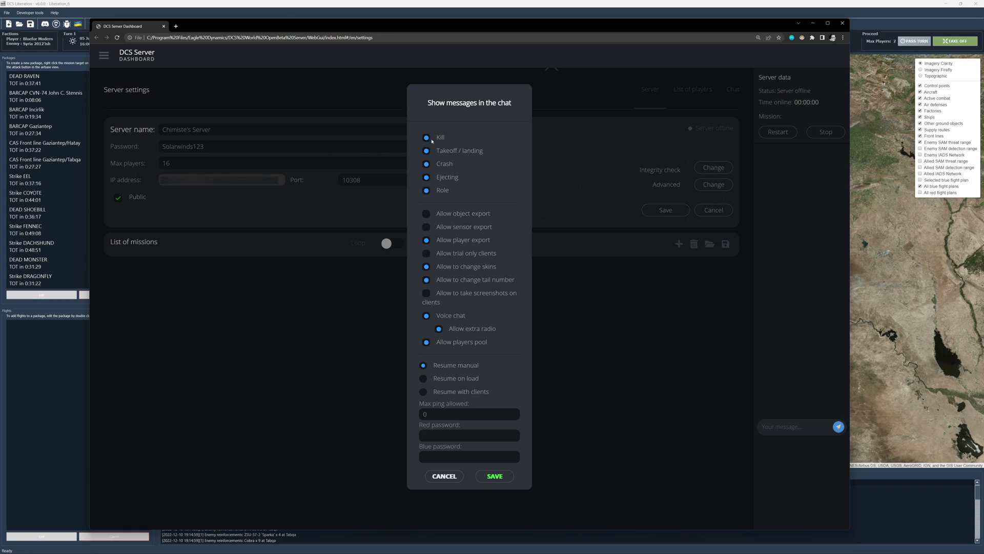
mouse_move(424, 396)
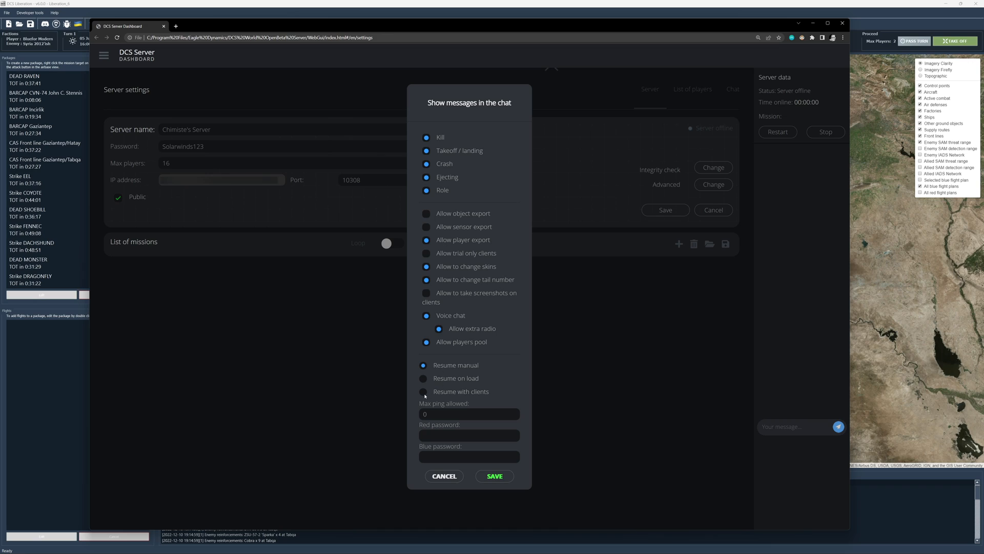
left_click(423, 391)
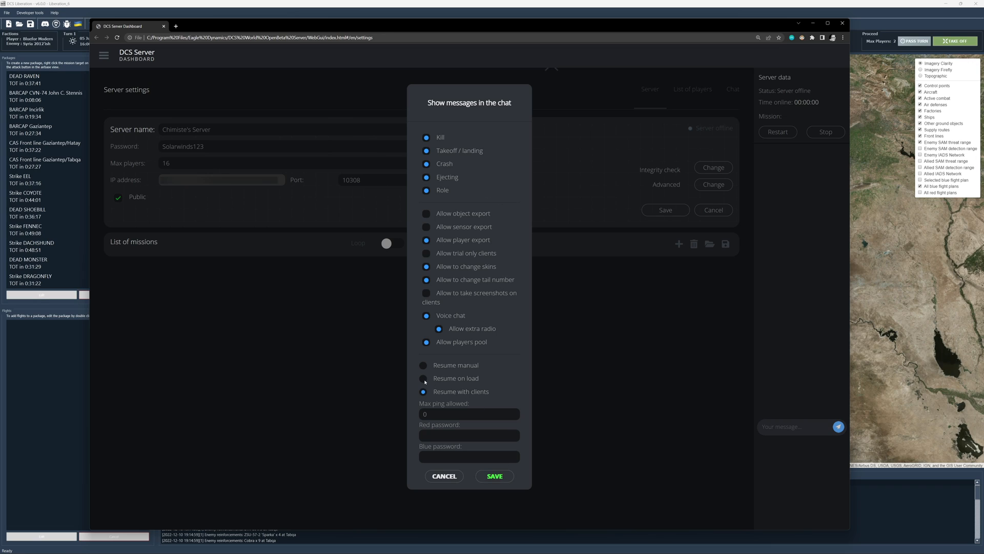
mouse_move(432, 383)
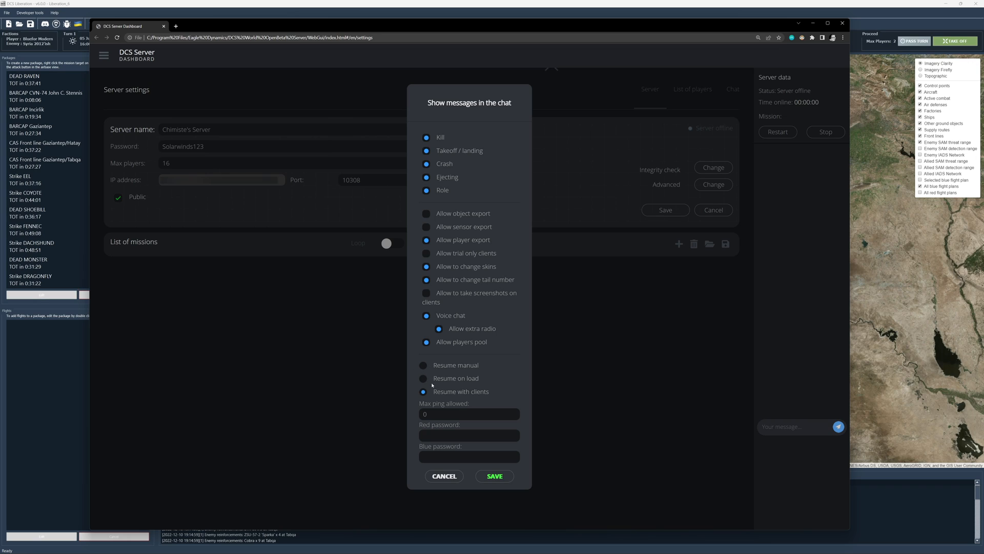
mouse_move(442, 382)
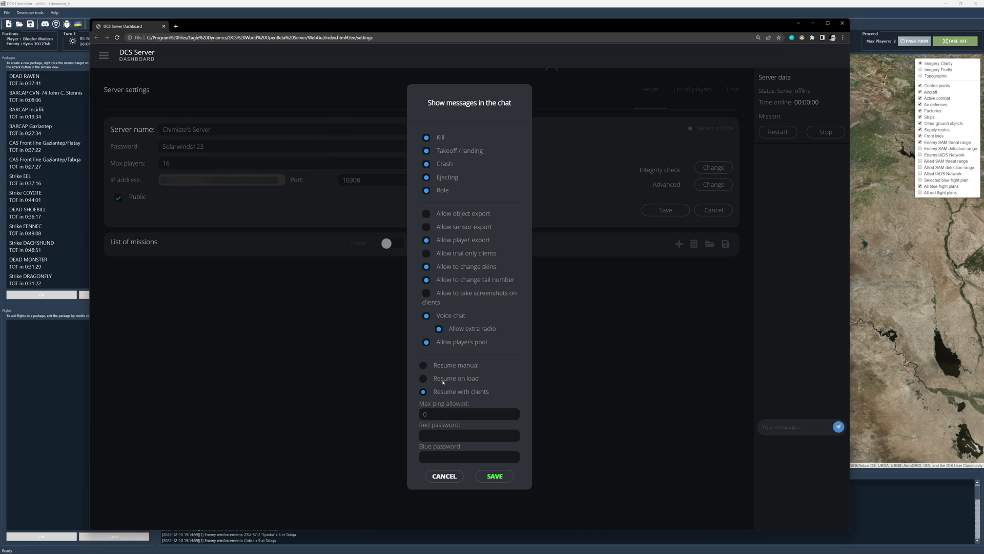
mouse_move(412, 364)
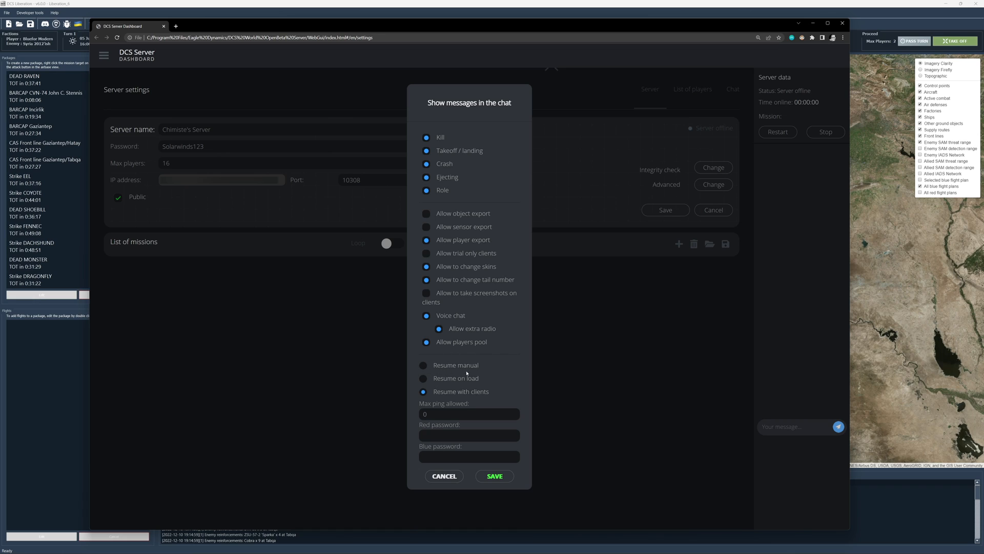
mouse_move(424, 372)
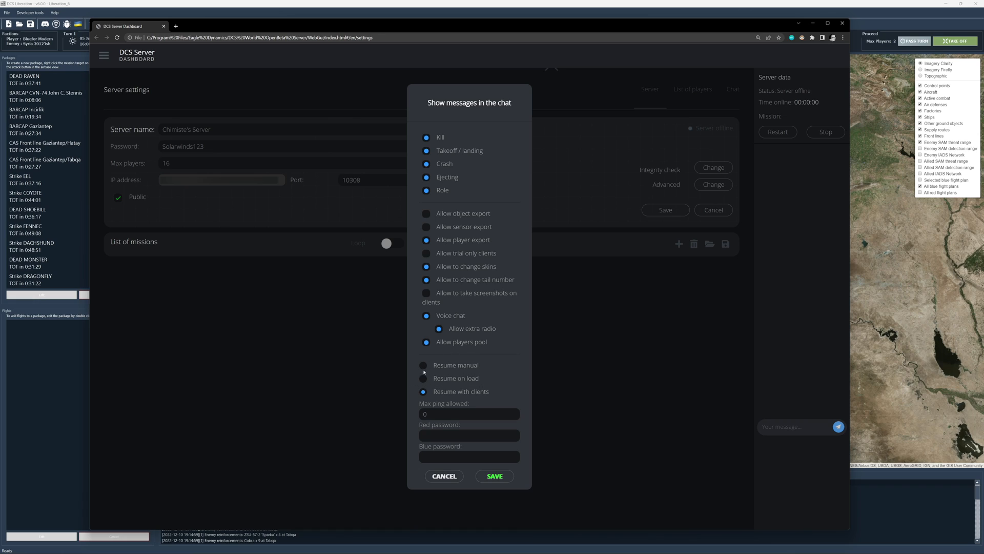
mouse_move(302, 276)
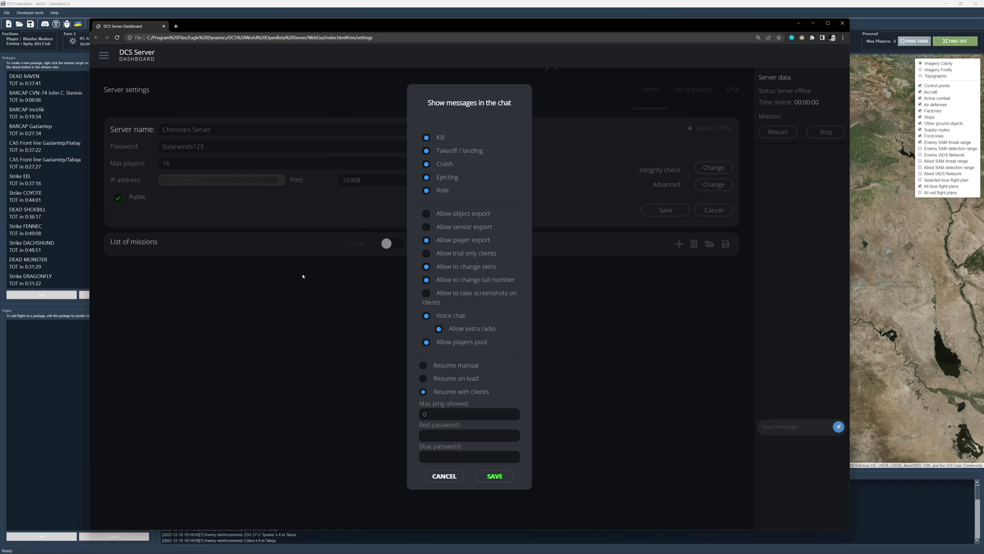
mouse_move(384, 307)
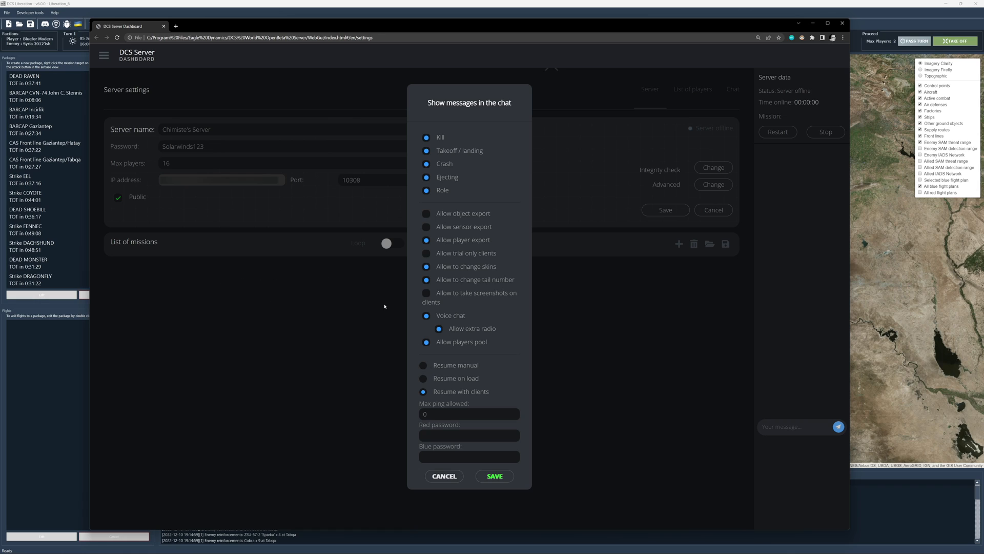
mouse_move(401, 314)
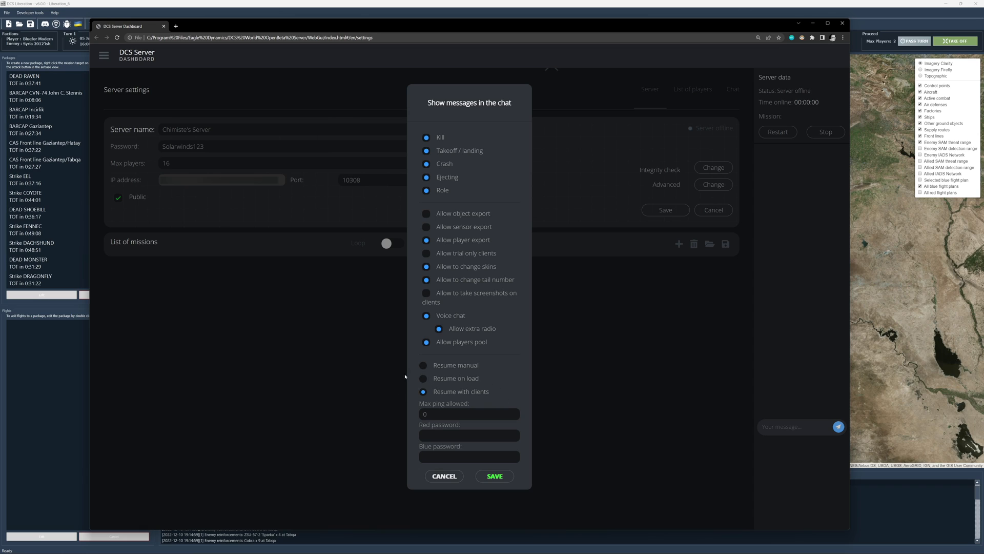
mouse_move(506, 453)
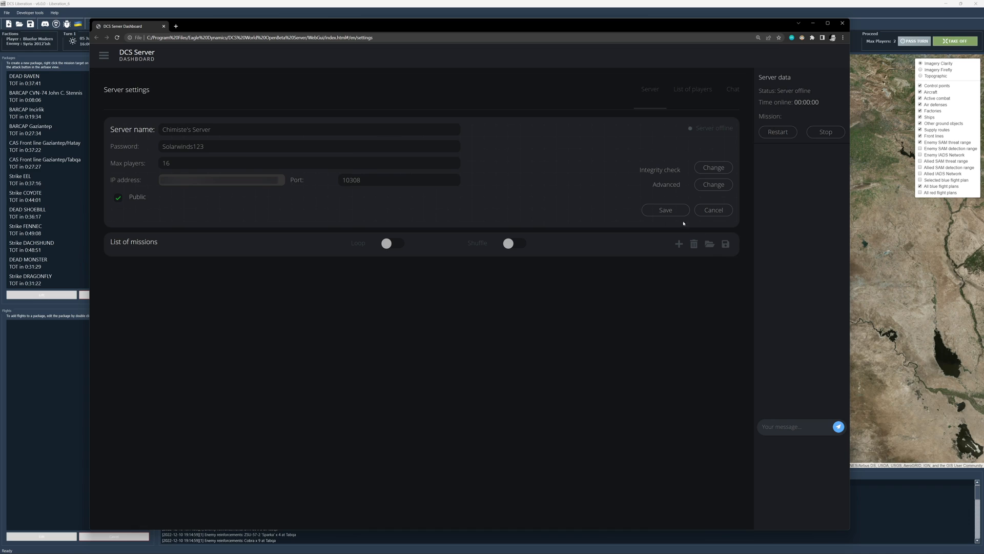
Save the edited server settings and open the Add mission browser in DCS.openbeta_server
left_click(665, 210)
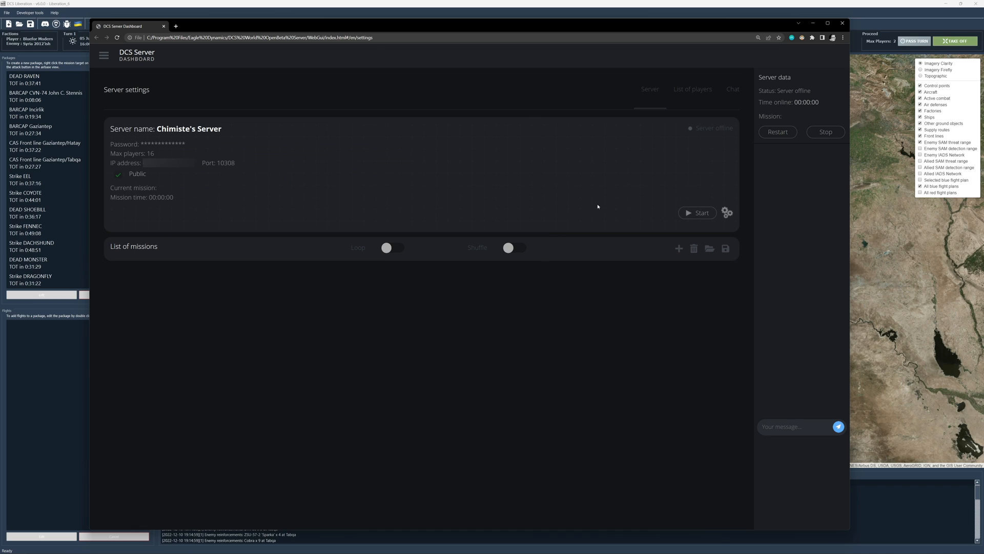
mouse_move(305, 155)
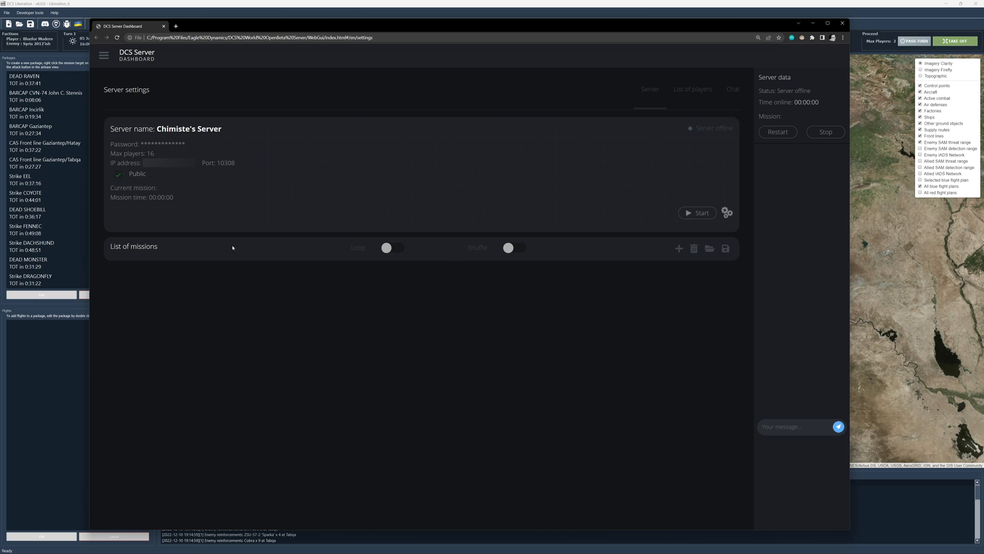
left_click(678, 248)
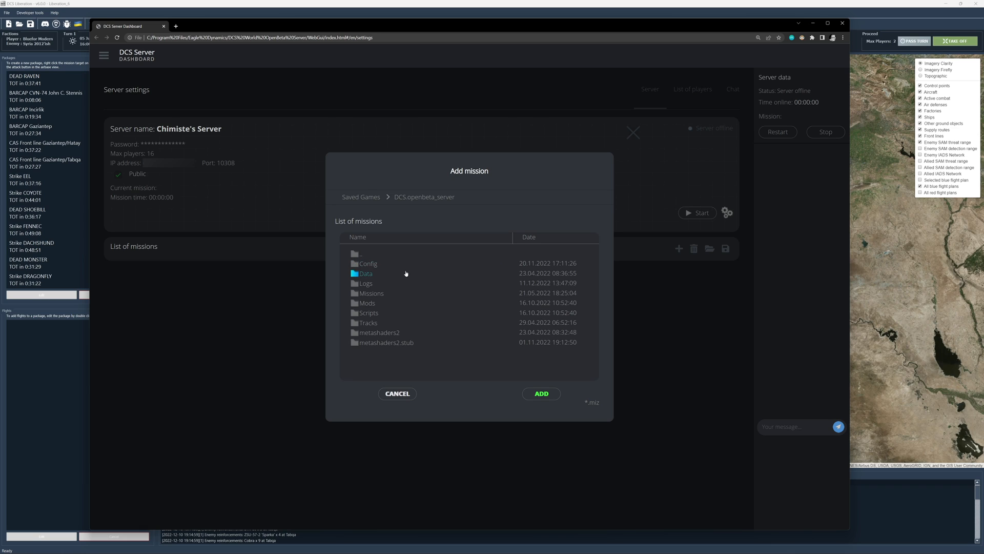
Add liberation_nextturn.miz from Saved Games > DCS.openbeta > Missions to the server
left_click(362, 254)
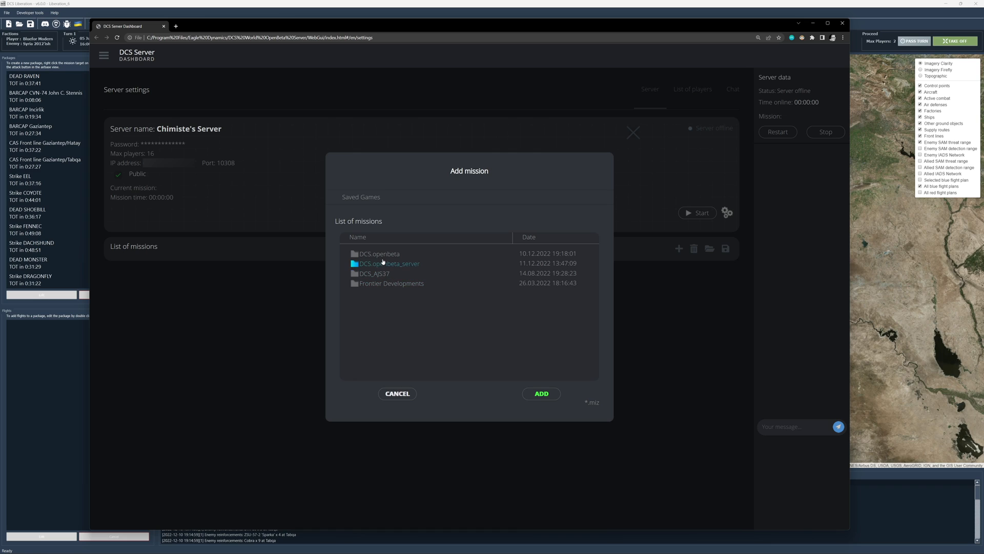
left_click(379, 254)
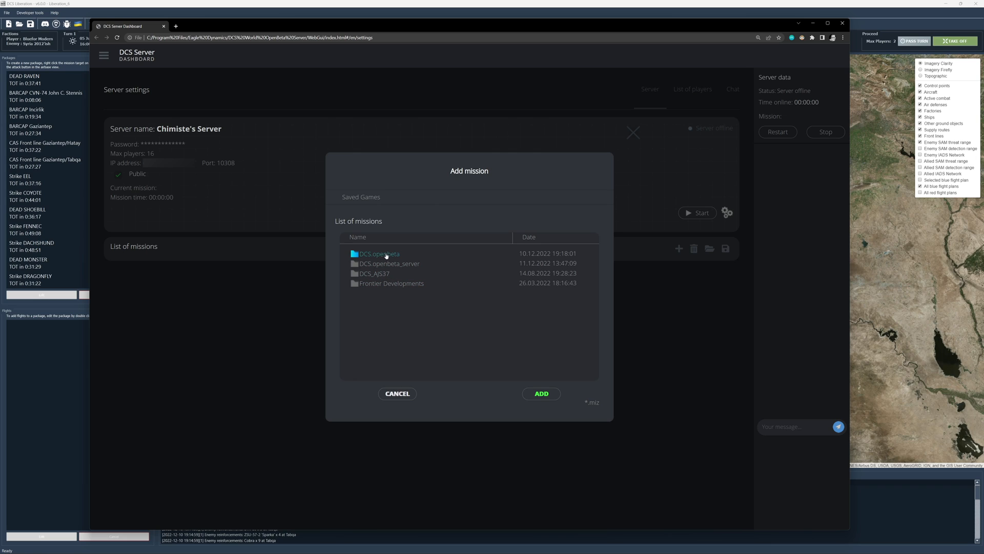
double_click(378, 254)
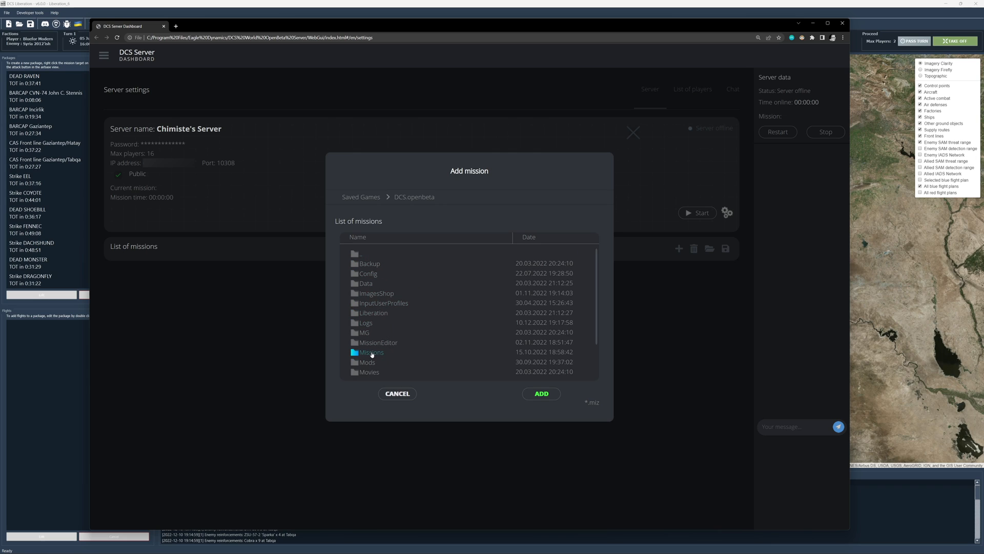
double_click(371, 352)
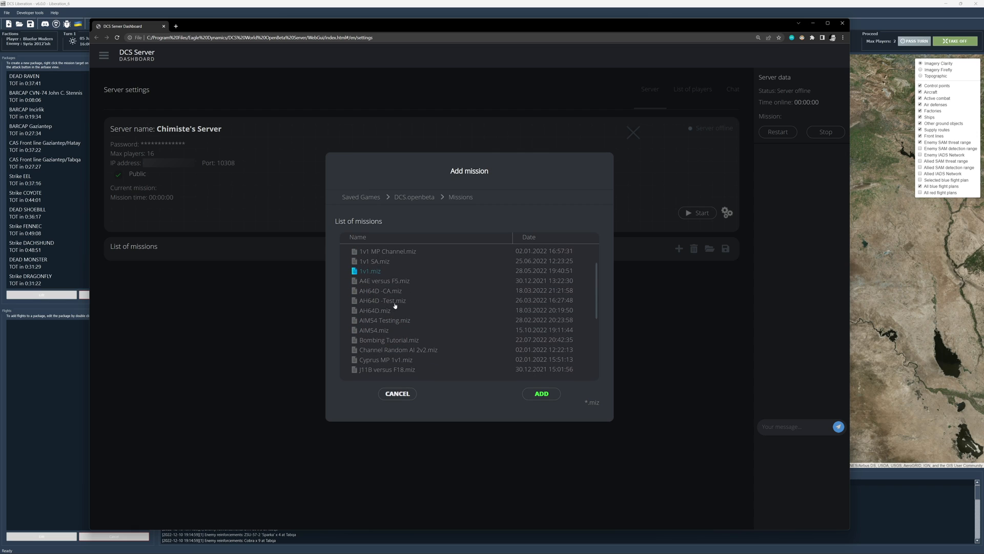
scroll("down", 3)
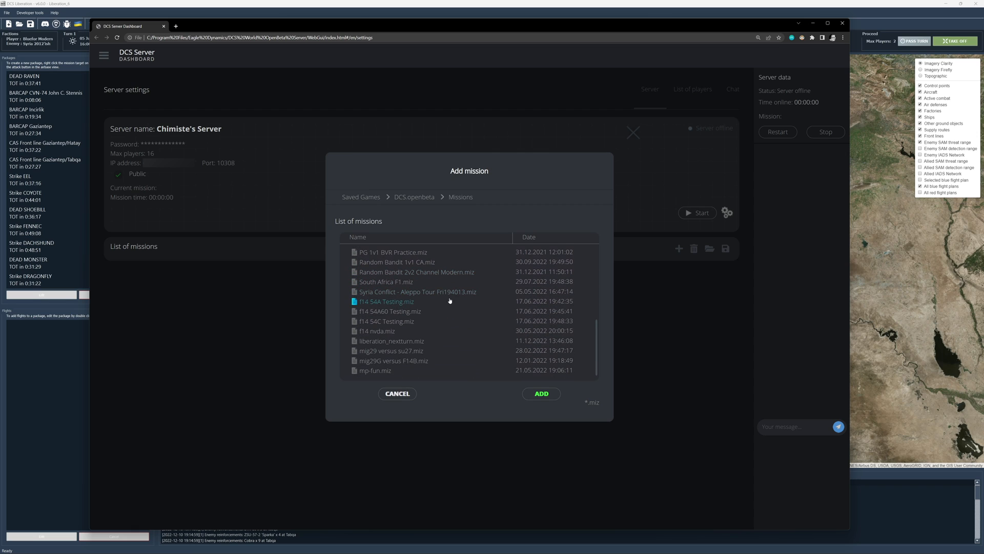
left_click(390, 340)
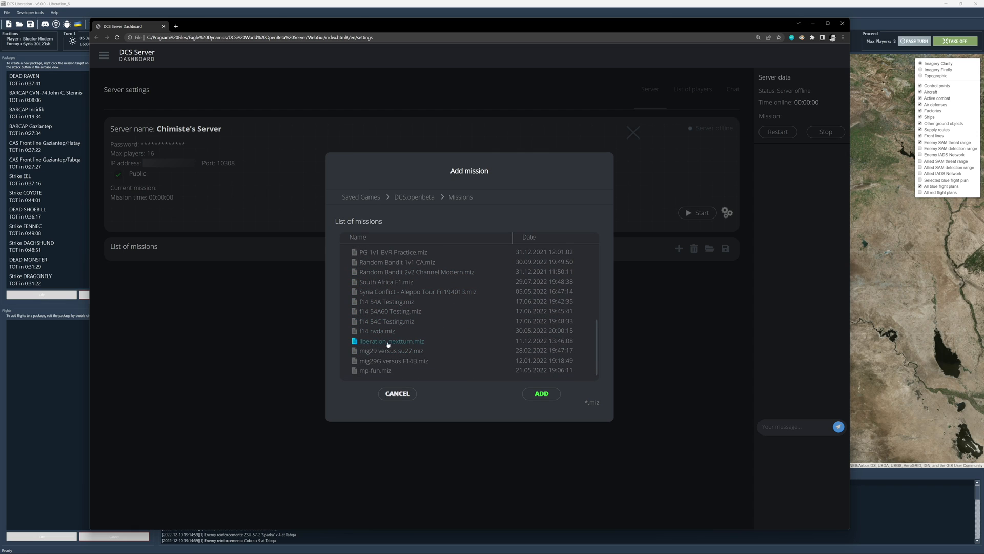
left_click(389, 341)
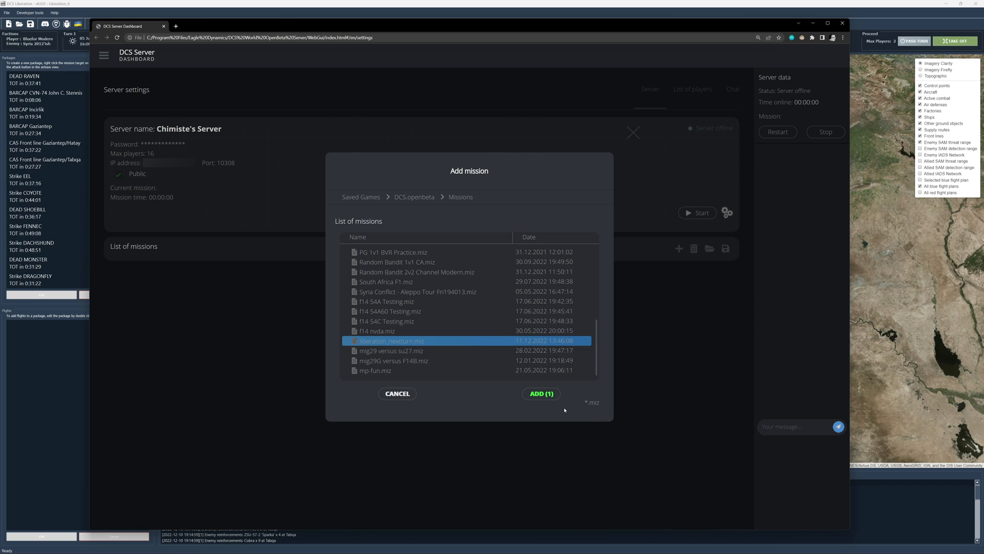
left_click(541, 393)
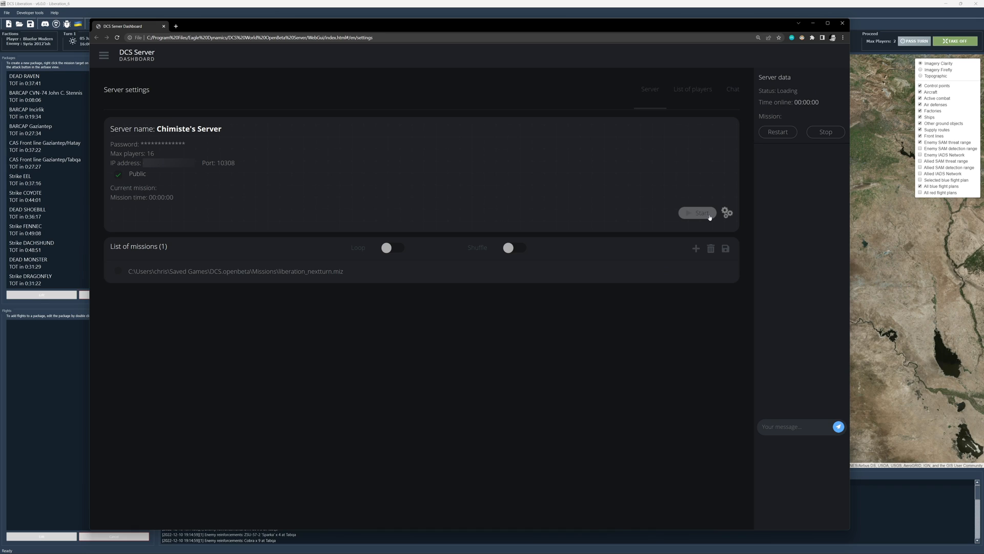
Start the server and let liberation_nextturn load until it shows Now running, paused
left_click(696, 212)
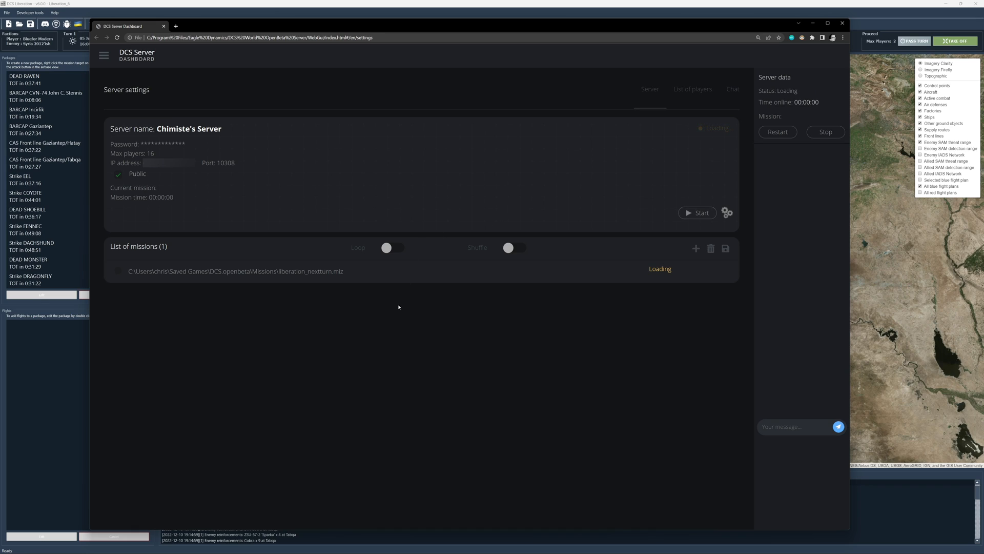
mouse_move(494, 274)
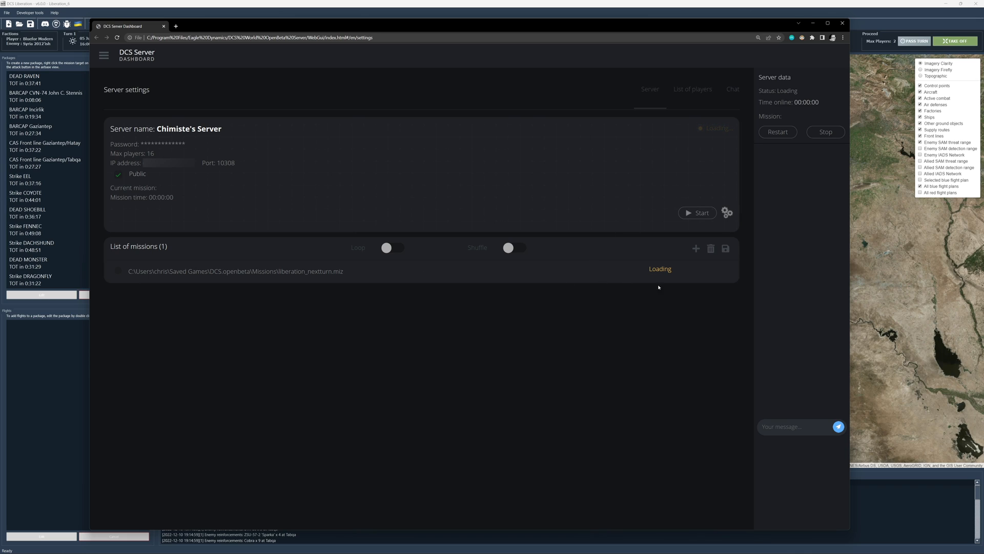
mouse_move(658, 299)
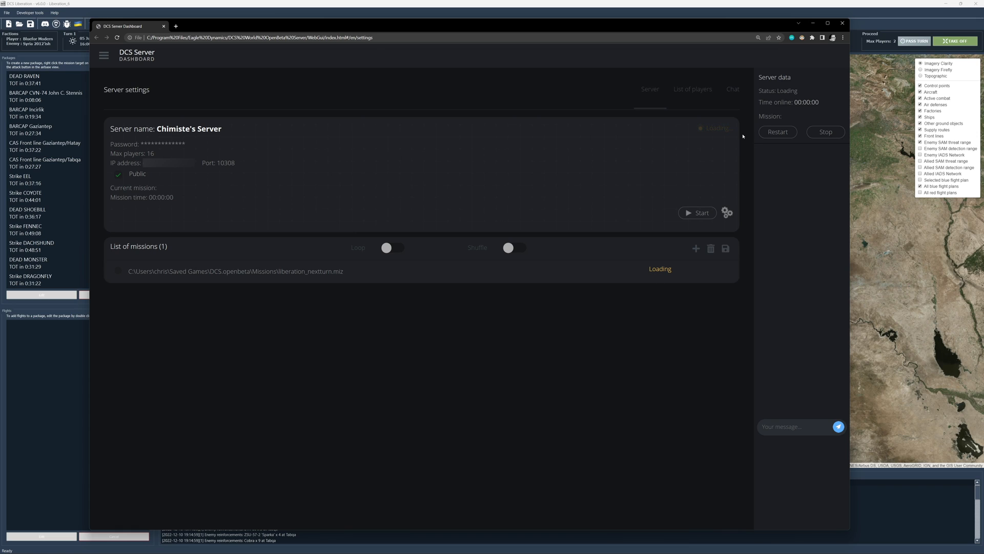
left_click(697, 212)
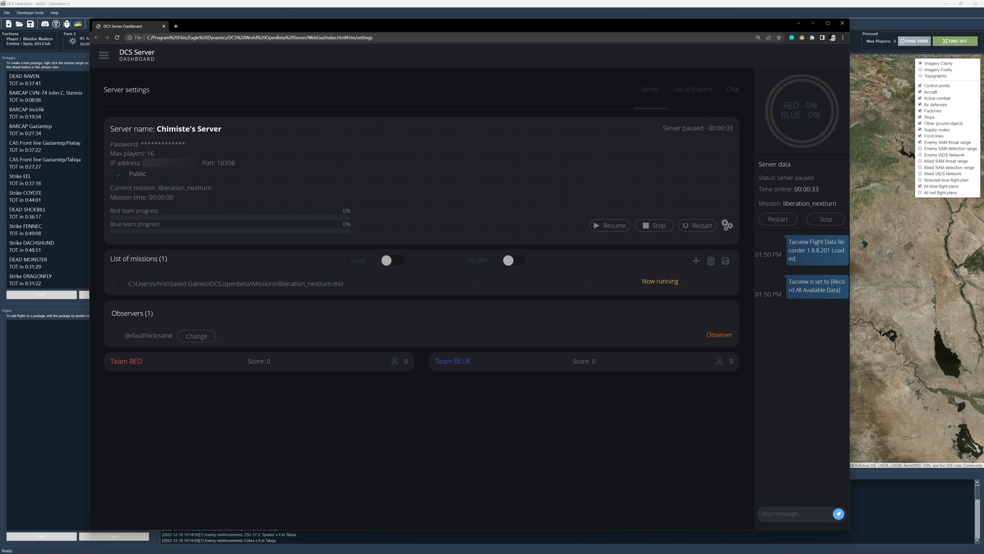
mouse_move(645, 254)
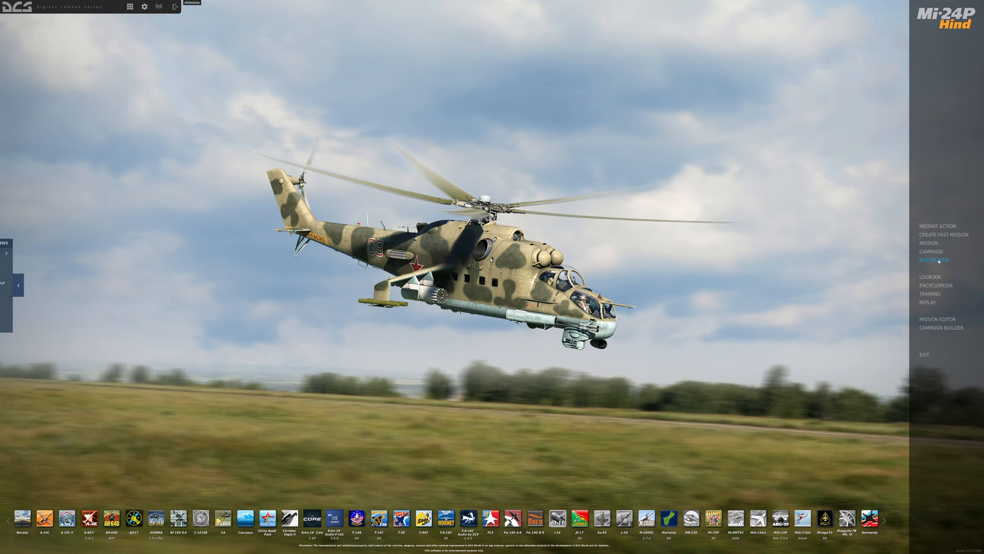
Open the multiplayer server list and search server names for 'Chimist'
left_click(936, 260)
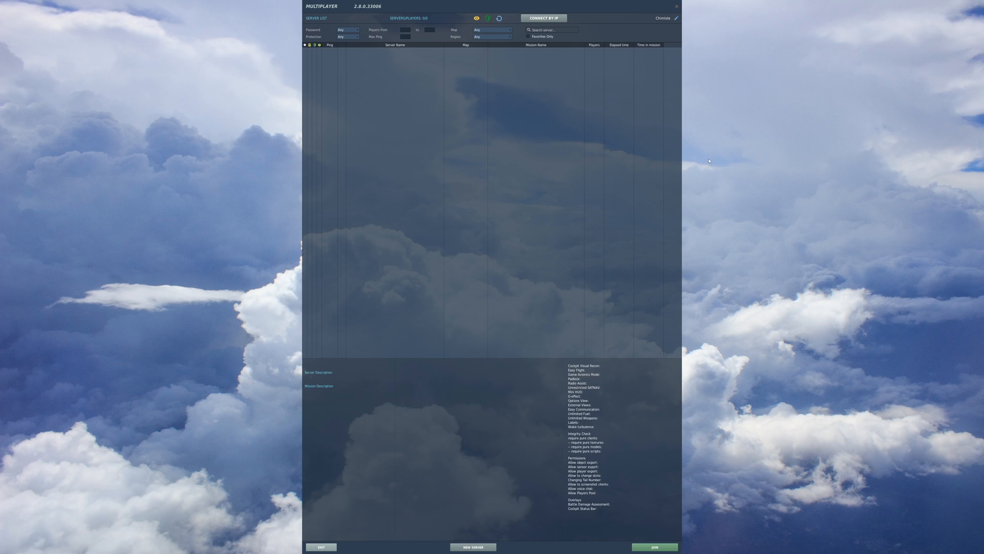
left_click(498, 18)
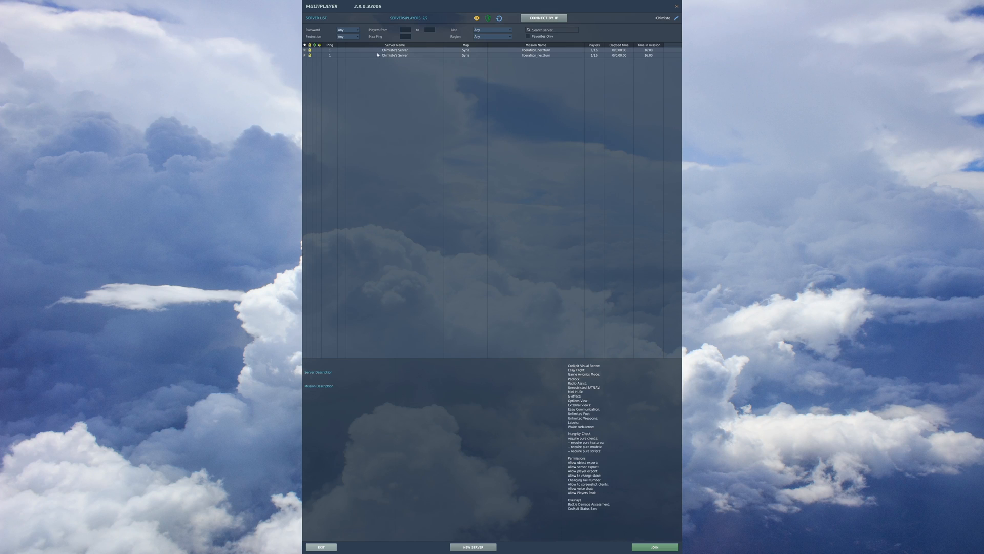
left_click(500, 18)
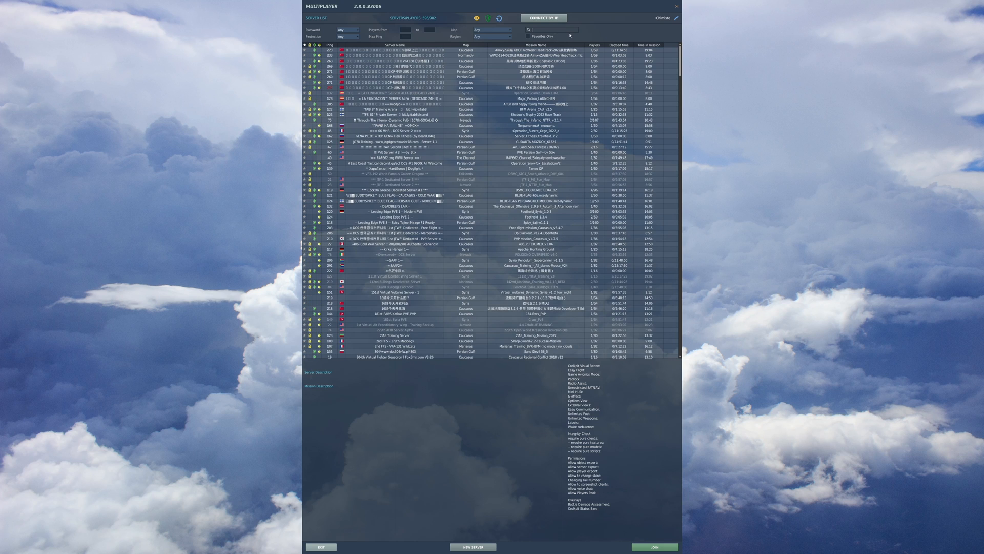
type("Chimiste")
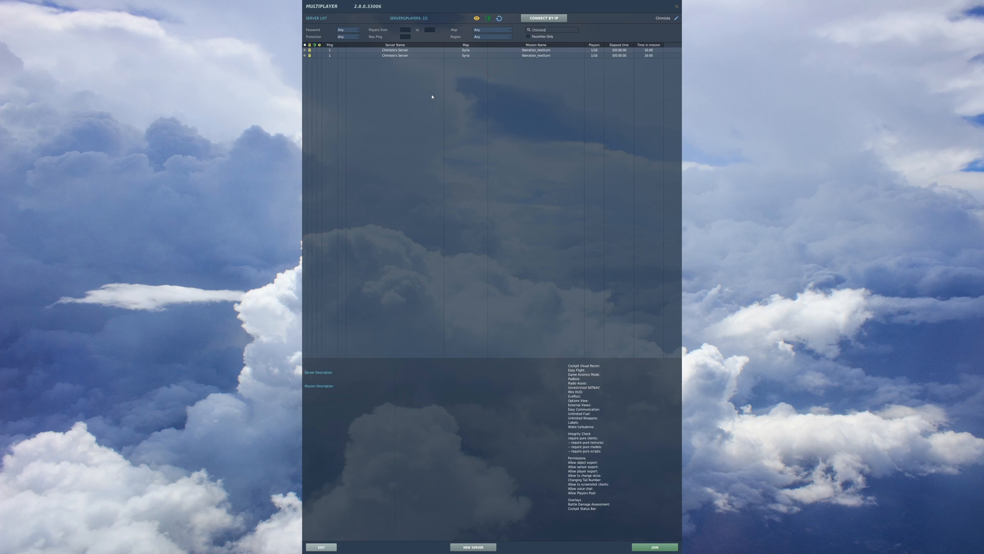
mouse_move(383, 109)
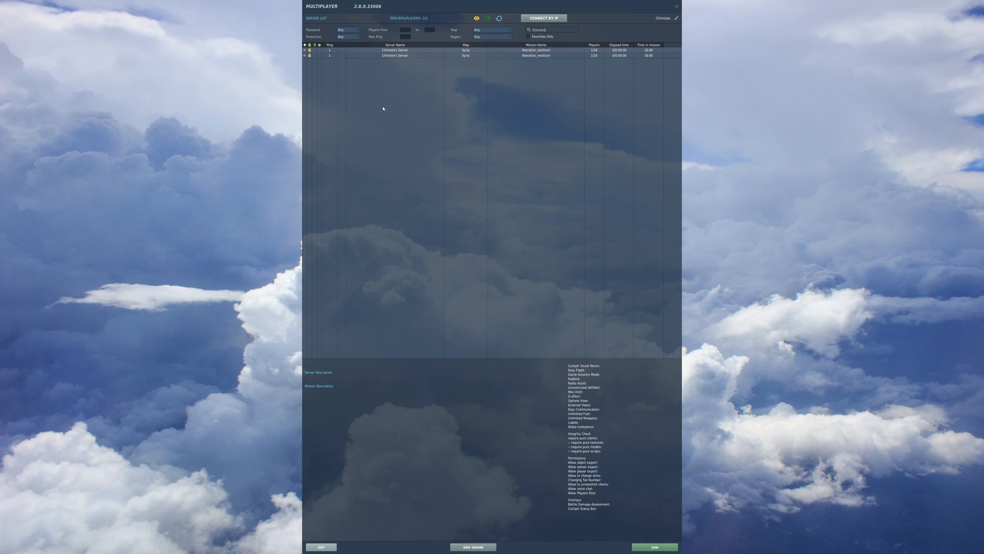
mouse_move(422, 108)
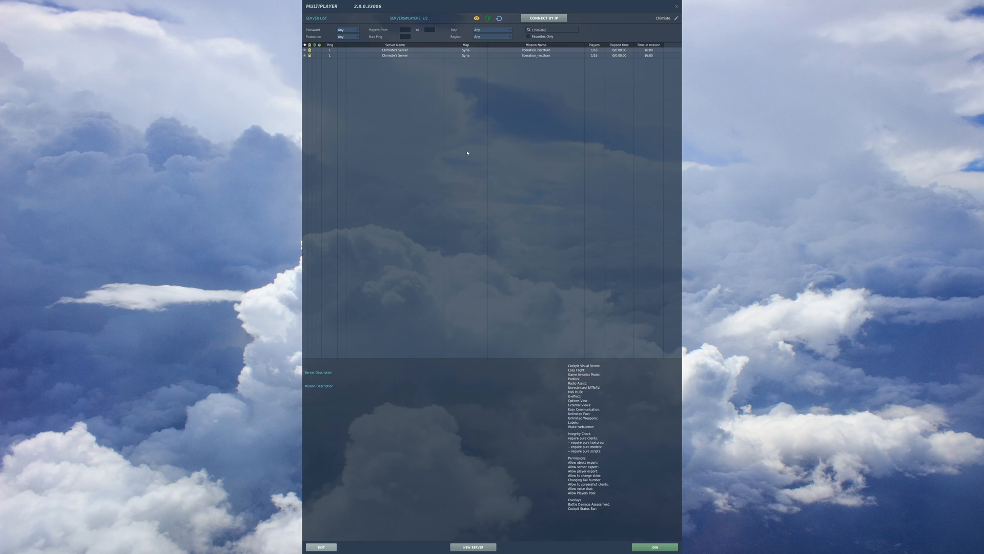
mouse_move(402, 50)
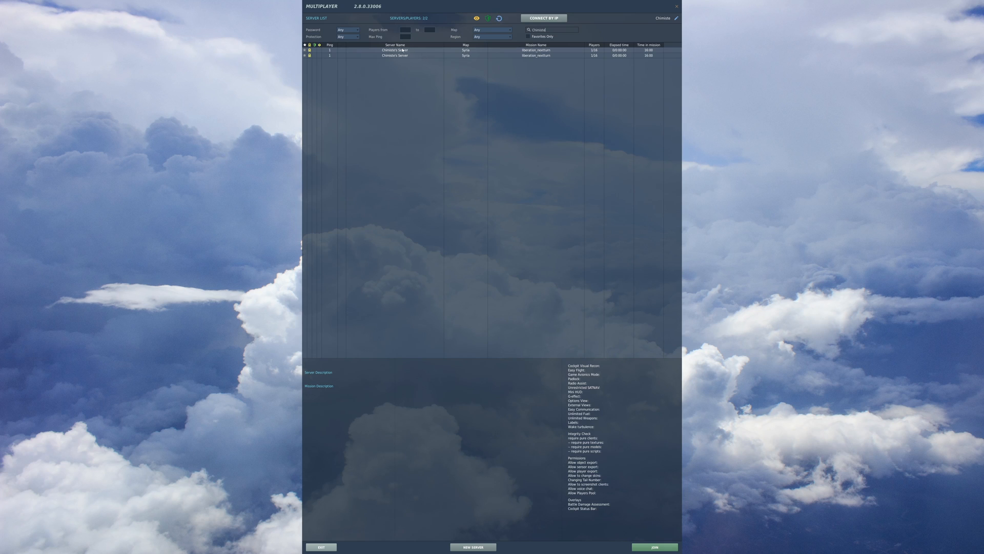
Select the first Liberation server row to show its Turn 1 briefing and coalition slots
left_click(396, 56)
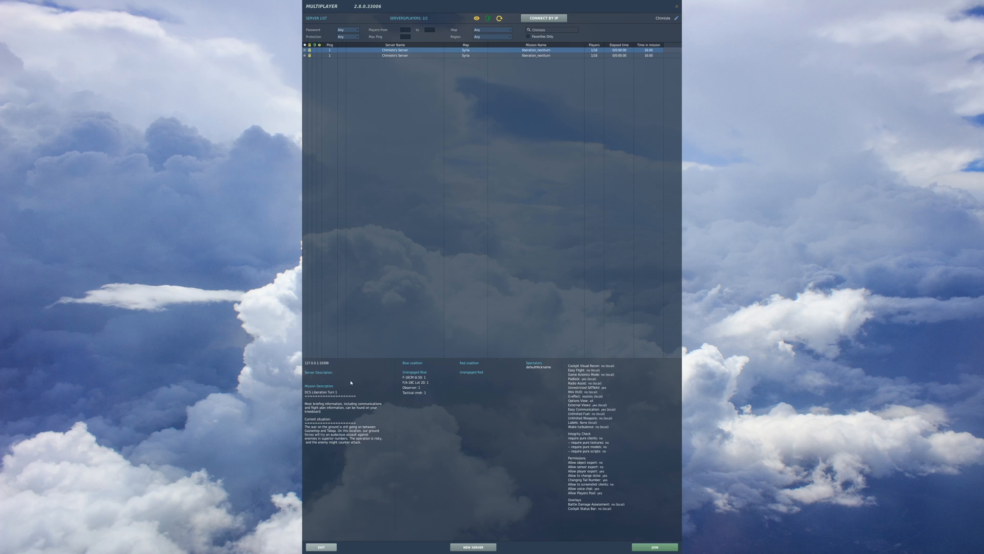
mouse_move(325, 357)
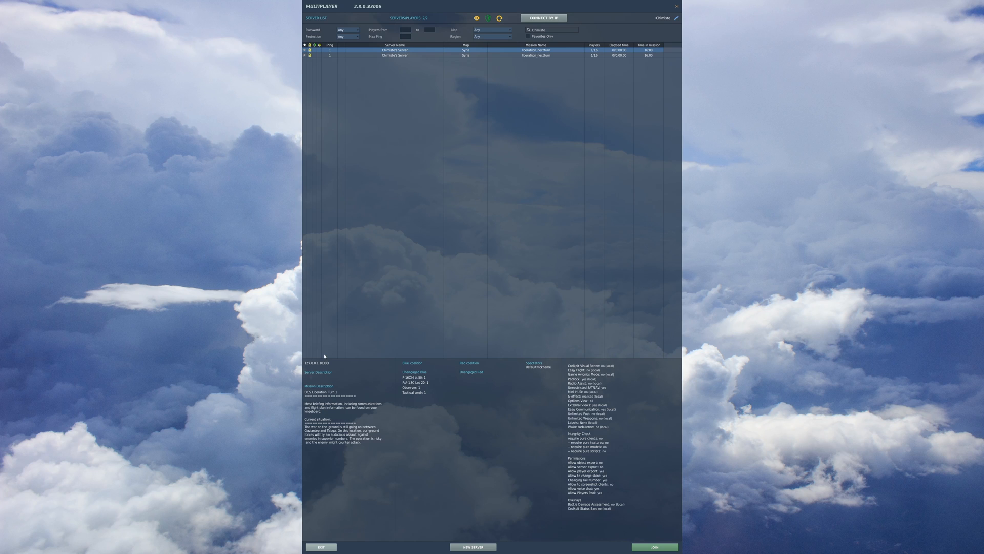
left_click(396, 56)
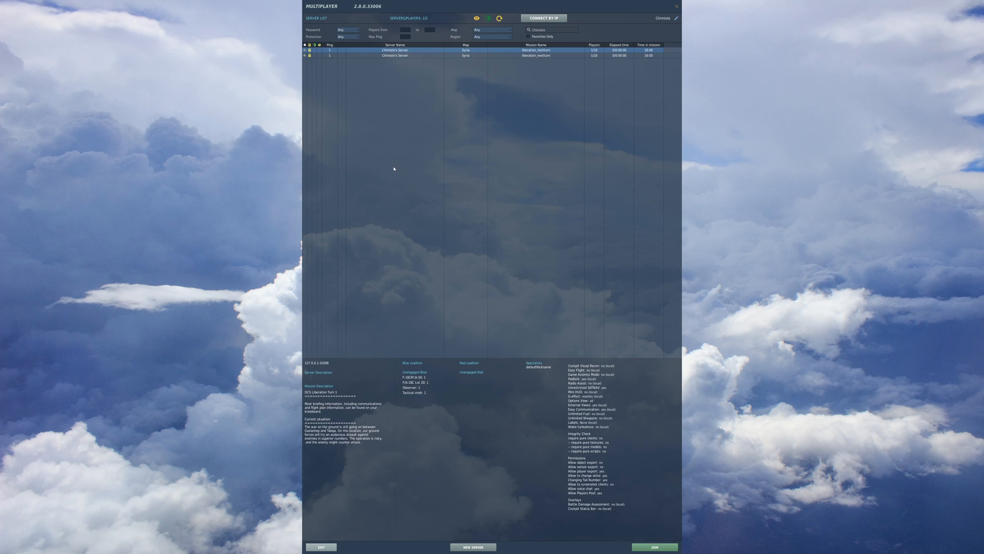
mouse_move(390, 61)
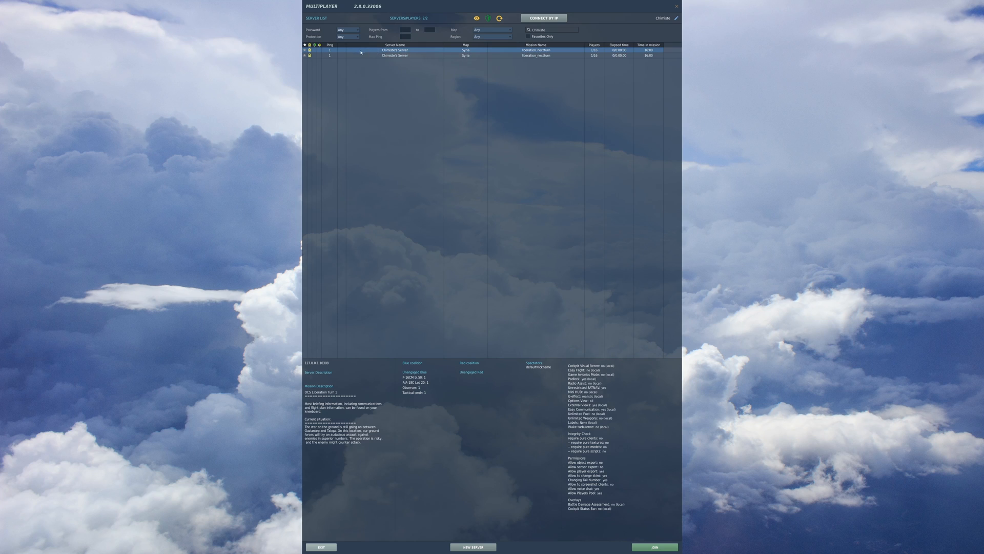
left_click(395, 56)
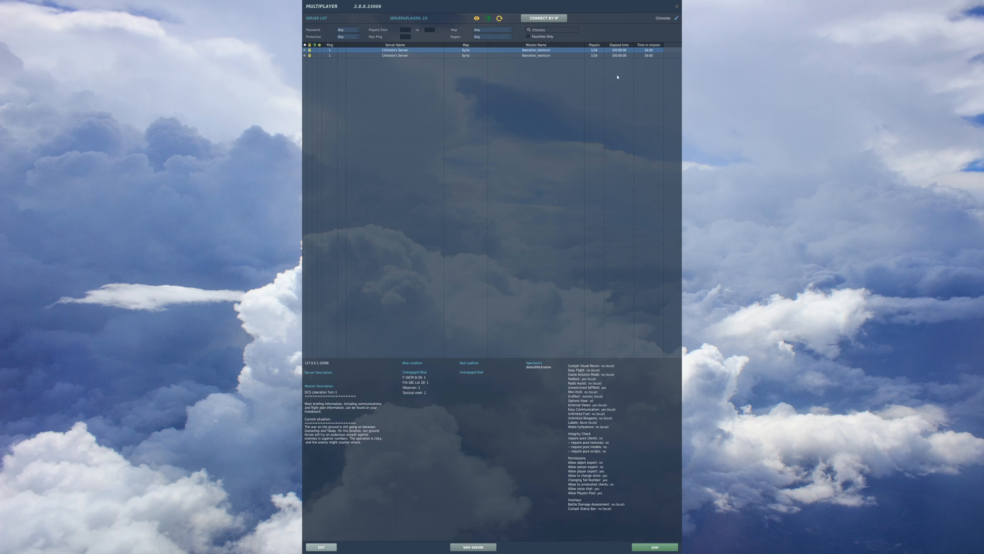
mouse_move(517, 135)
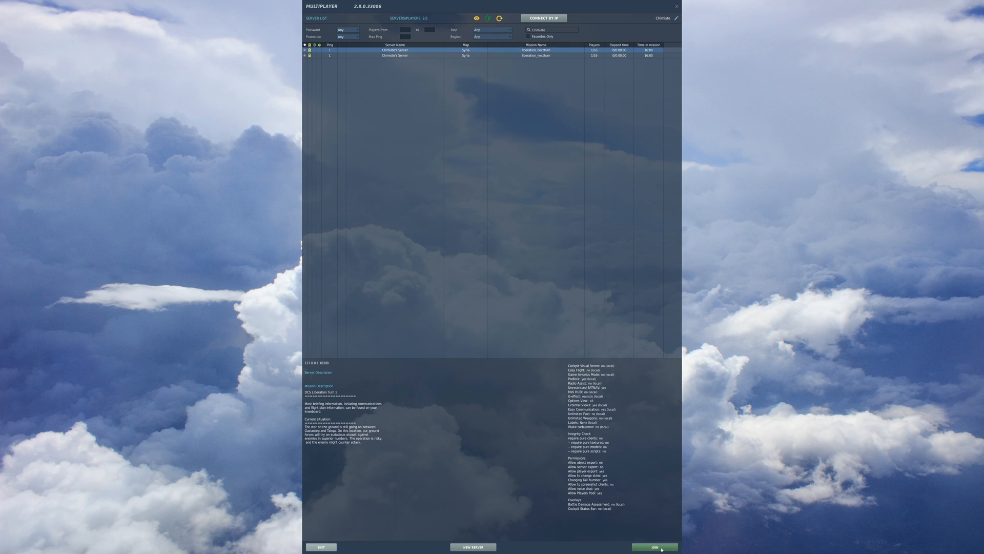
Join the chosen hosted server and connect using the server password
left_click(654, 547)
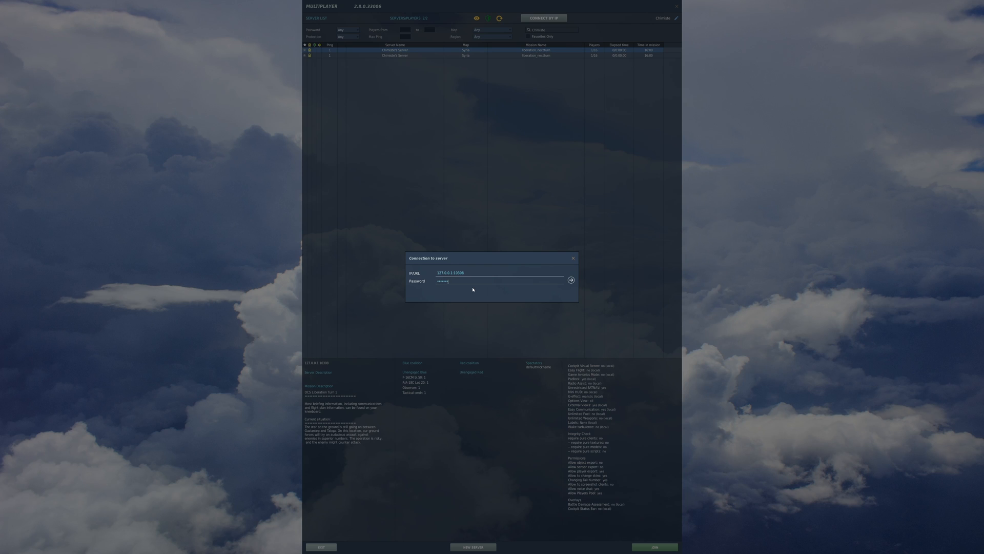
left_click(571, 279)
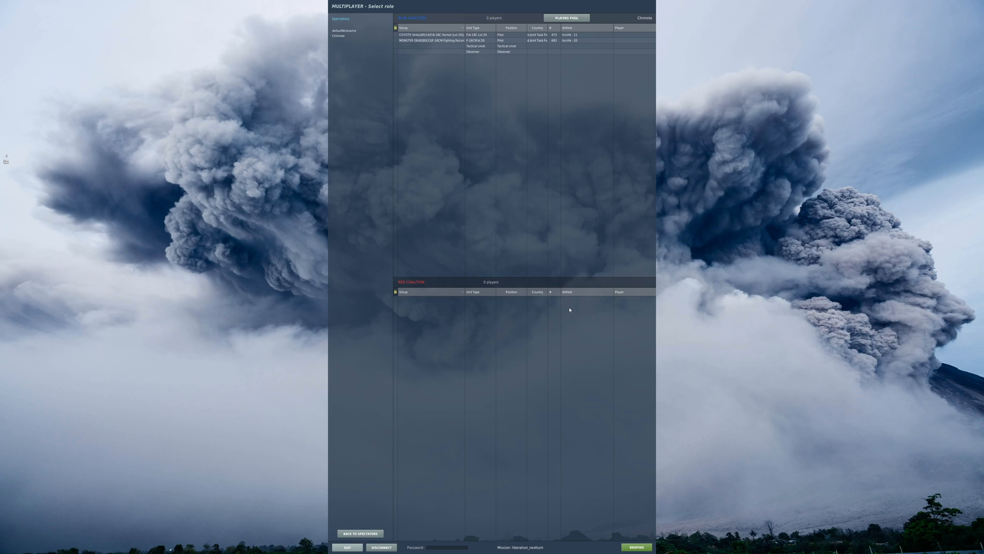
mouse_move(568, 310)
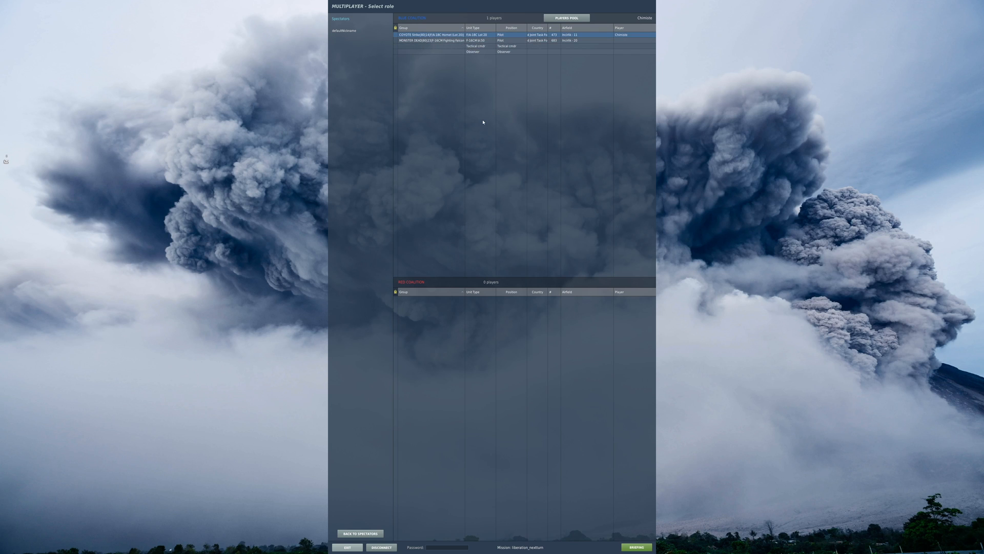
mouse_move(553, 39)
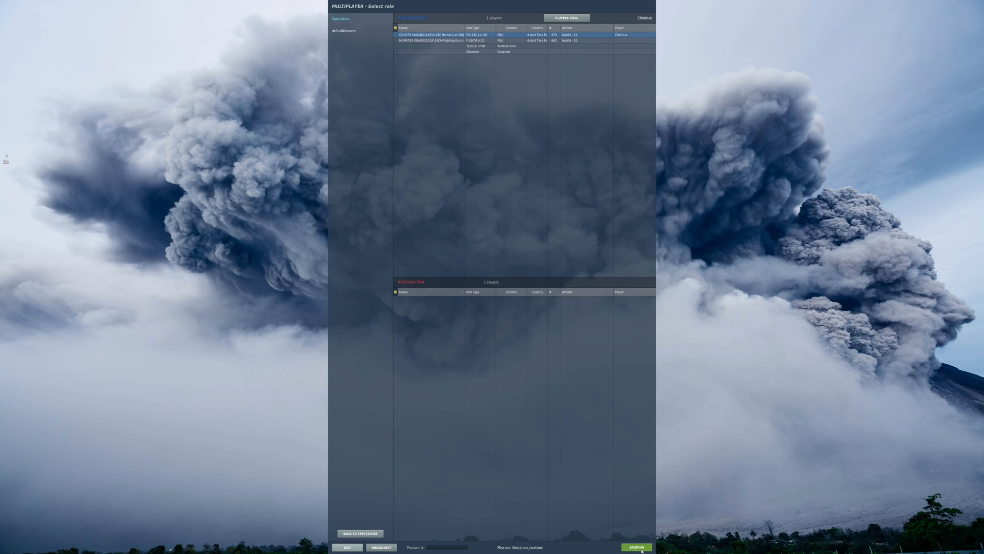
Open the Liberation Turn 1 mission briefing from the flight slot screen
left_click(636, 547)
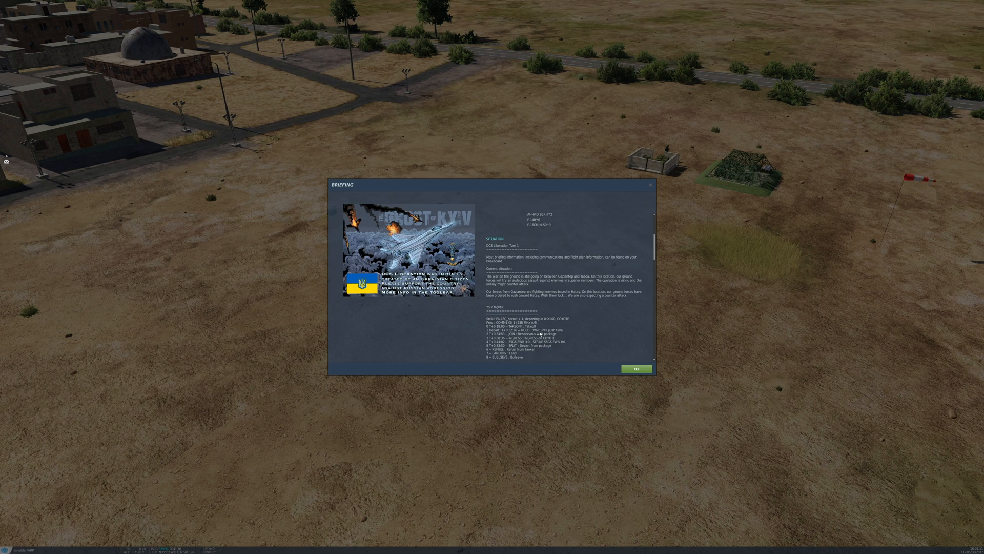
Read the briefing's threats, weather and departure sections, then start flying the mission
scroll("down", 3)
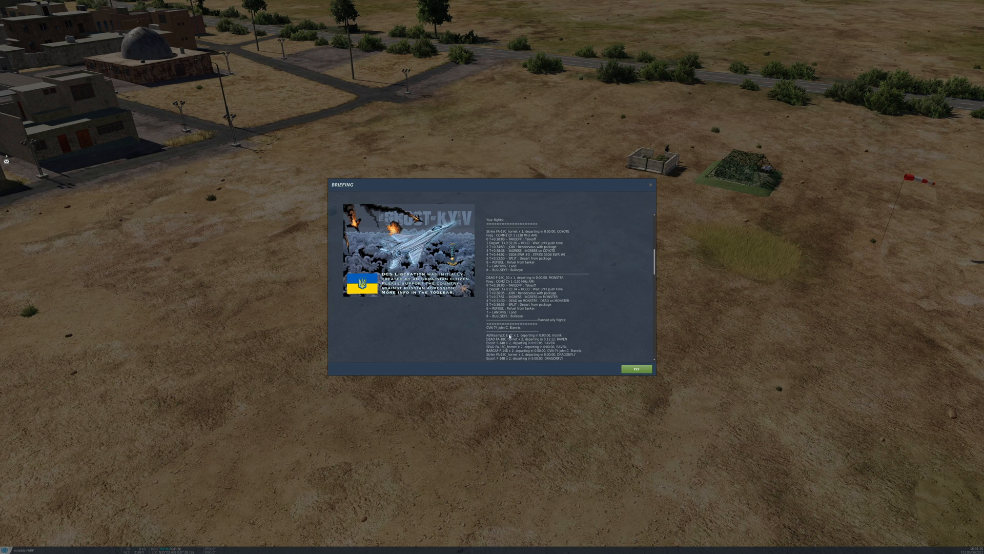
scroll("down", 3)
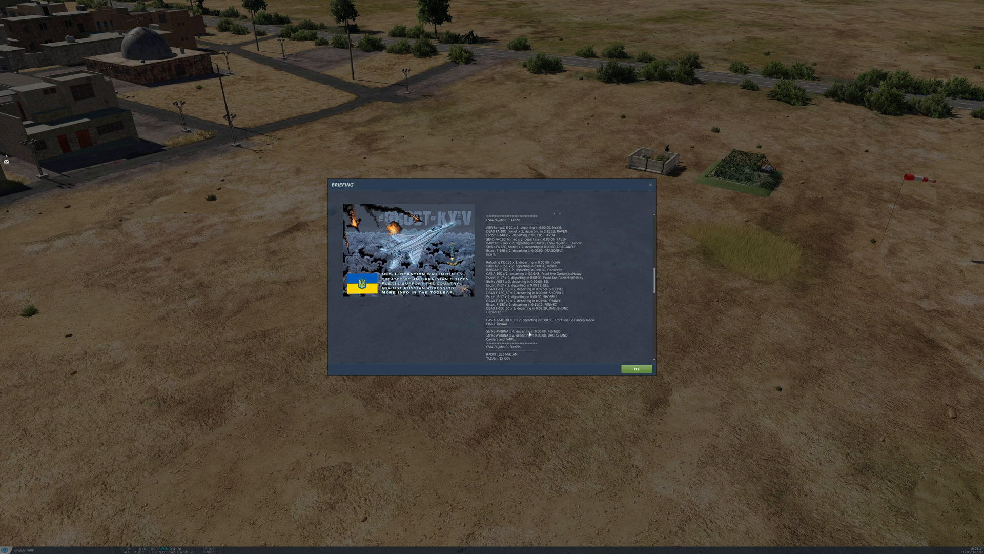
scroll("down", 3)
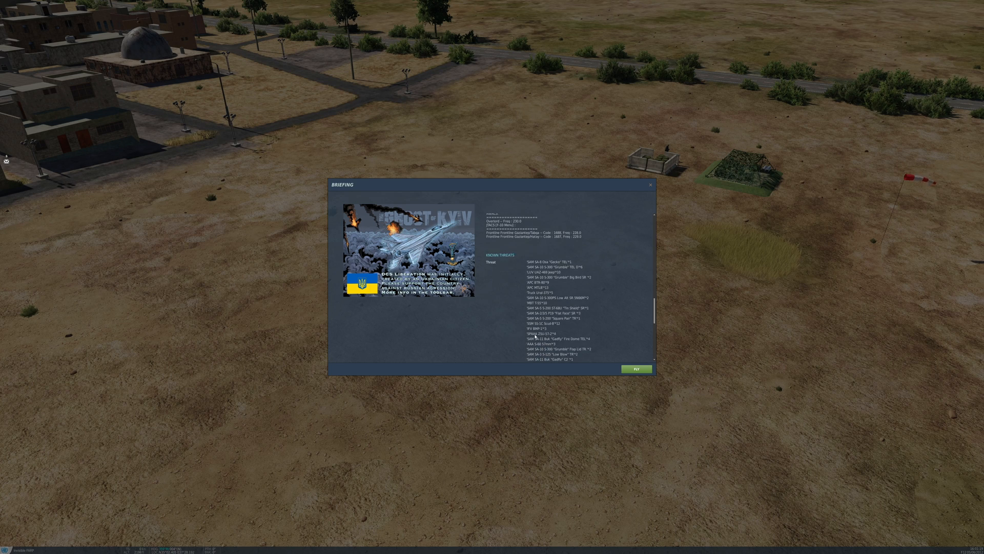
scroll("down", 3)
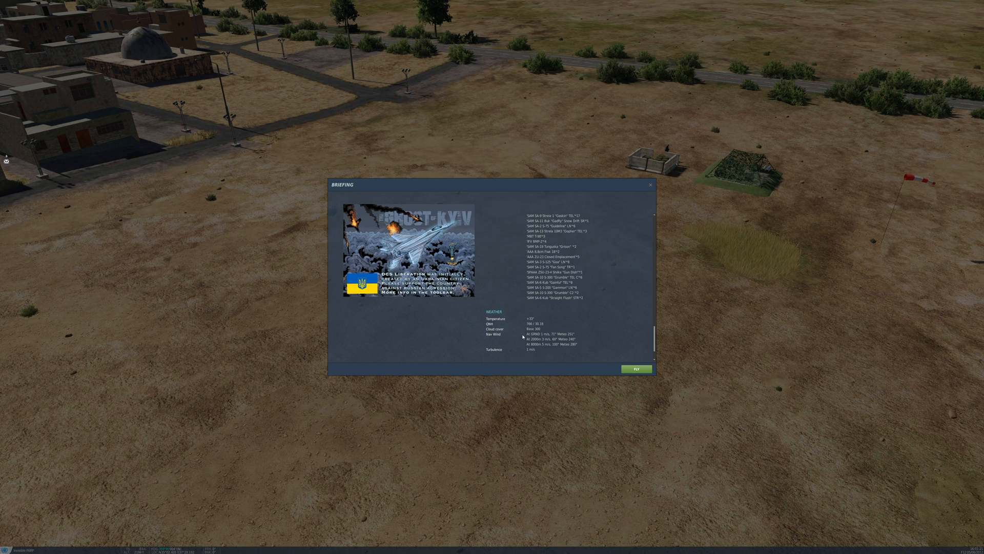
scroll("down", 3)
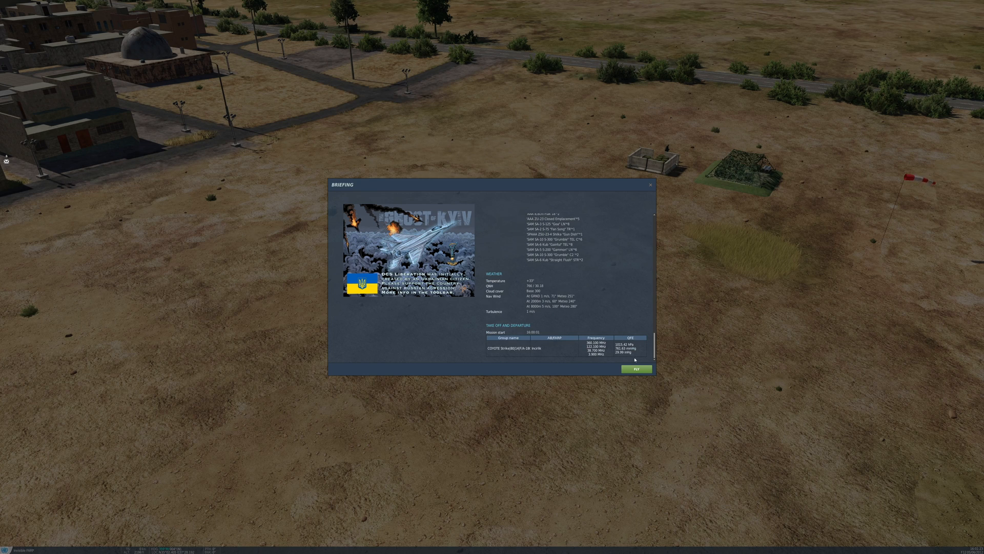
left_click(636, 369)
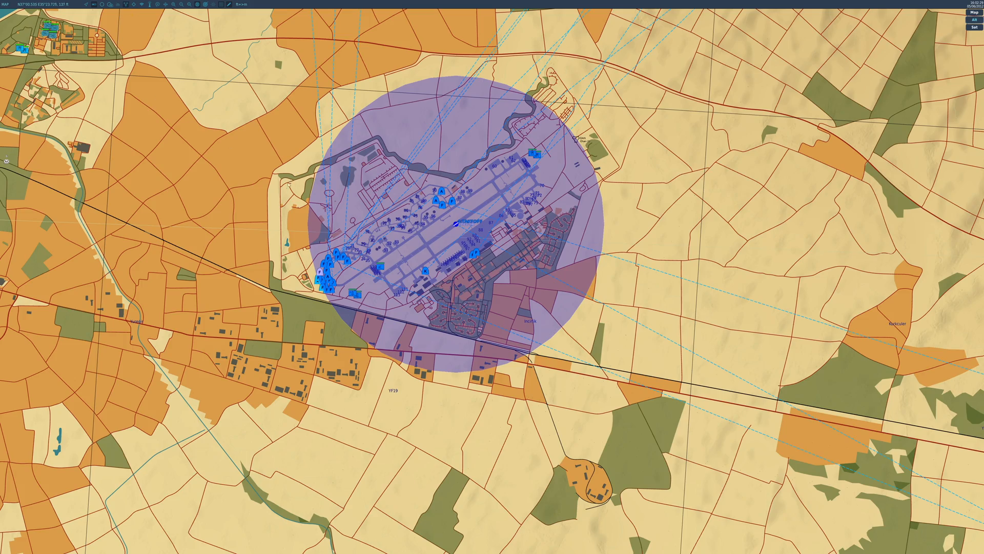
Pause the mission and quit DCS World to the desktop
scroll("down", 3)
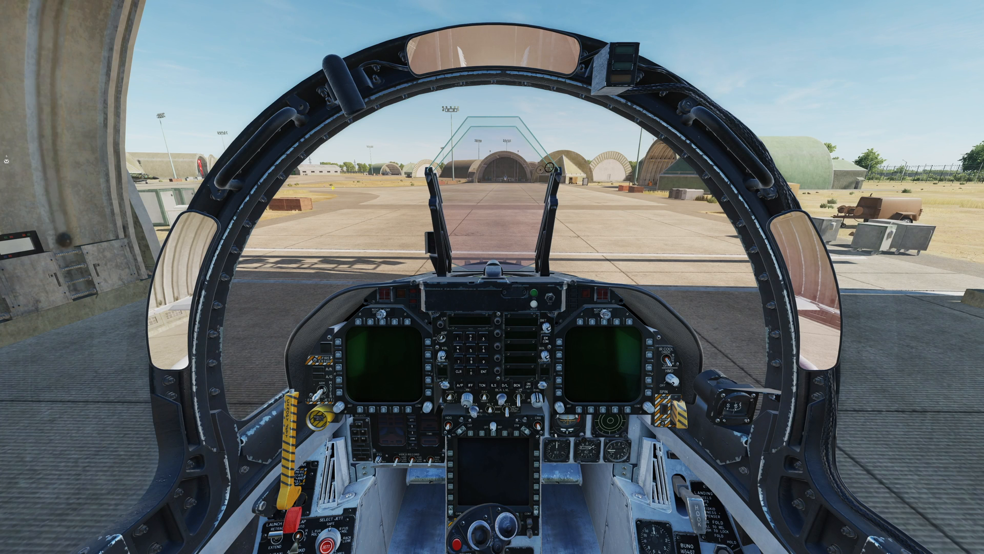
key("Escape")
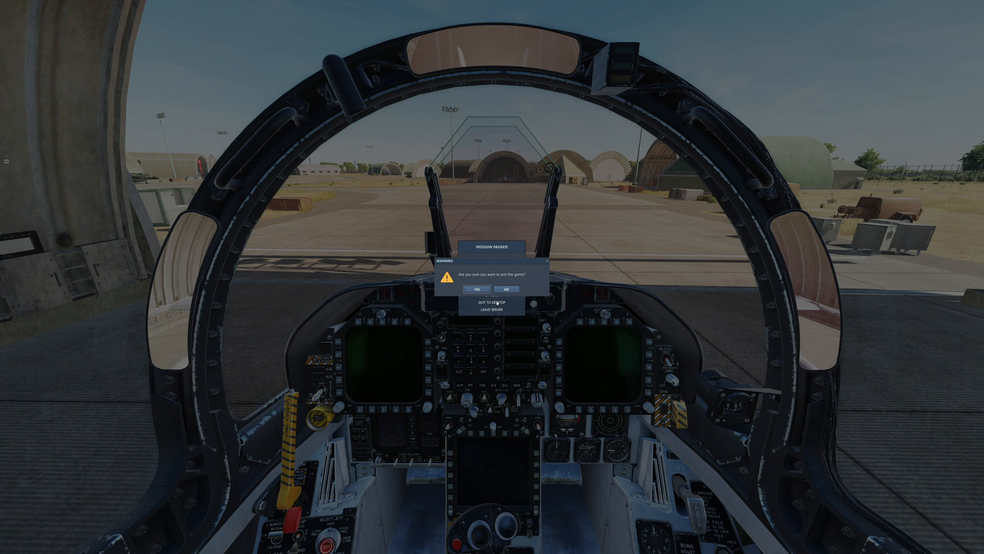
left_click(506, 289)
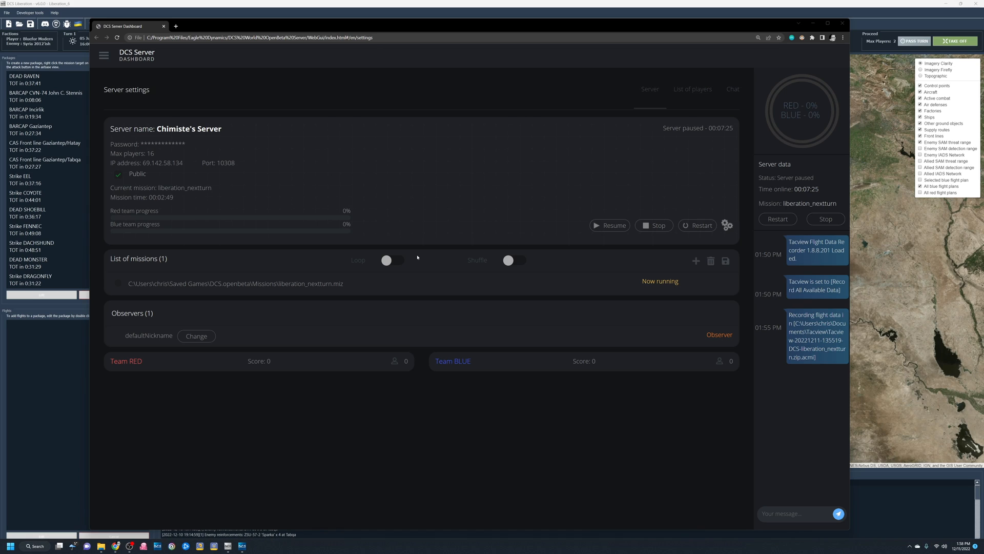
mouse_move(348, 167)
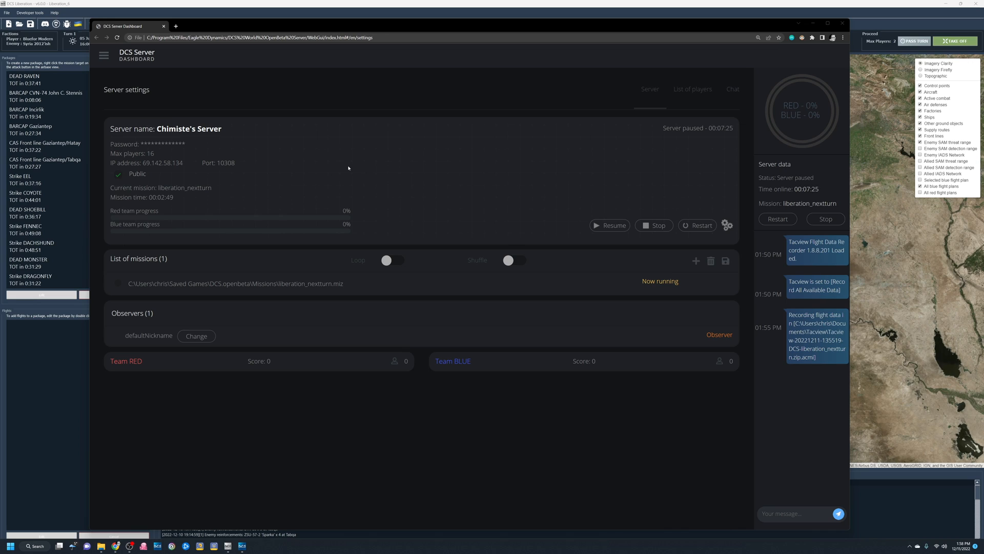
mouse_move(367, 163)
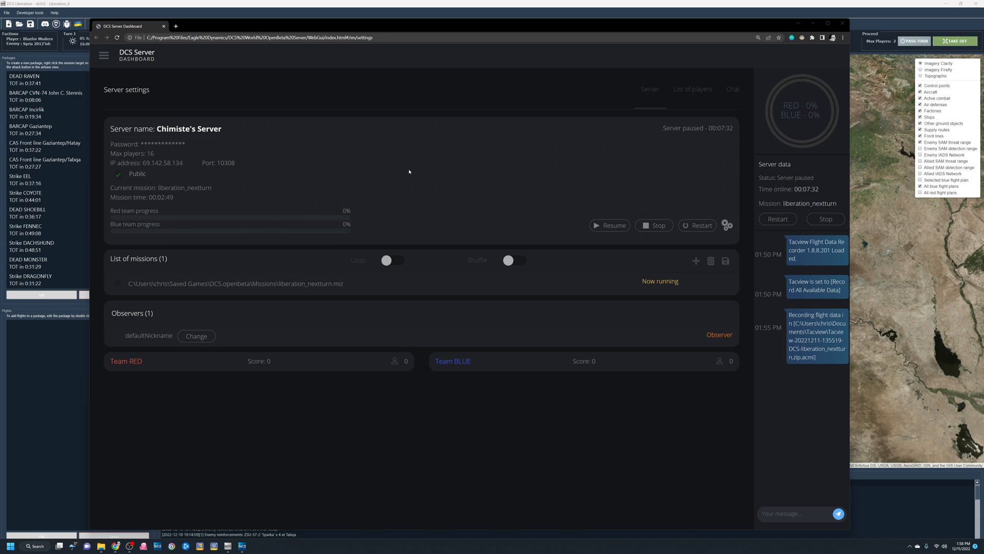
mouse_move(462, 199)
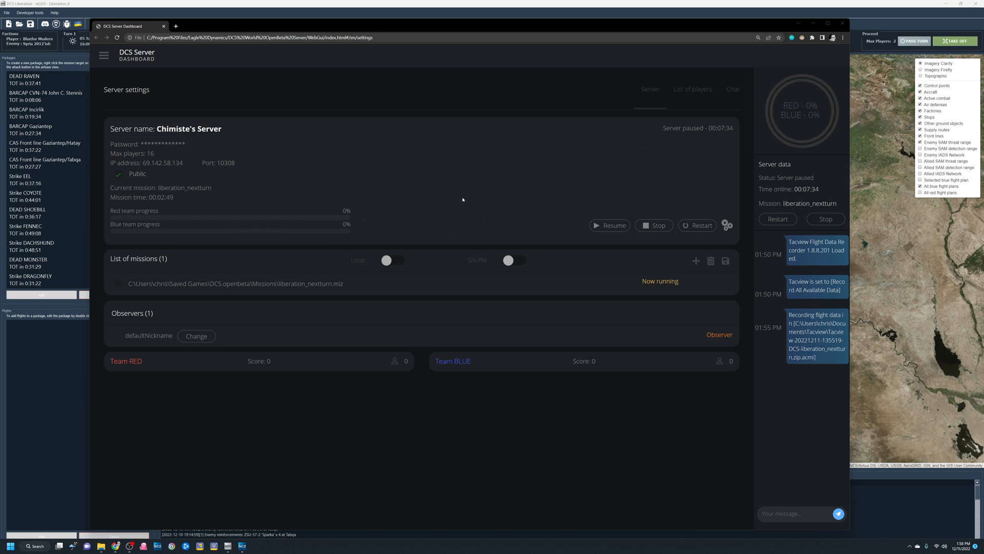
mouse_move(654, 225)
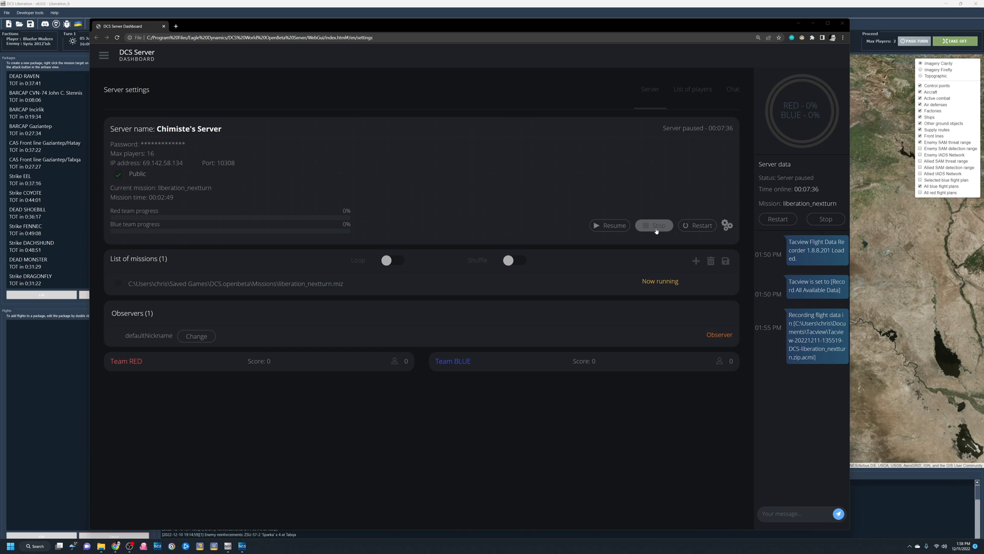
Stop the liberation_nextturn mission from the dashboard's Server settings panel
left_click(654, 225)
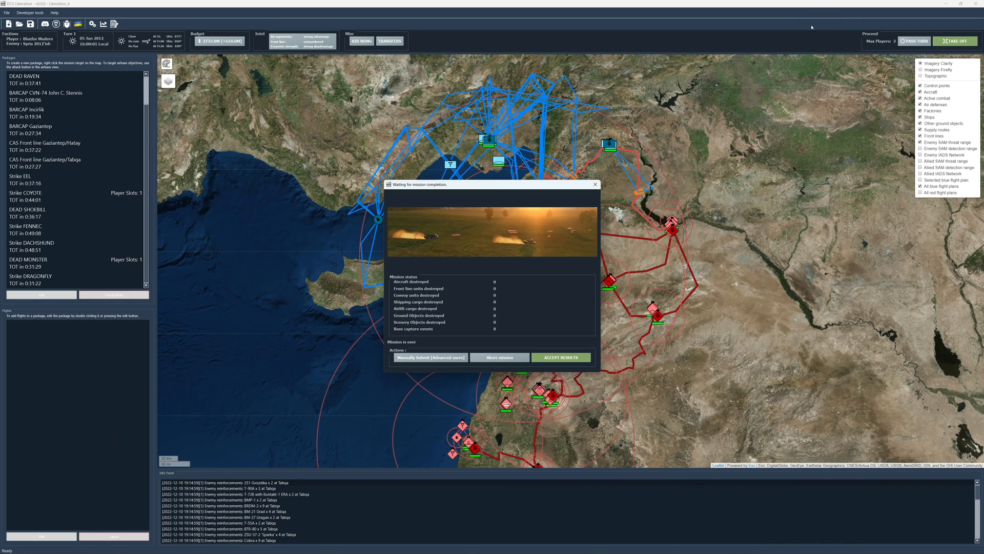
mouse_move(423, 209)
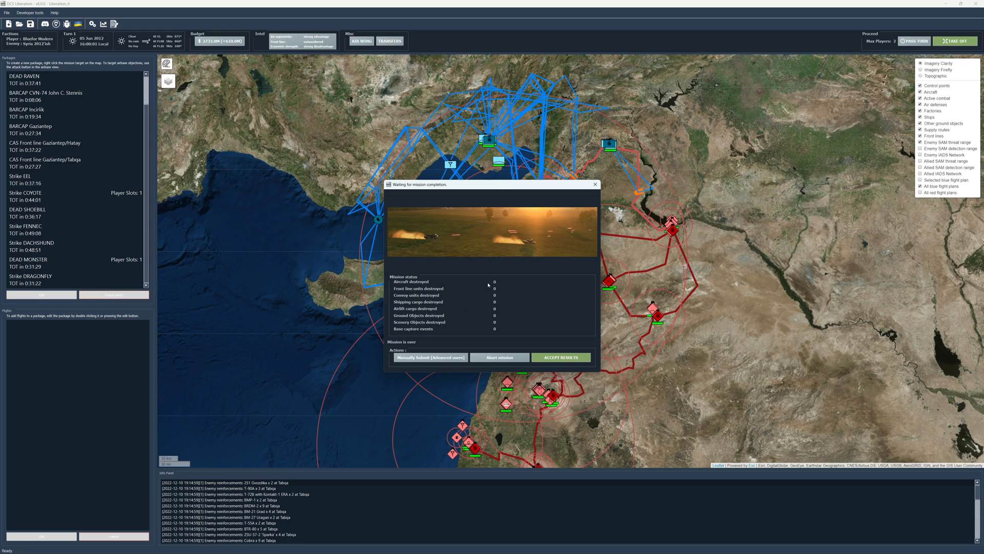
mouse_move(450, 240)
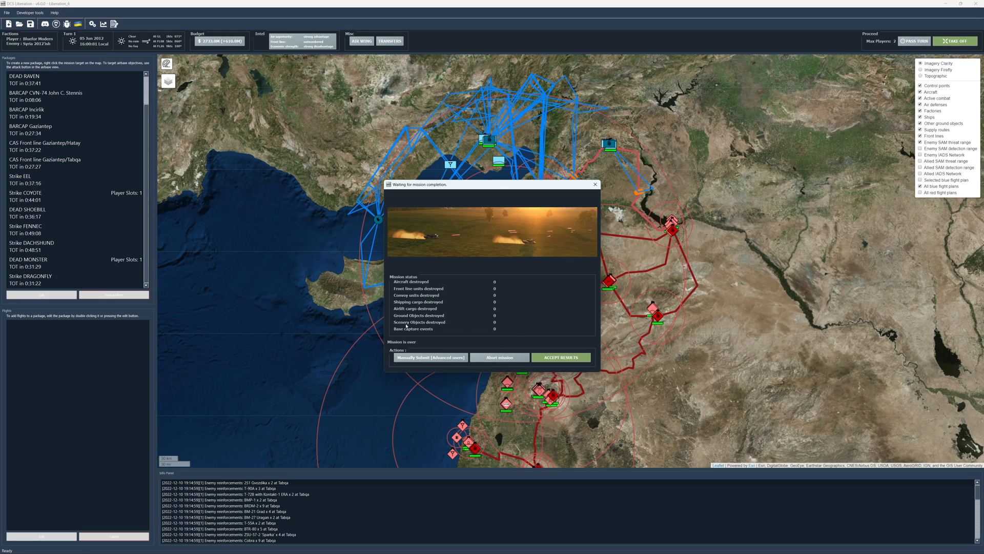
mouse_move(456, 313)
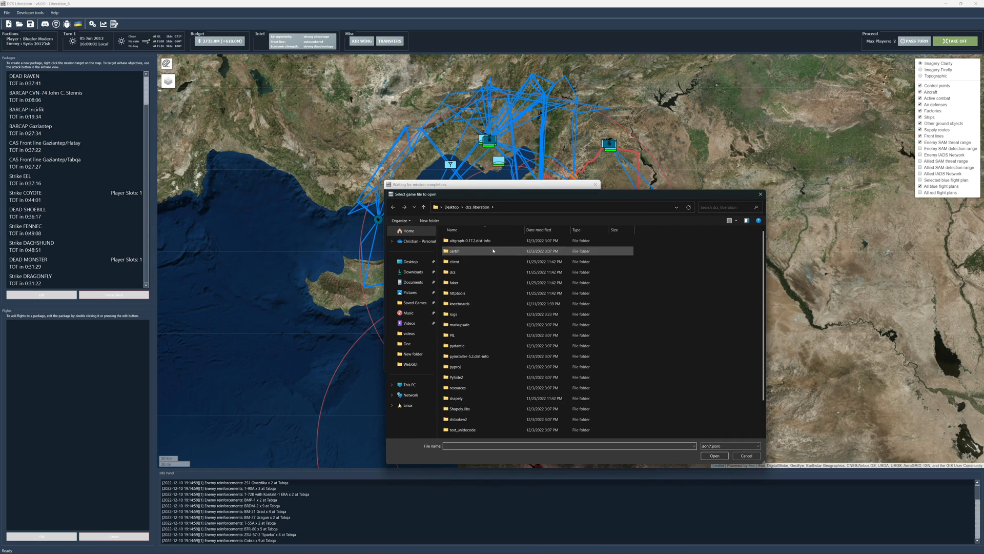
Load state.json from the dcs_liberation folder as the mission results file
scroll("down", 3)
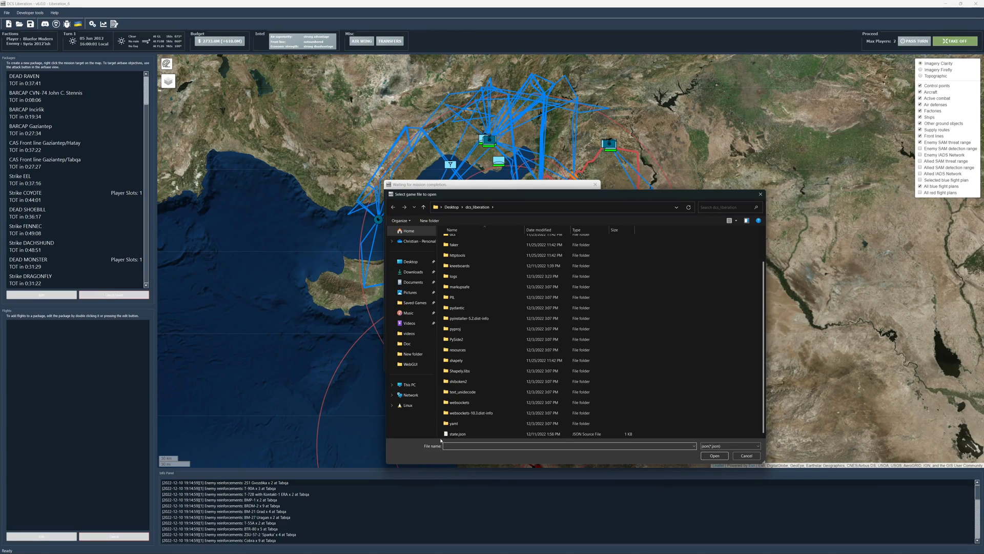
mouse_move(454, 433)
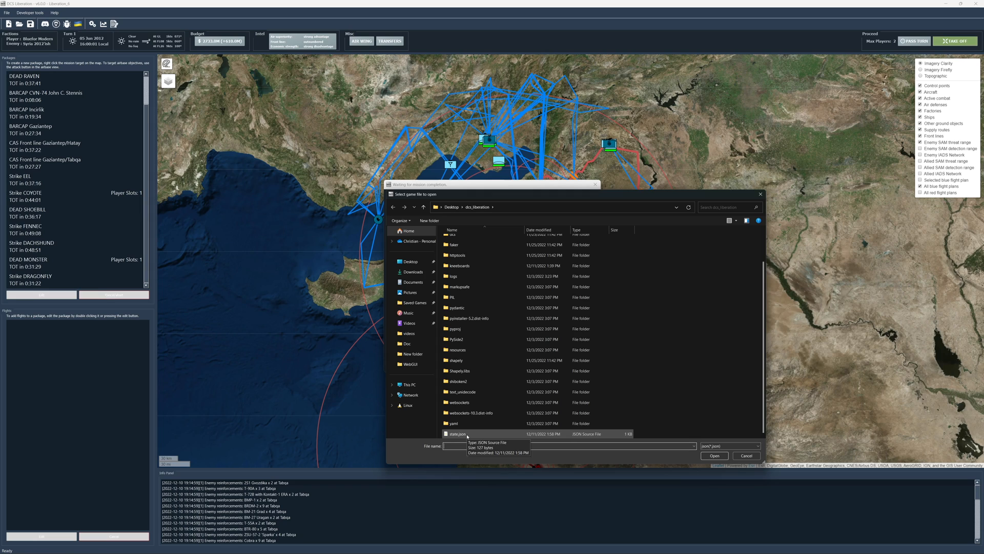
left_click(455, 434)
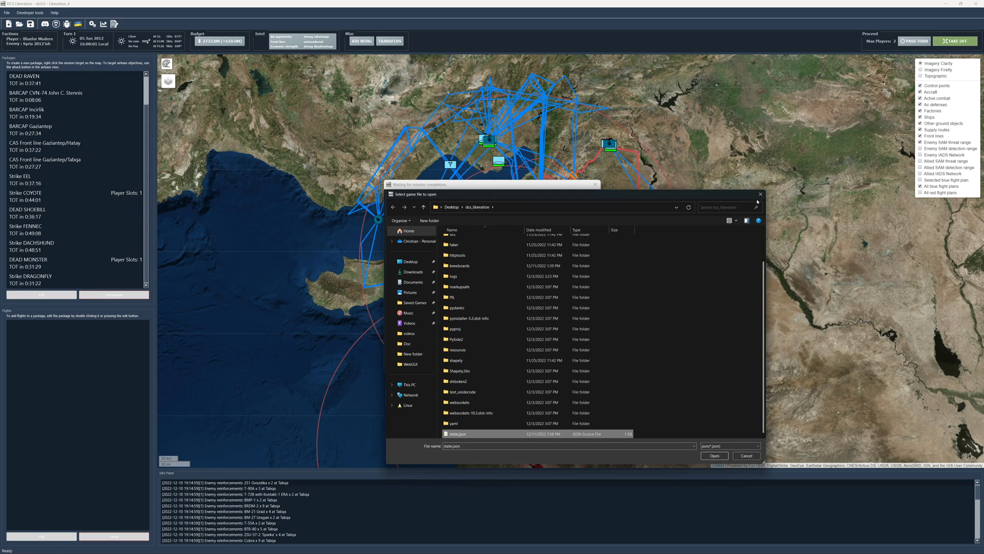
left_click(713, 455)
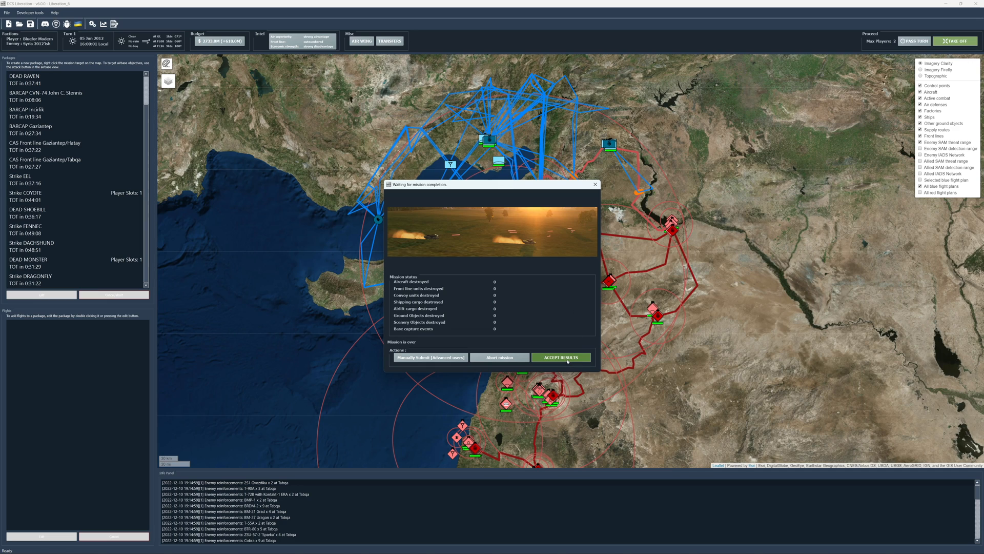
Accept the mission results and dismiss the debriefing casualty report
left_click(561, 358)
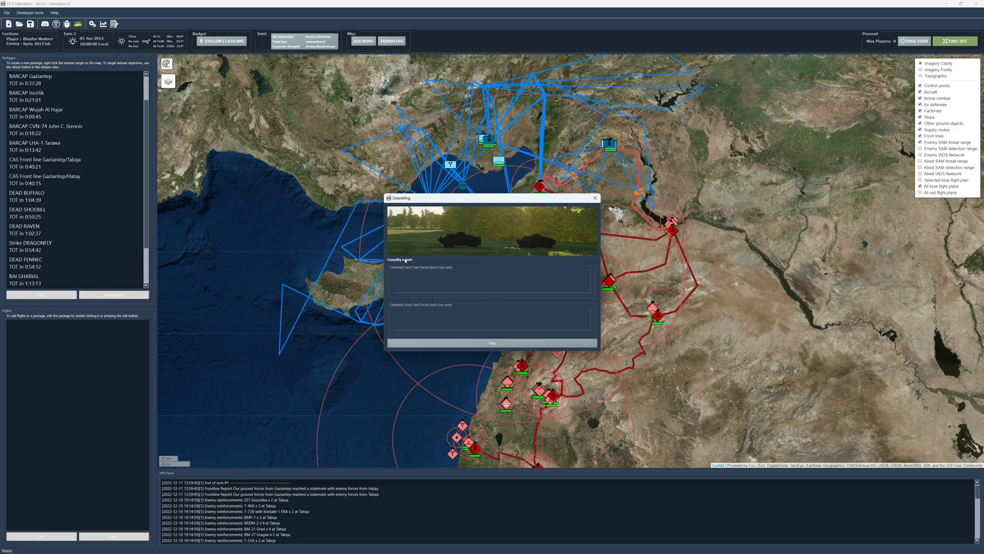
mouse_move(438, 282)
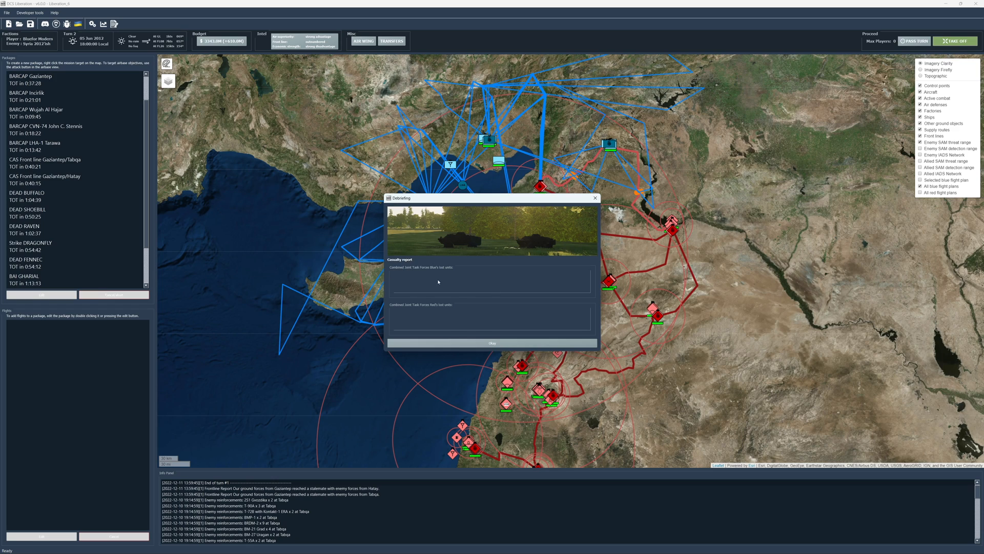
mouse_move(463, 322)
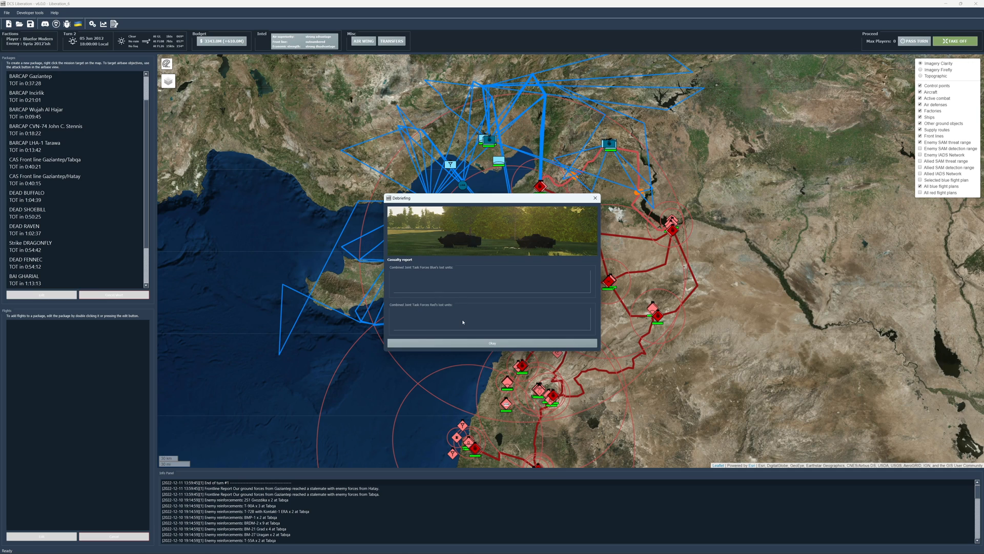
left_click(492, 343)
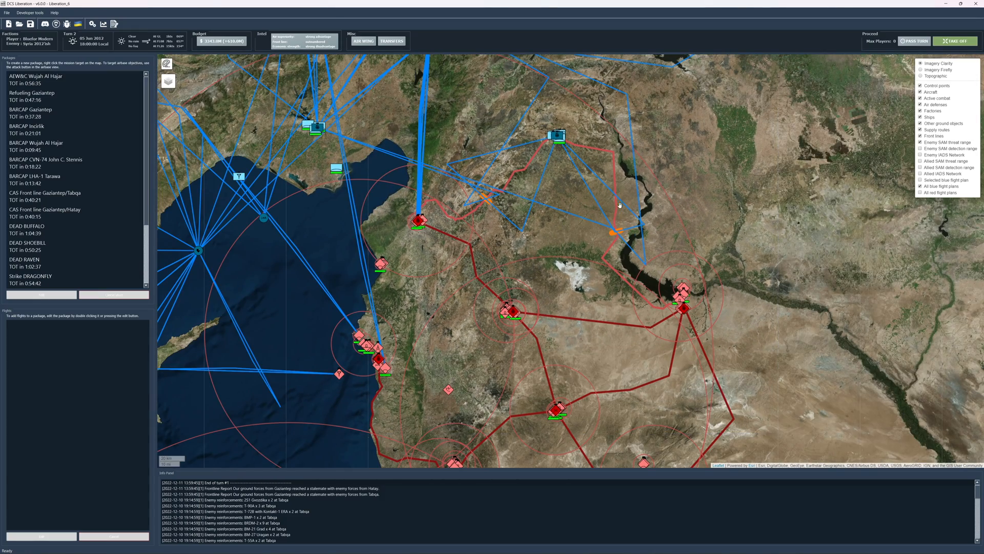
mouse_move(610, 156)
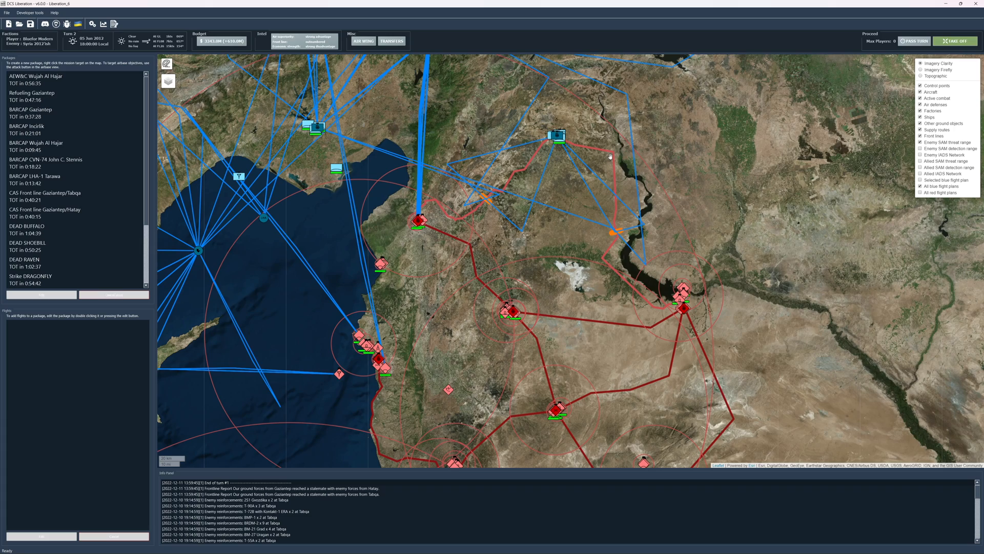
mouse_move(564, 222)
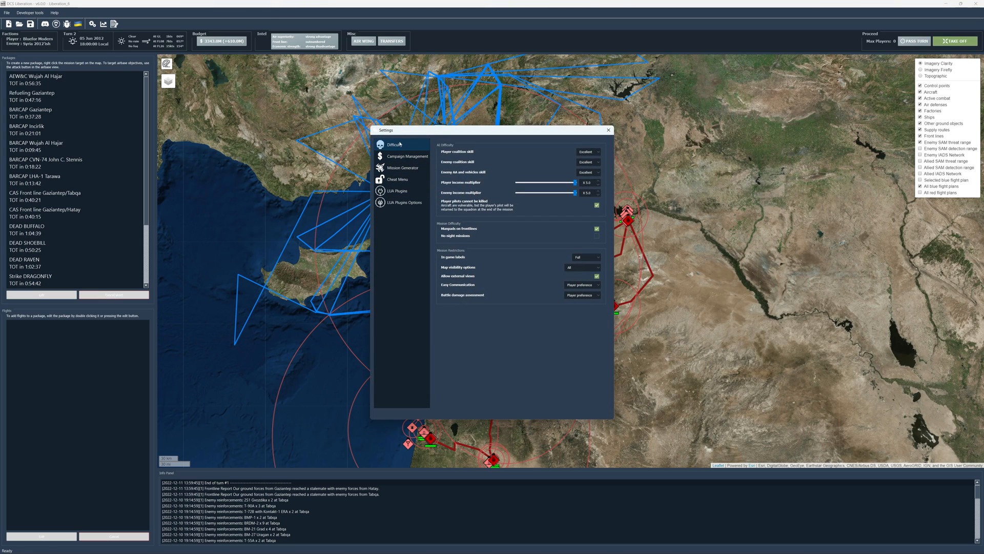
Tick Enable Base Capture Cheat in the Cheat Menu and close Settings
left_click(407, 168)
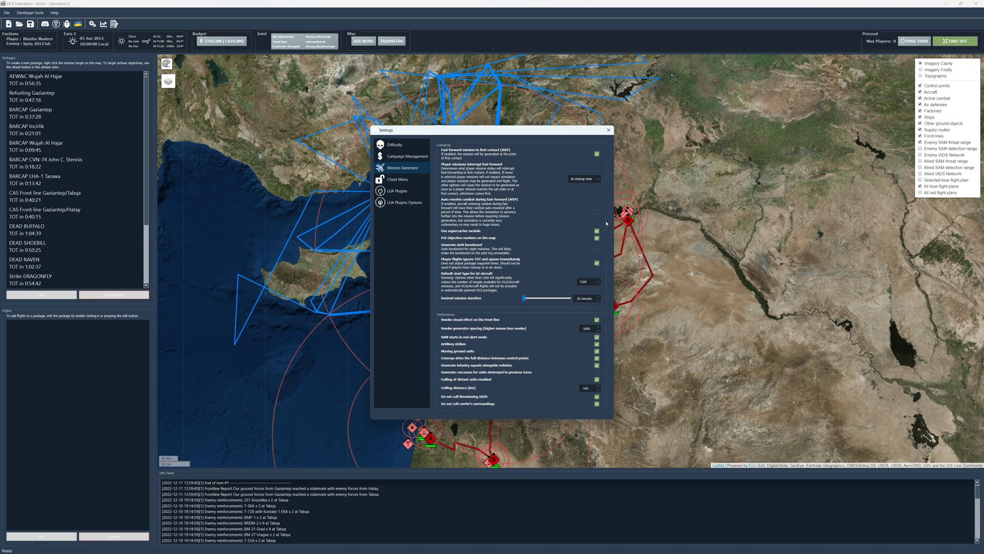
left_click(397, 179)
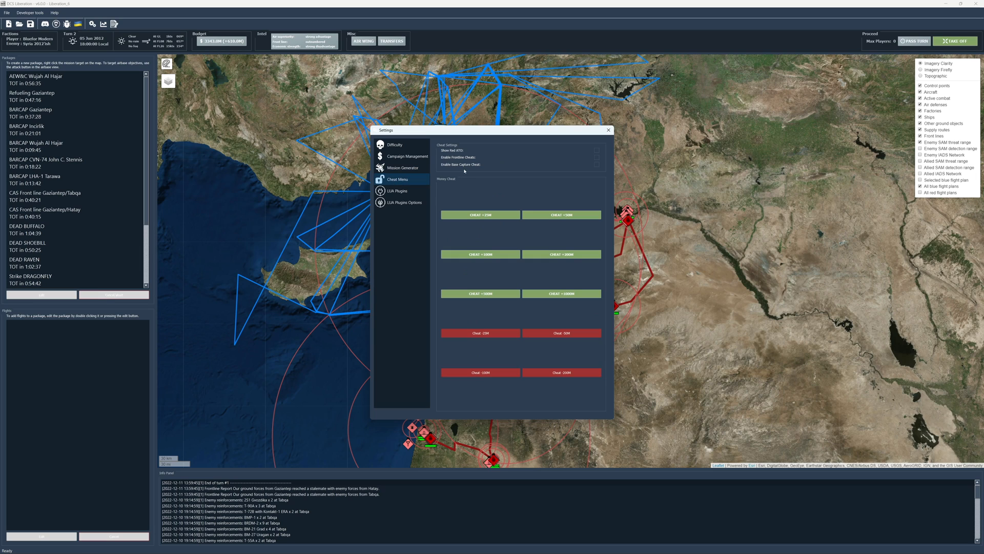
left_click(596, 164)
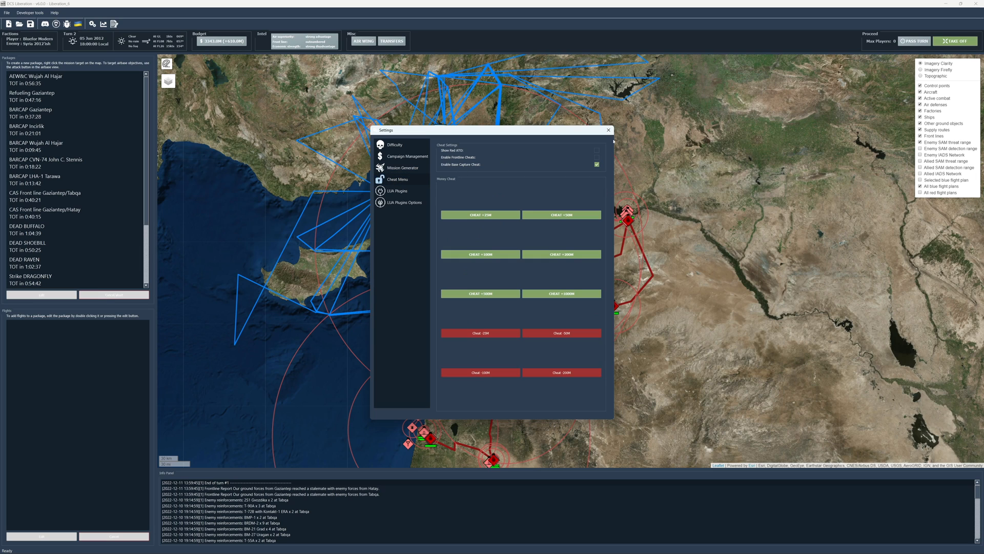
left_click(607, 130)
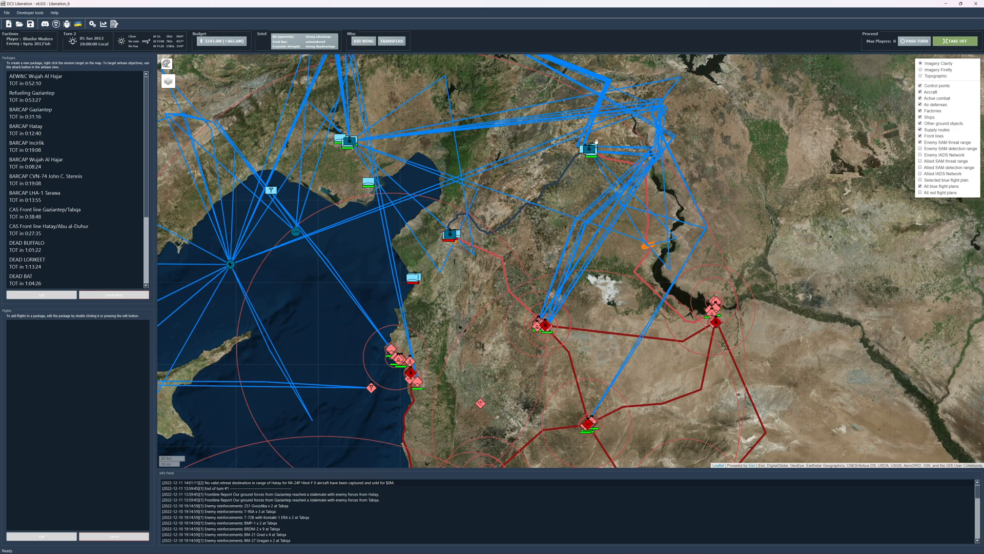
mouse_move(555, 195)
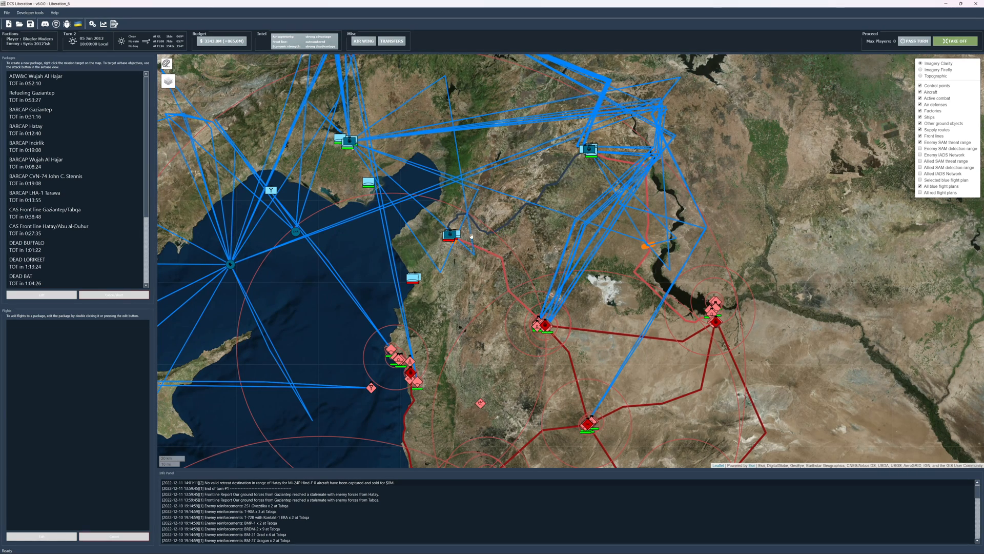
mouse_move(314, 80)
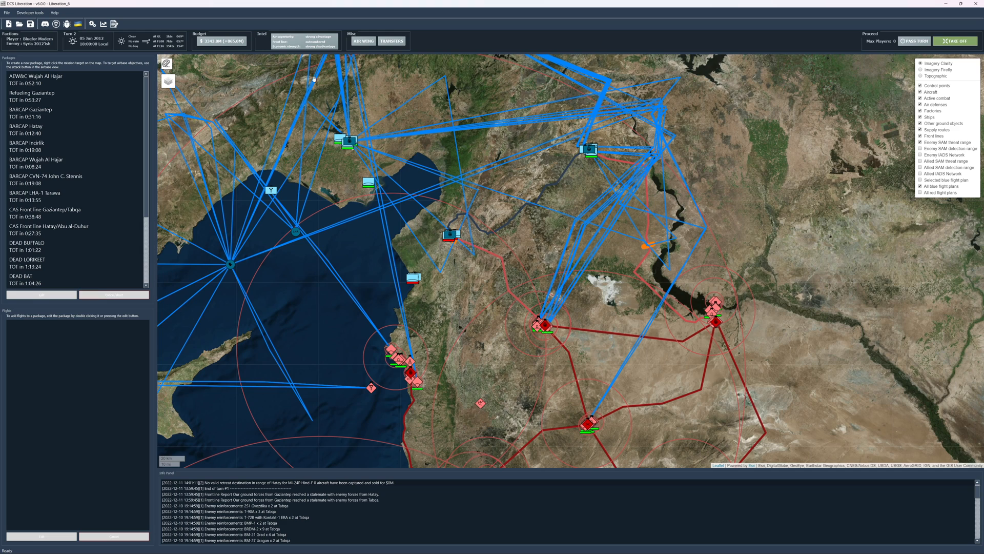
left_click(362, 41)
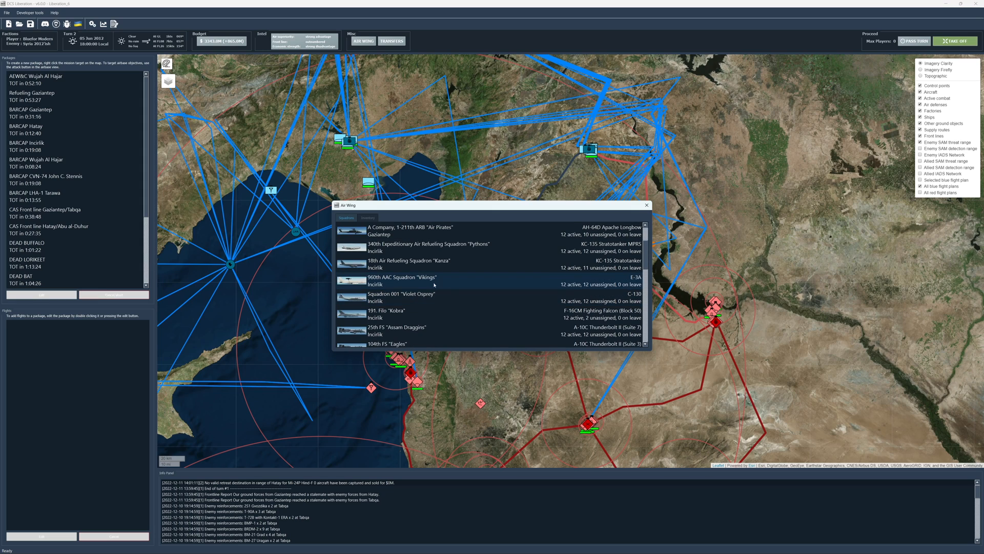
scroll("down", 3)
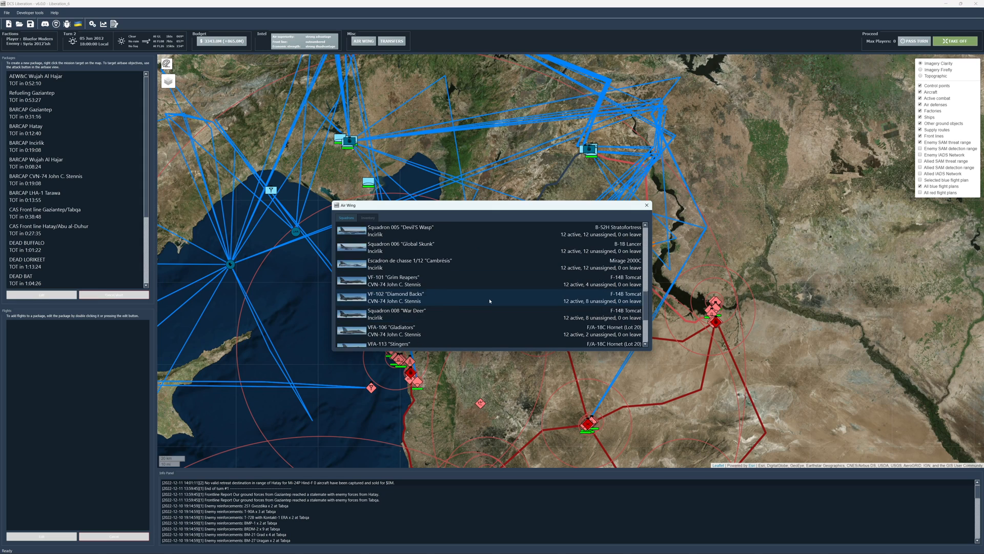
scroll("down", 3)
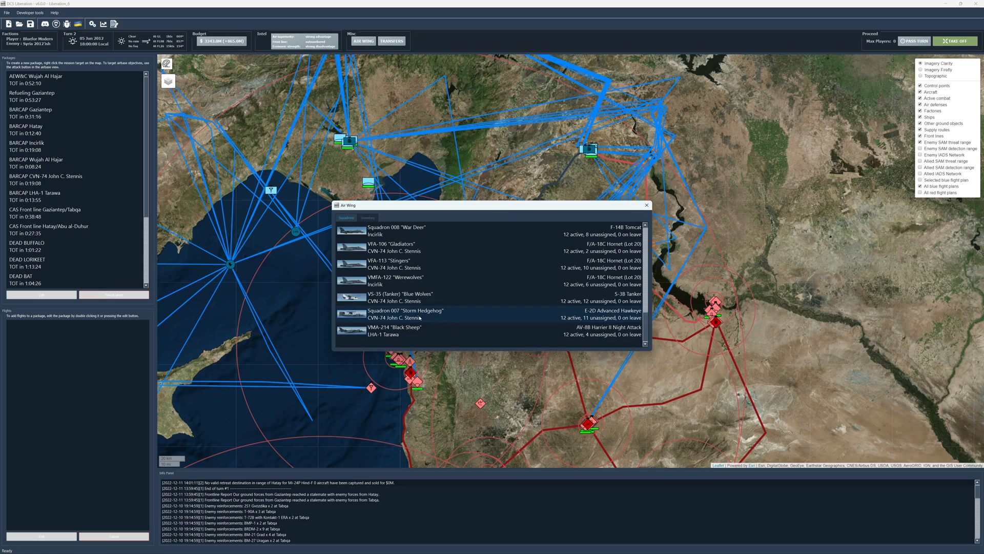
scroll("down", 3)
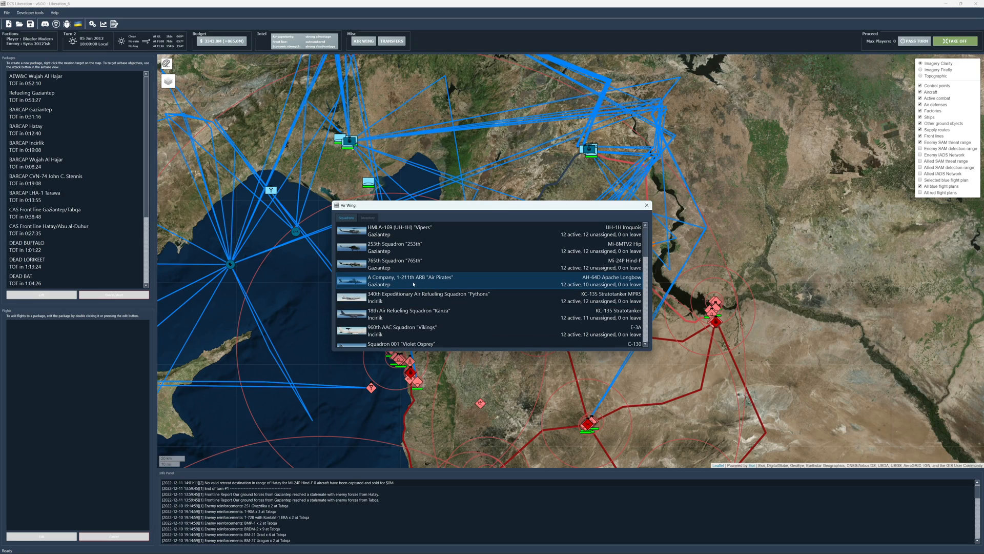
mouse_move(413, 283)
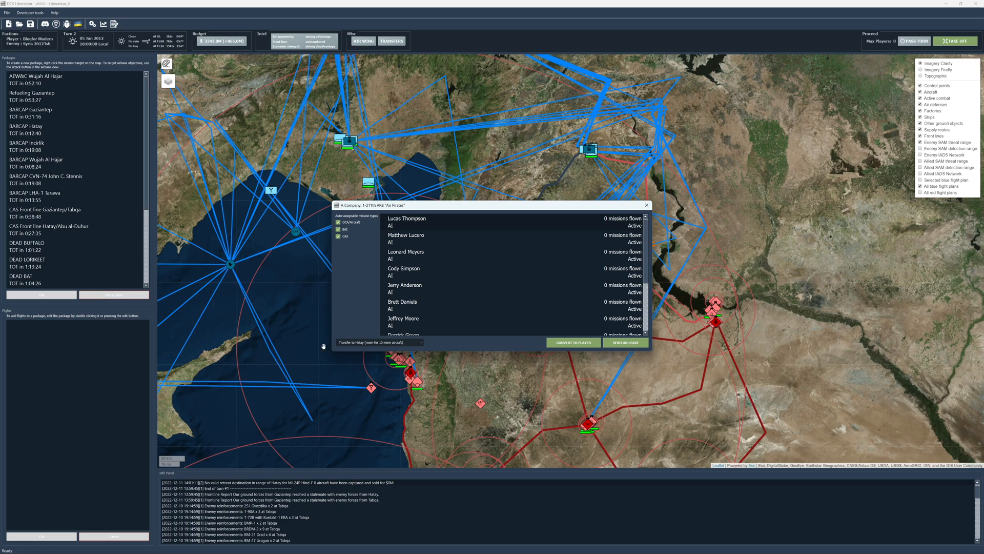
mouse_move(622, 353)
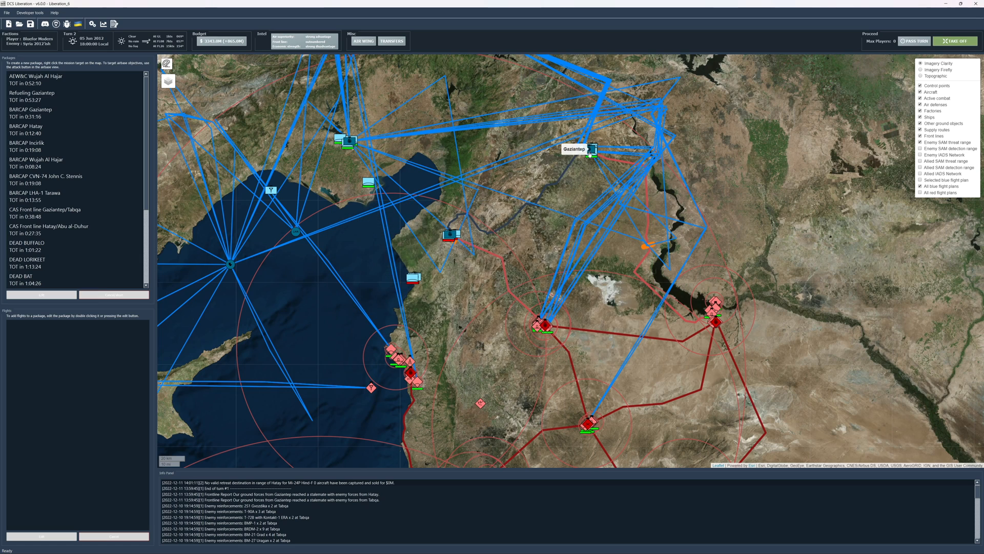
Review the Gaziantep base details window and close it
left_click(593, 148)
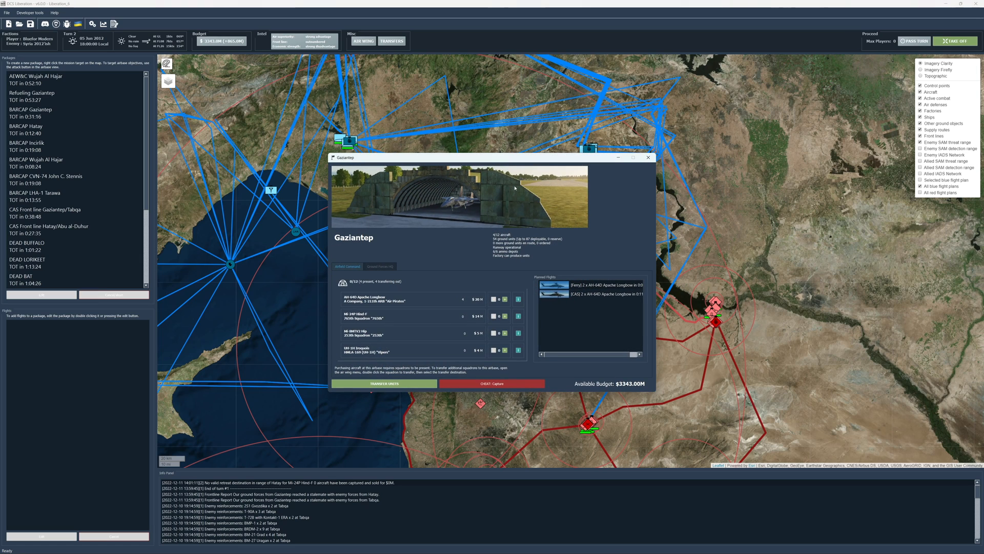
mouse_move(379, 288)
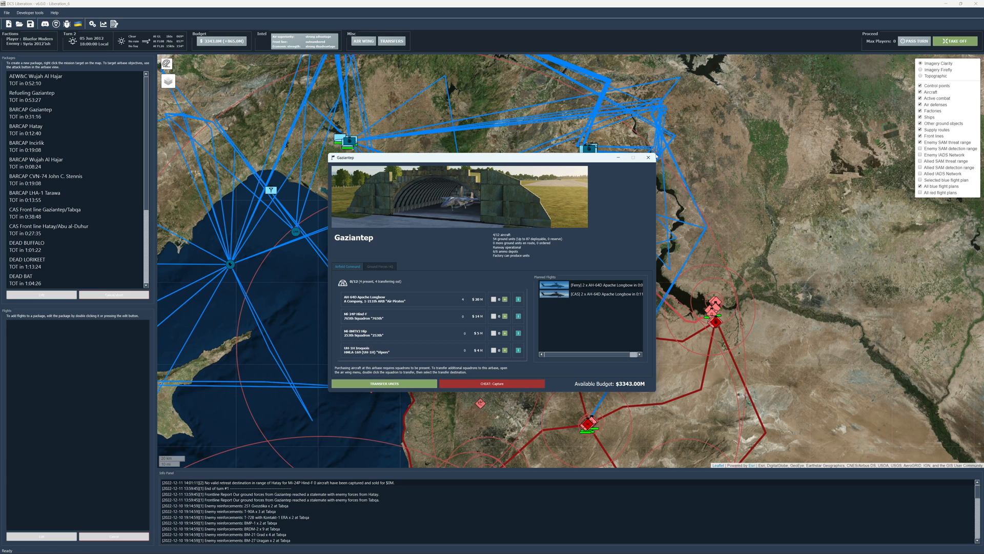
left_click(648, 158)
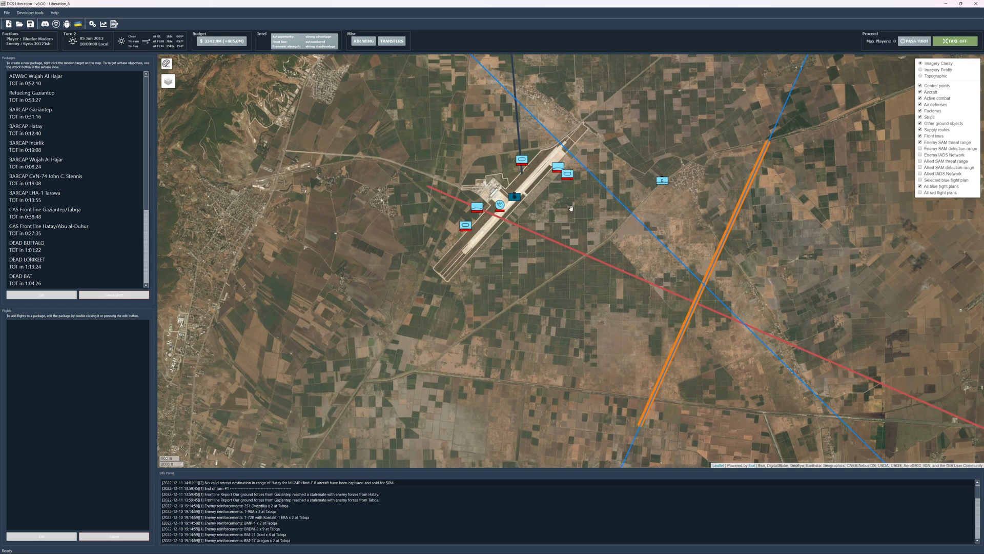
mouse_move(555, 169)
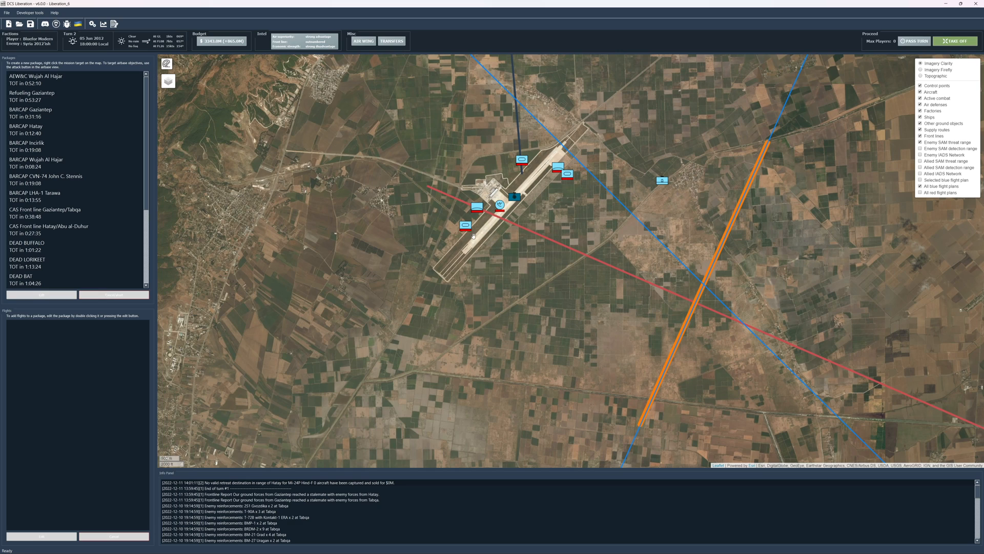
mouse_move(515, 176)
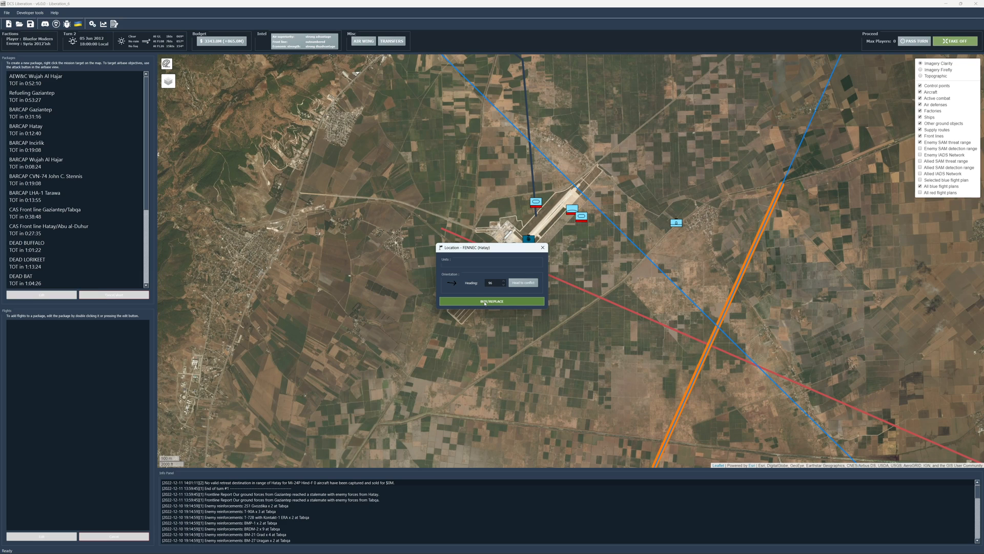
Buy a SAM Patriot STR radar for the FENNEC site, then inspect another emptied site
left_click(492, 302)
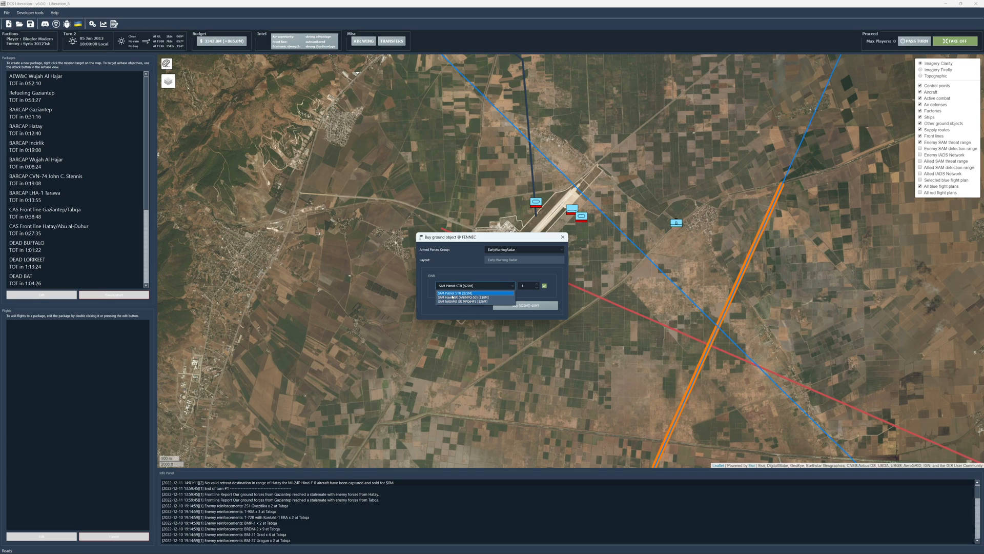
left_click(473, 285)
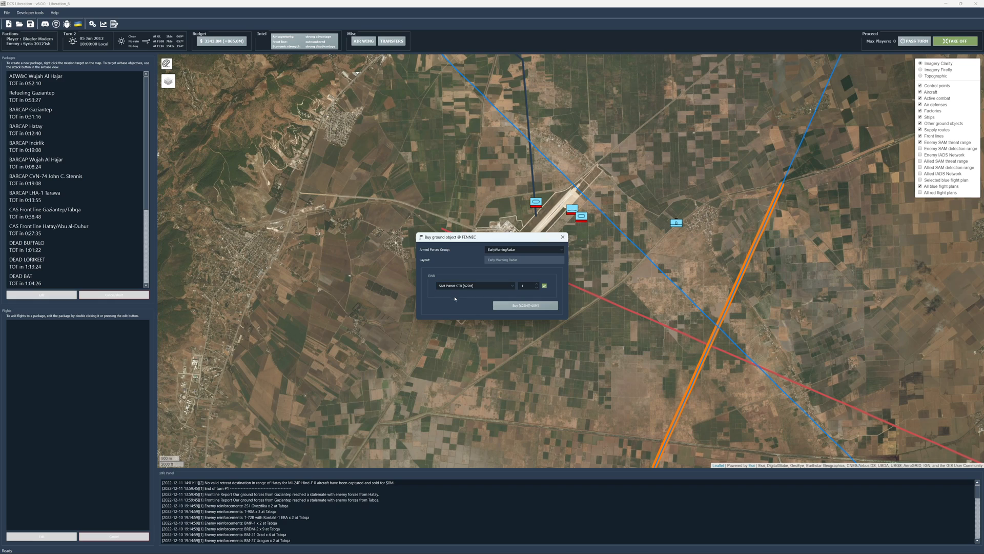
left_click(526, 305)
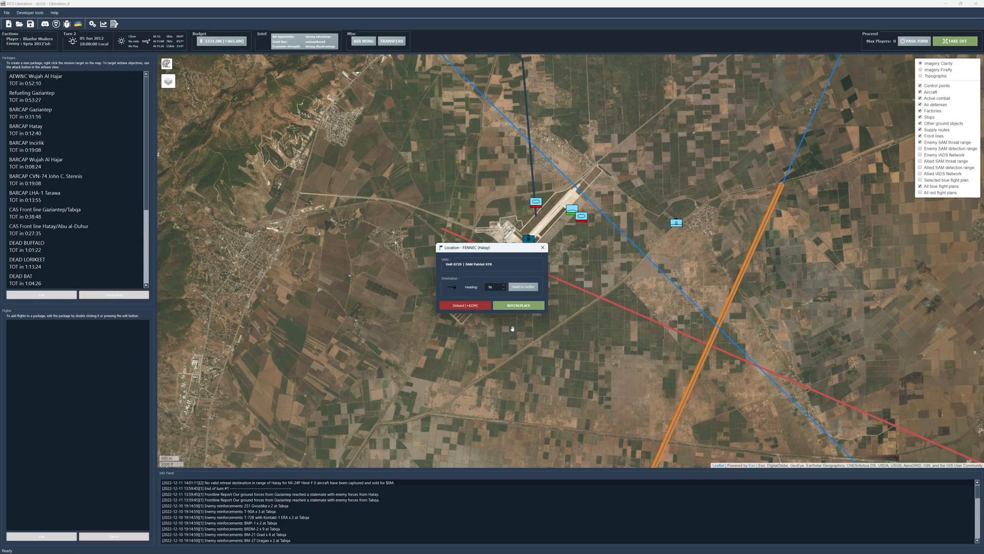
left_click(518, 305)
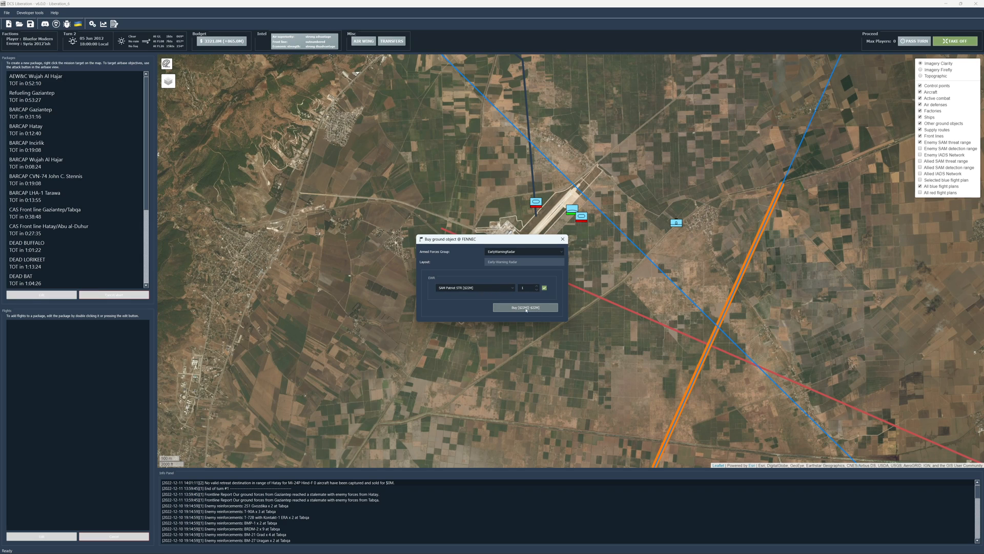
left_click(525, 307)
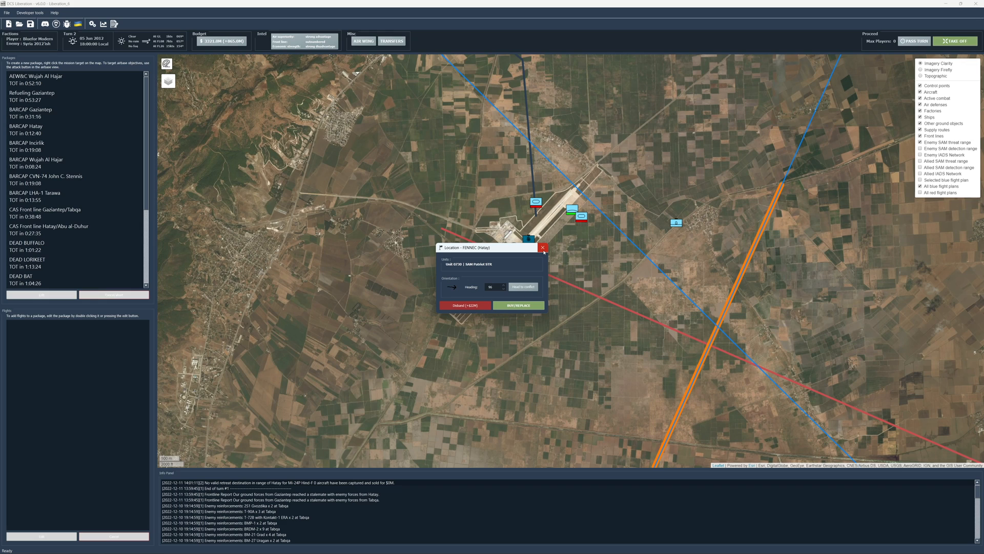
left_click(541, 247)
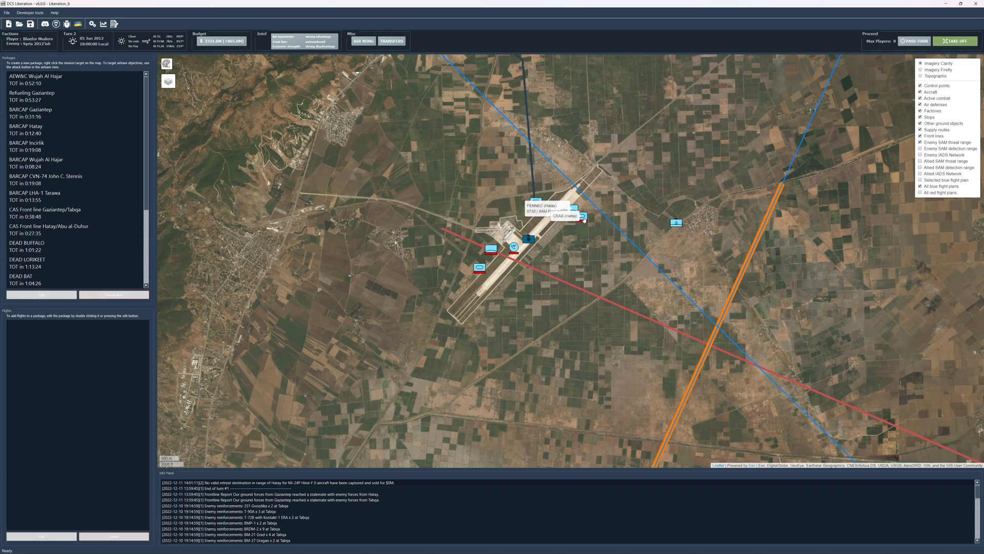
Buy a SAM Patriot STR search radar for the COYOTE site
left_click(581, 216)
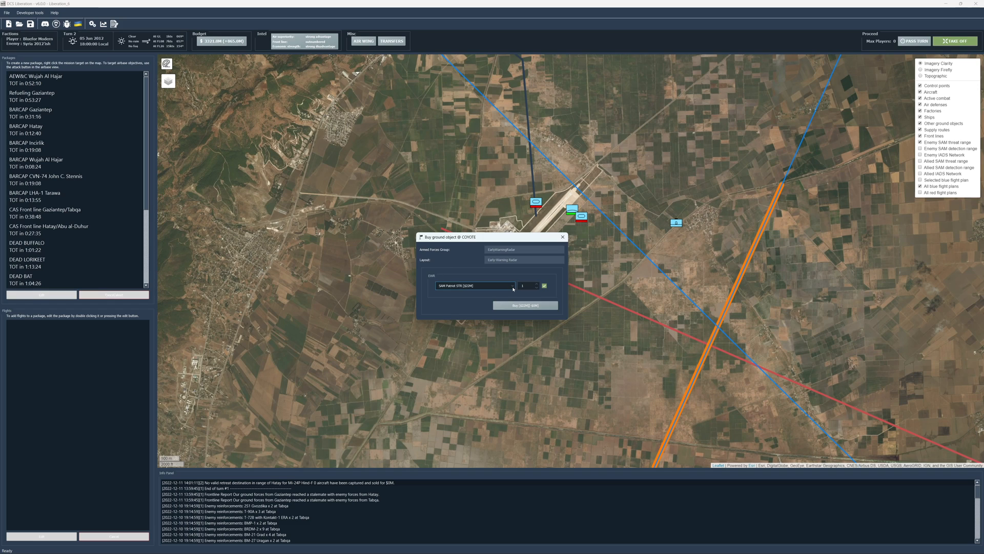
left_click(511, 285)
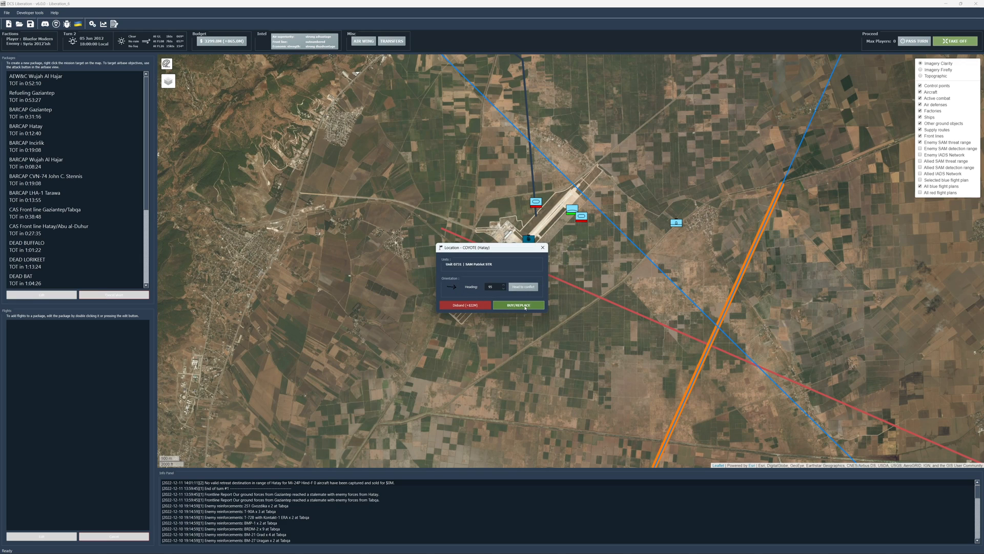
left_click(542, 246)
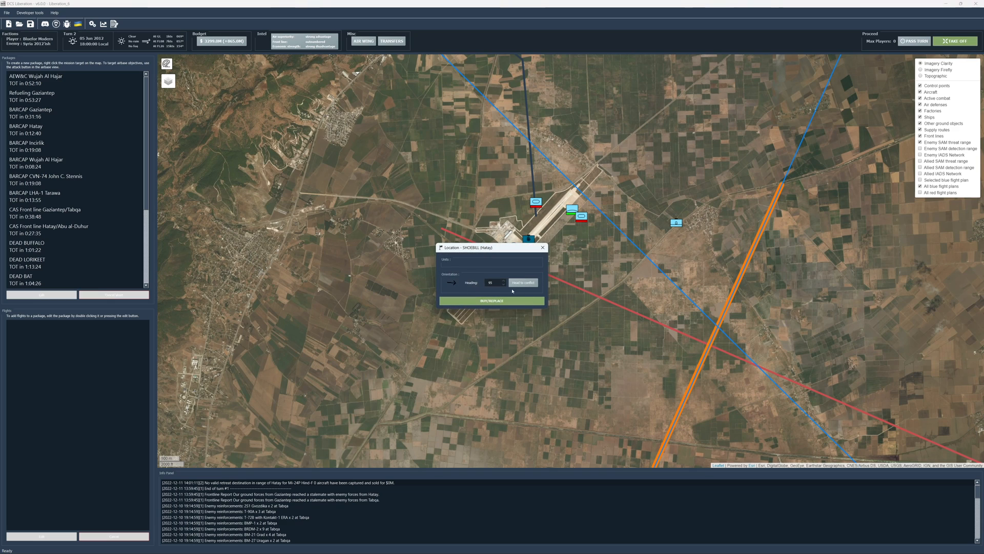
Buy a SAM NASAMS SR MPQ64F1 radar for SHOEBILL and close its details
left_click(474, 286)
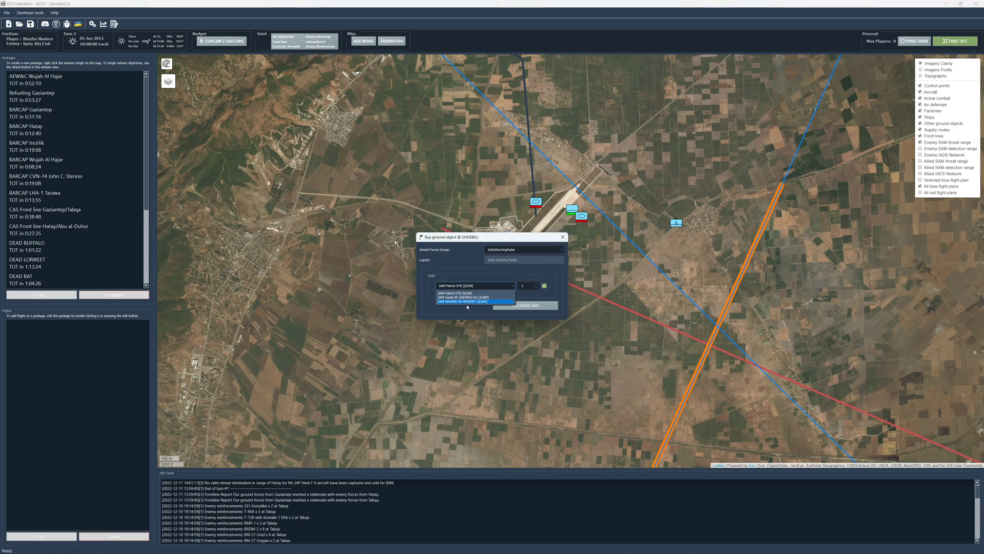
left_click(464, 301)
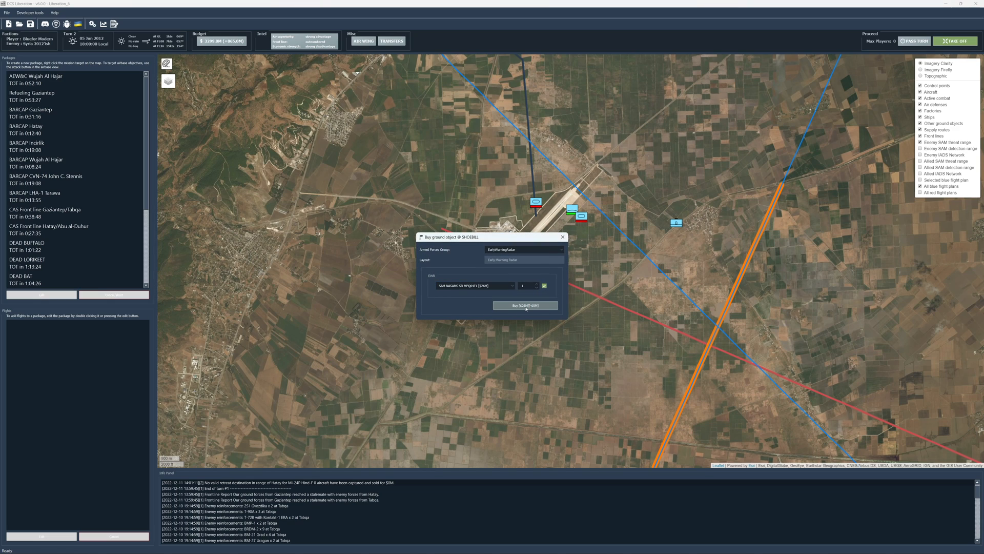
left_click(525, 305)
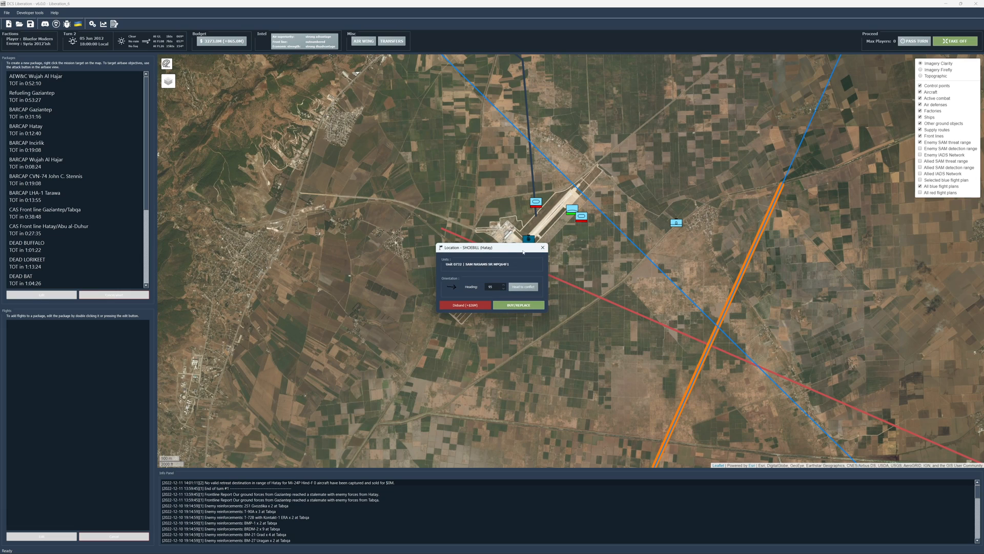
left_click(542, 247)
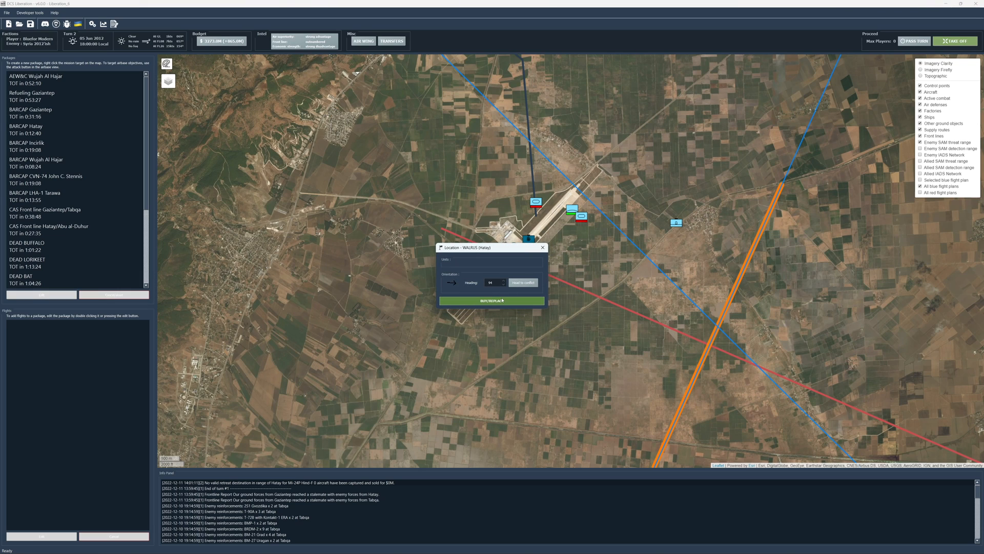
Buy WALRUS an 'Armor Group with Anti Air' of four M2A2 Bradleys and two M6 Linebackers
left_click(492, 301)
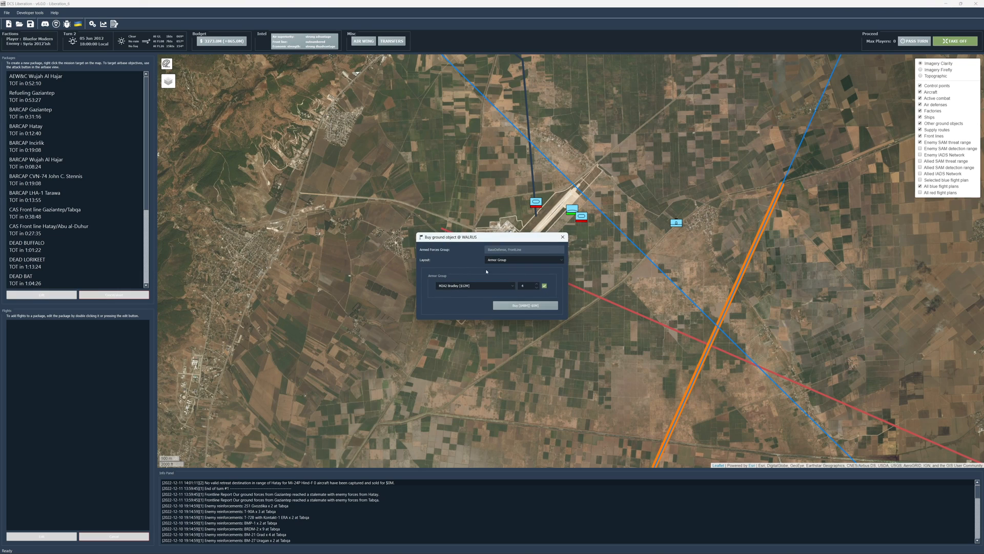
left_click(523, 259)
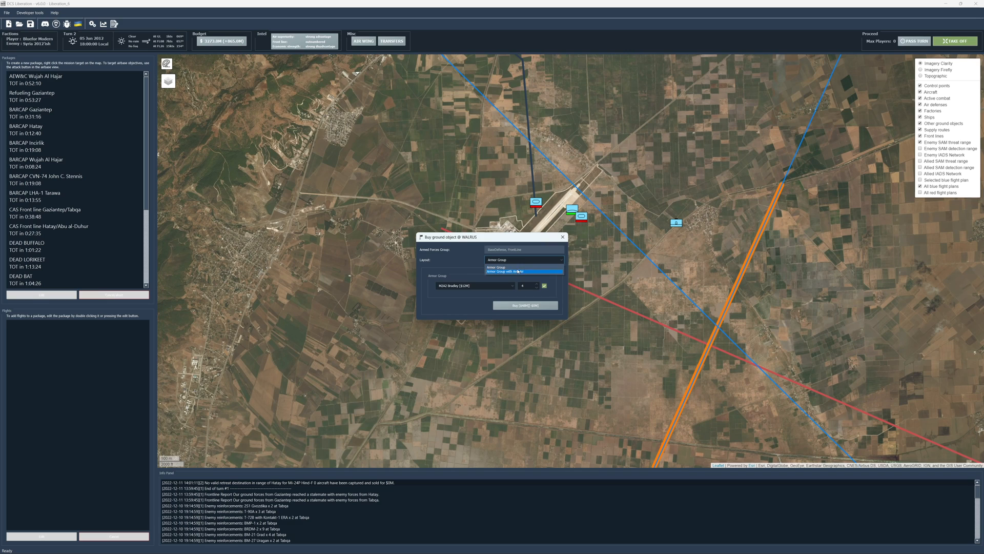
left_click(520, 271)
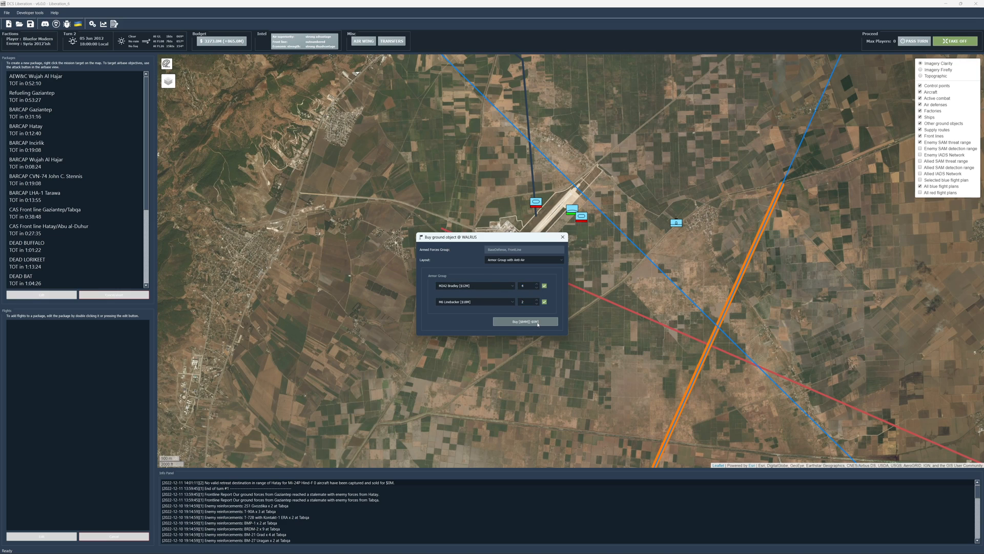
left_click(526, 321)
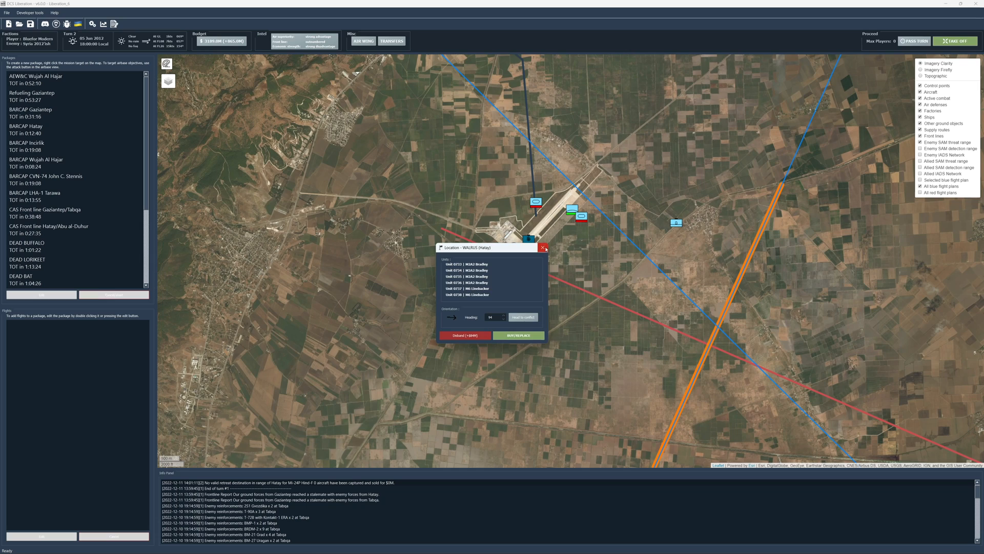
left_click(543, 246)
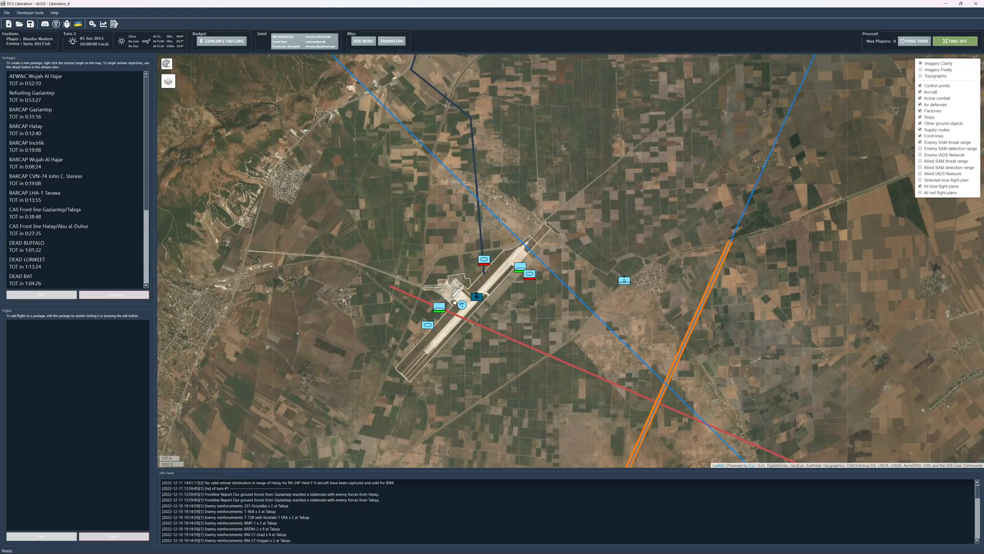
Scroll to the coastal sites and buy a SAM Patriot STR for DACHSHUND
scroll("down", 3)
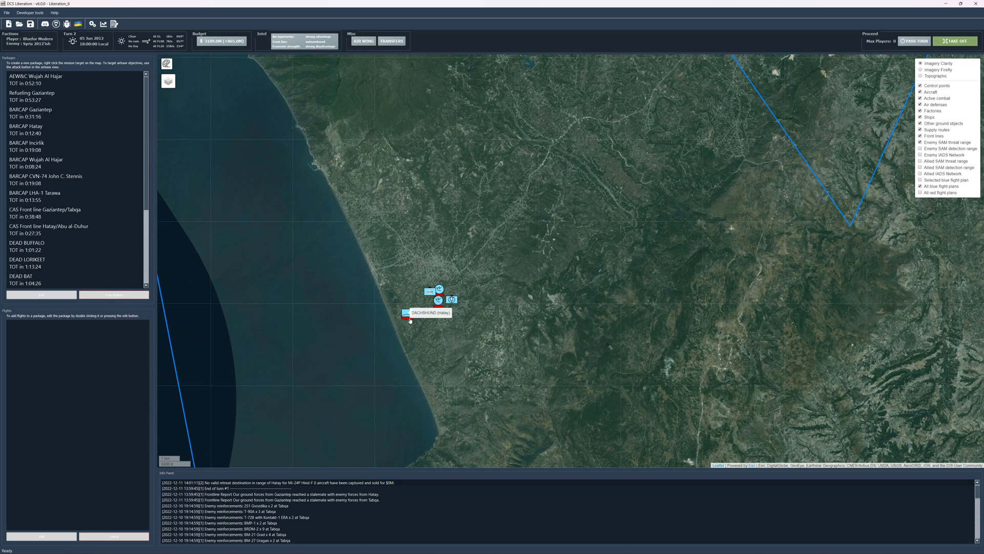
left_click(439, 299)
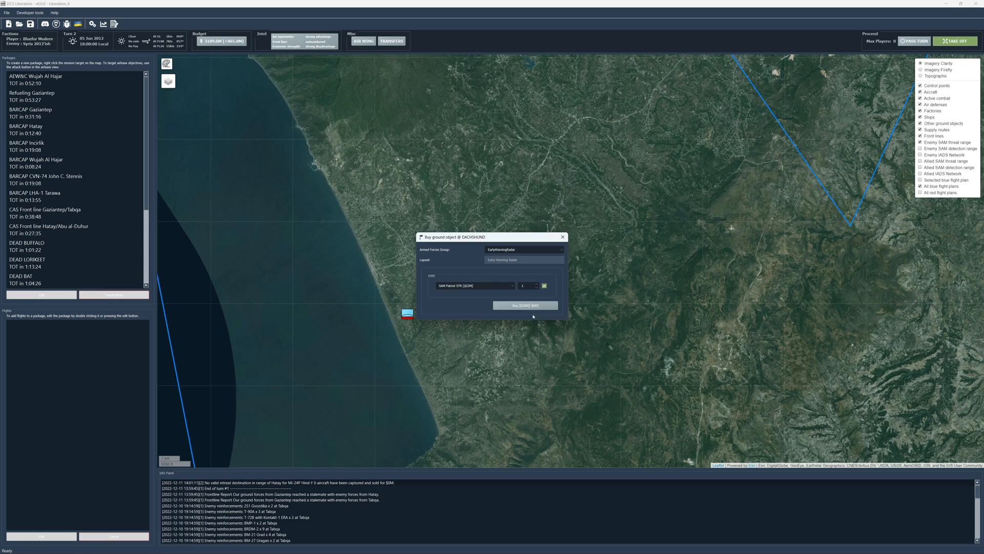
left_click(525, 305)
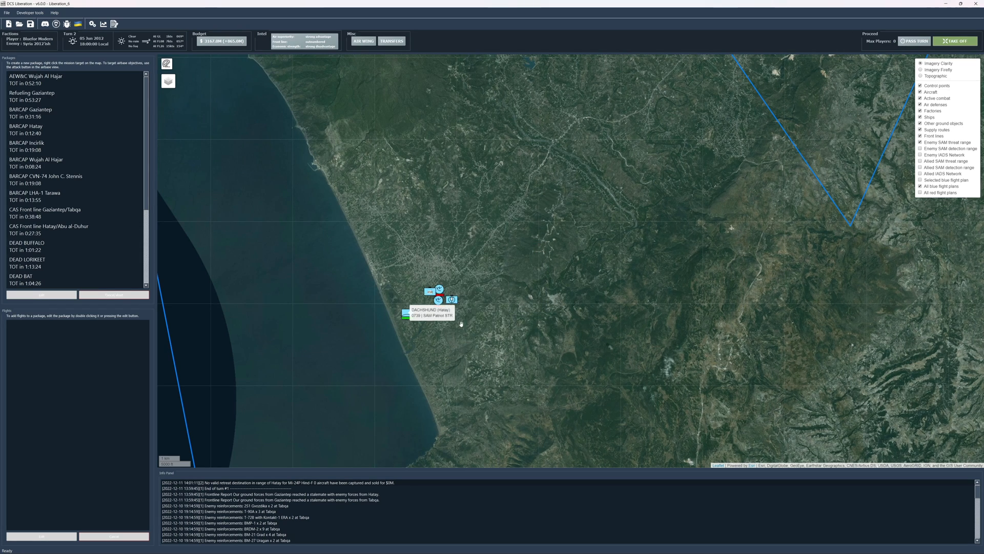
mouse_move(450, 299)
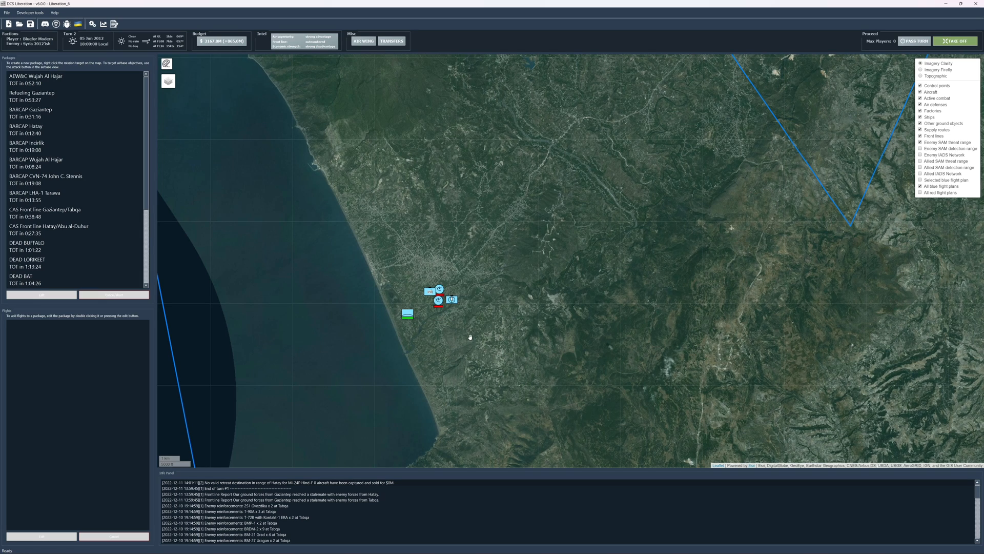
mouse_move(416, 333)
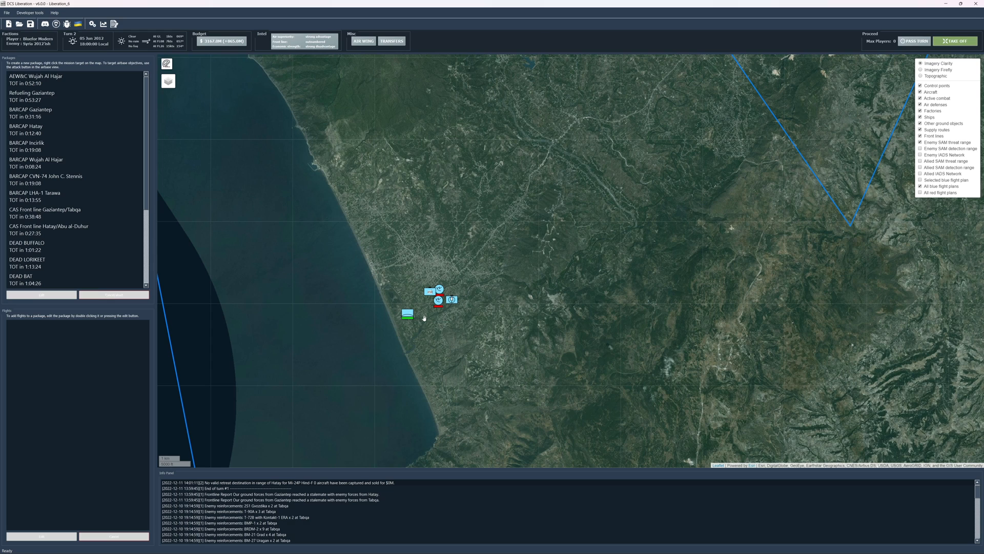
mouse_move(416, 296)
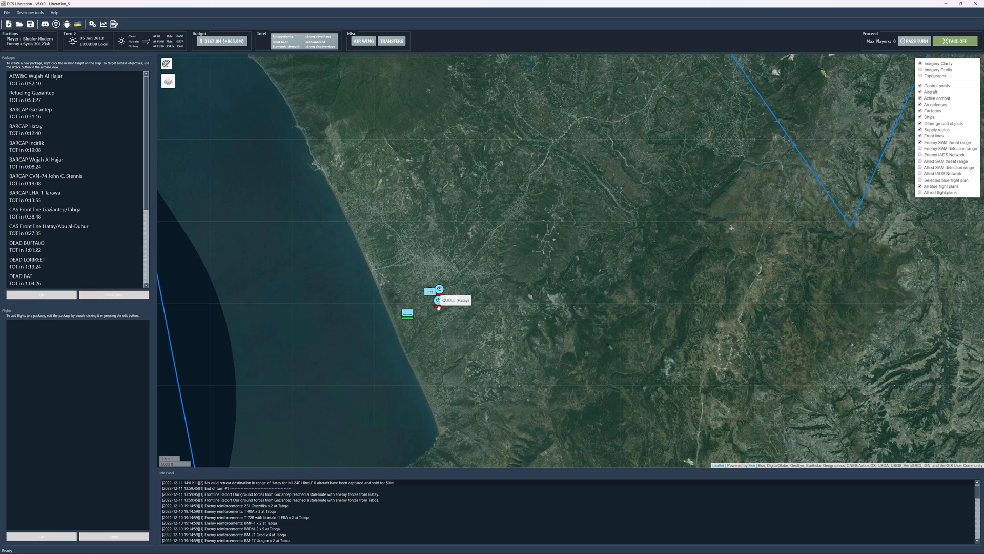
Buy a SAM Patriot STR search radar for the empty QUOLL site
left_click(437, 299)
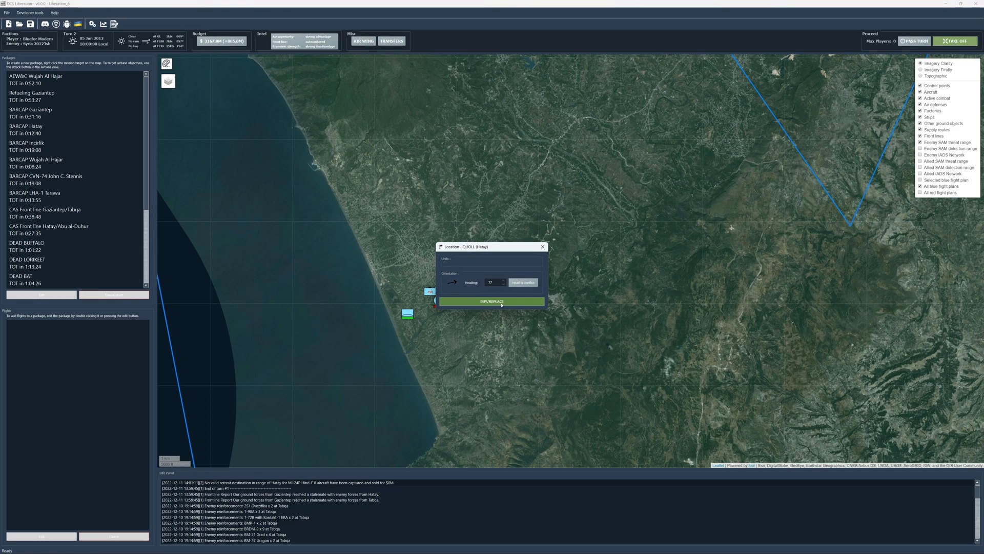
left_click(493, 301)
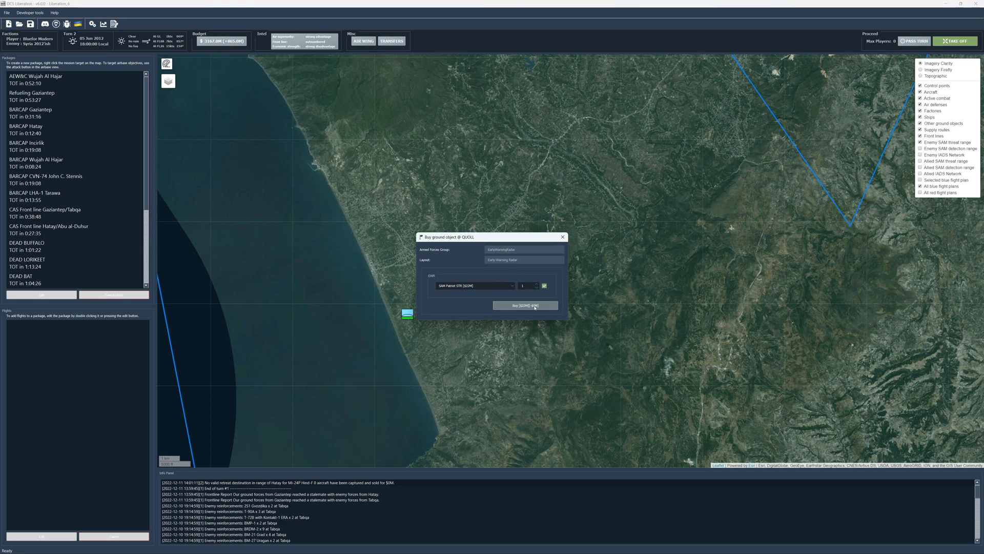
mouse_move(526, 305)
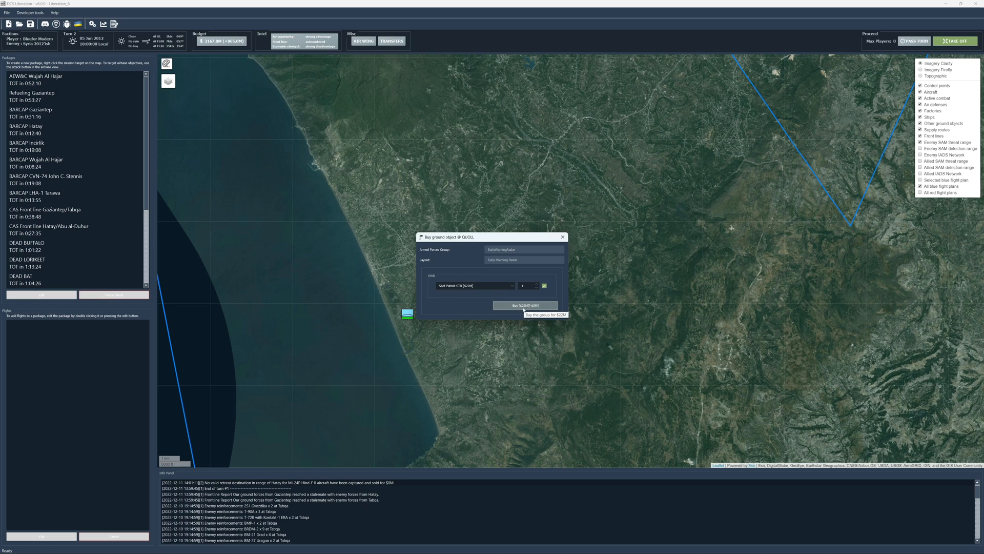
left_click(525, 305)
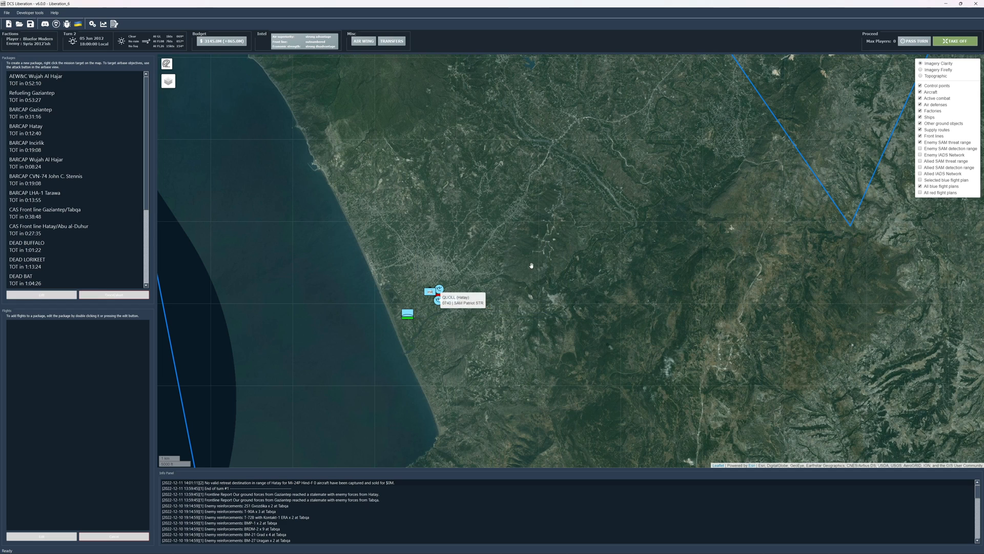
Buy a SAM Patriot STR search radar for the empty MONSTER site
left_click(430, 289)
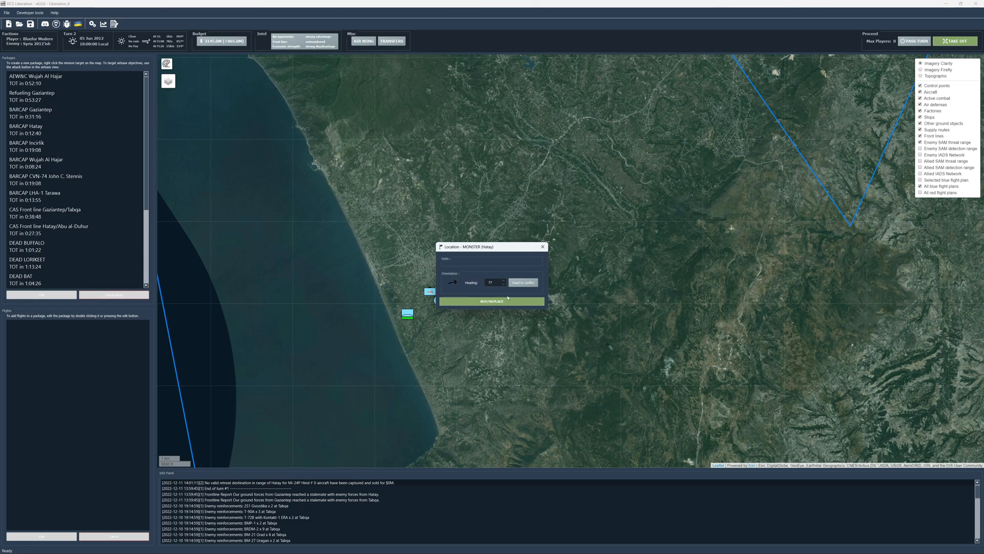
left_click(492, 301)
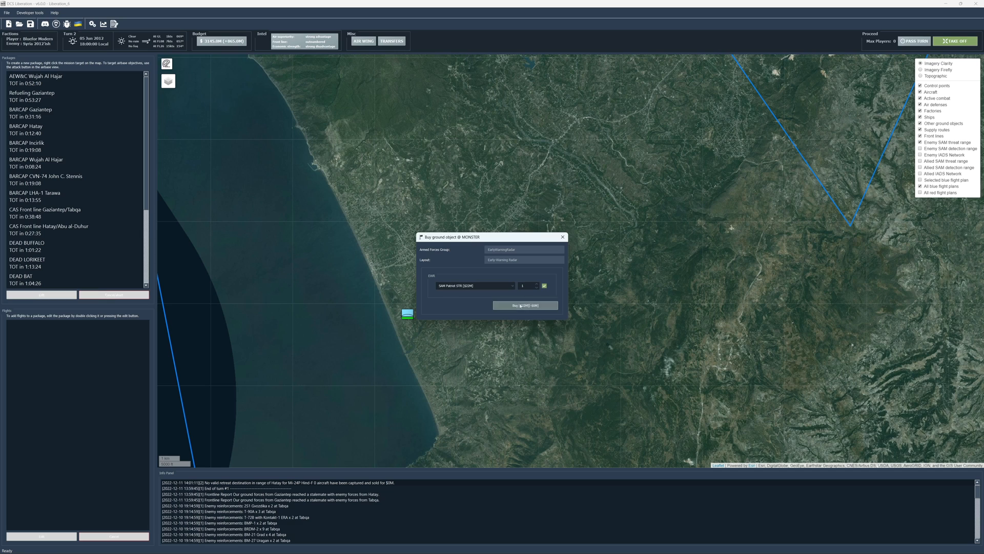
left_click(525, 305)
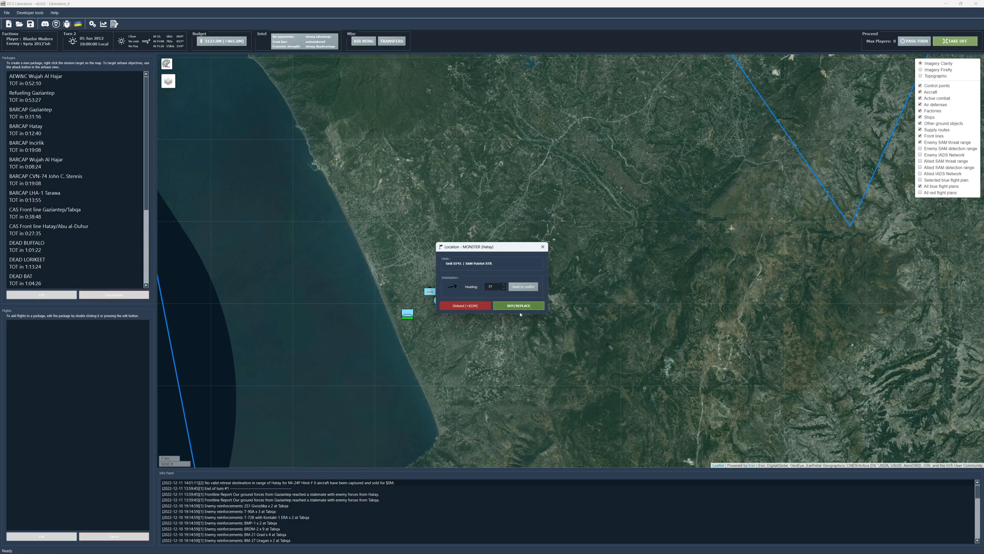
mouse_move(511, 325)
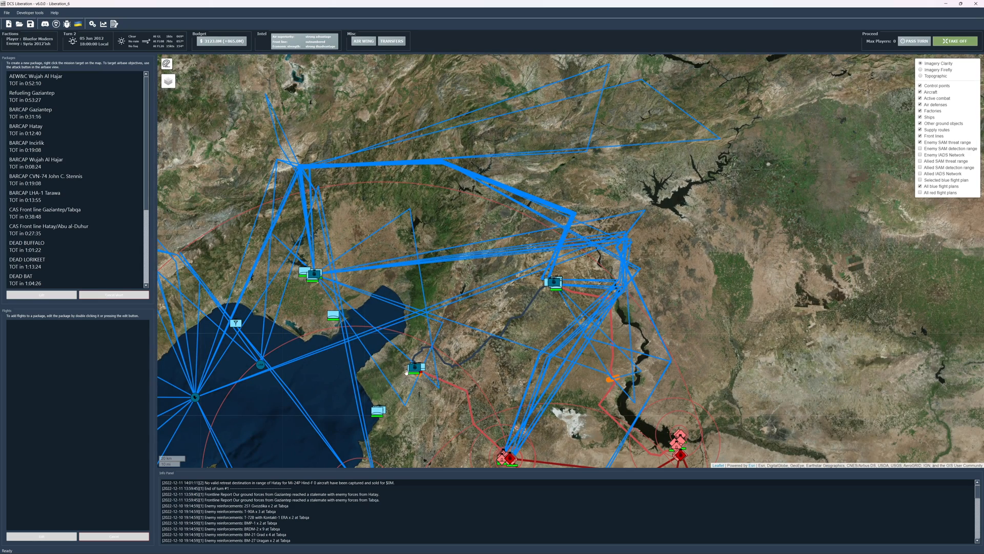
mouse_move(407, 360)
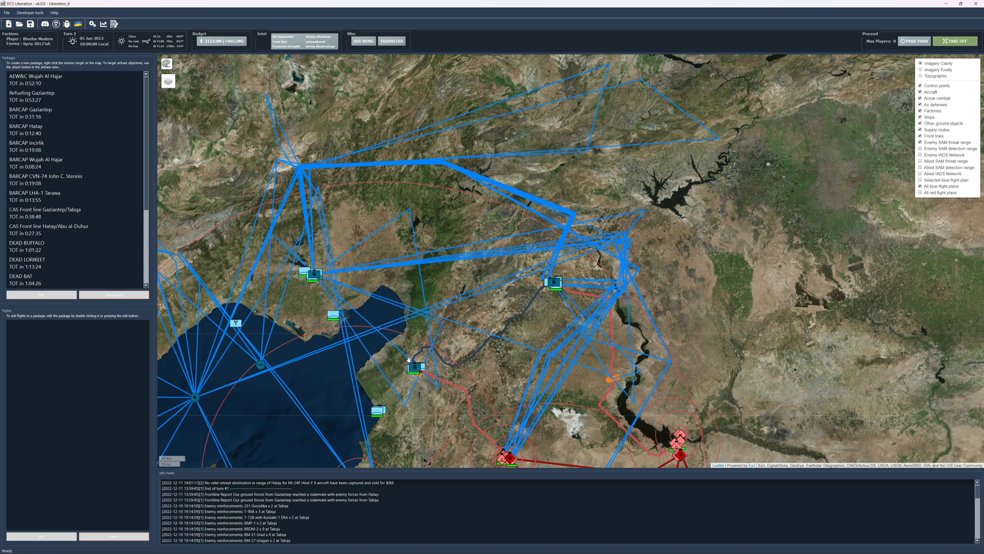
mouse_move(280, 260)
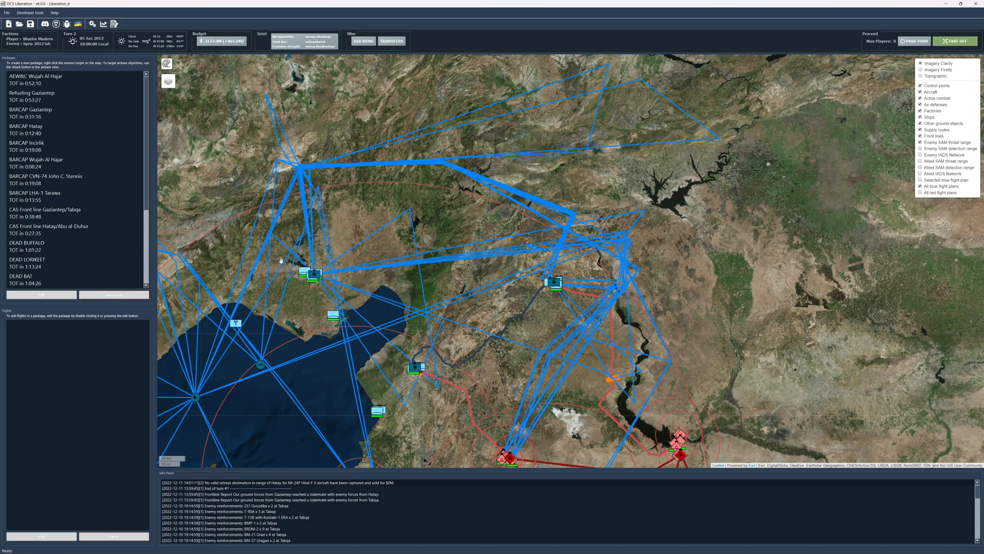
mouse_move(371, 334)
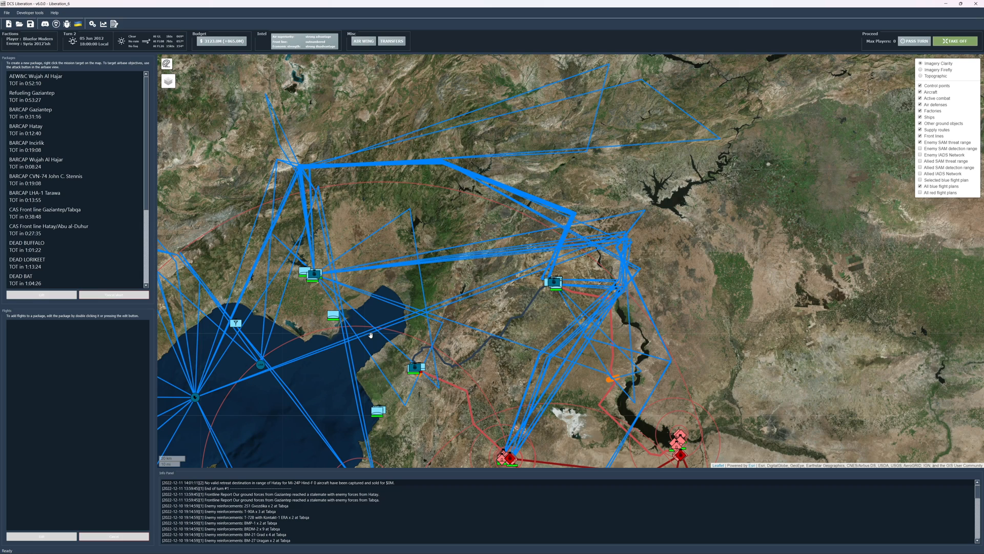
mouse_move(310, 343)
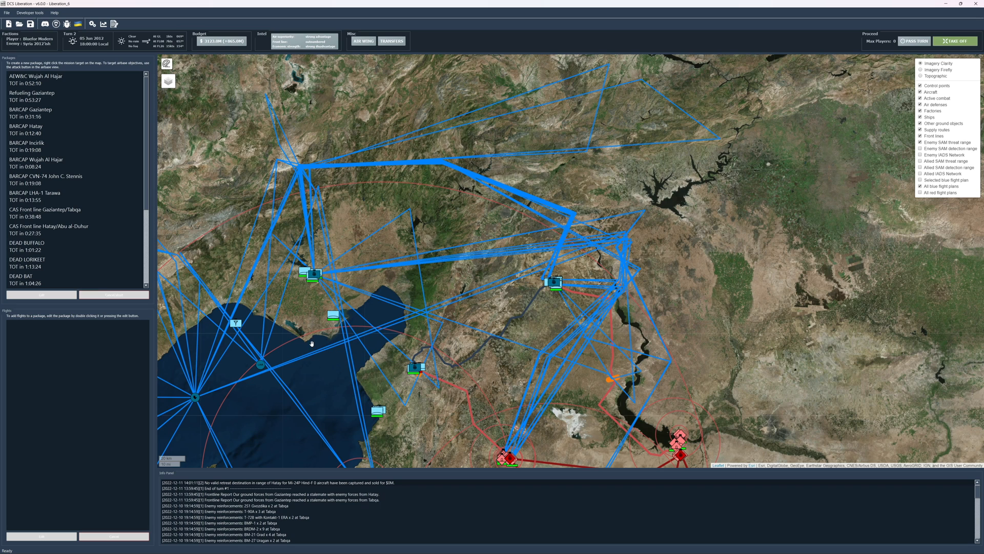